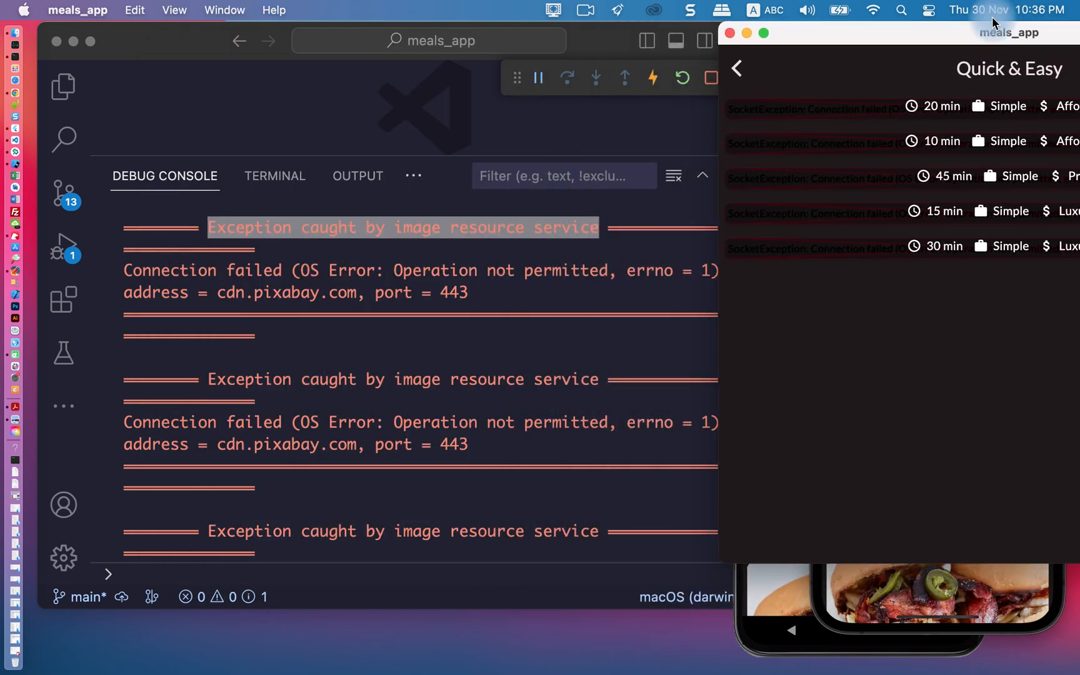
Review the Exception in debug output and arrange the simulator windows to compare Quick & Easy screens.
left_click(207, 228)
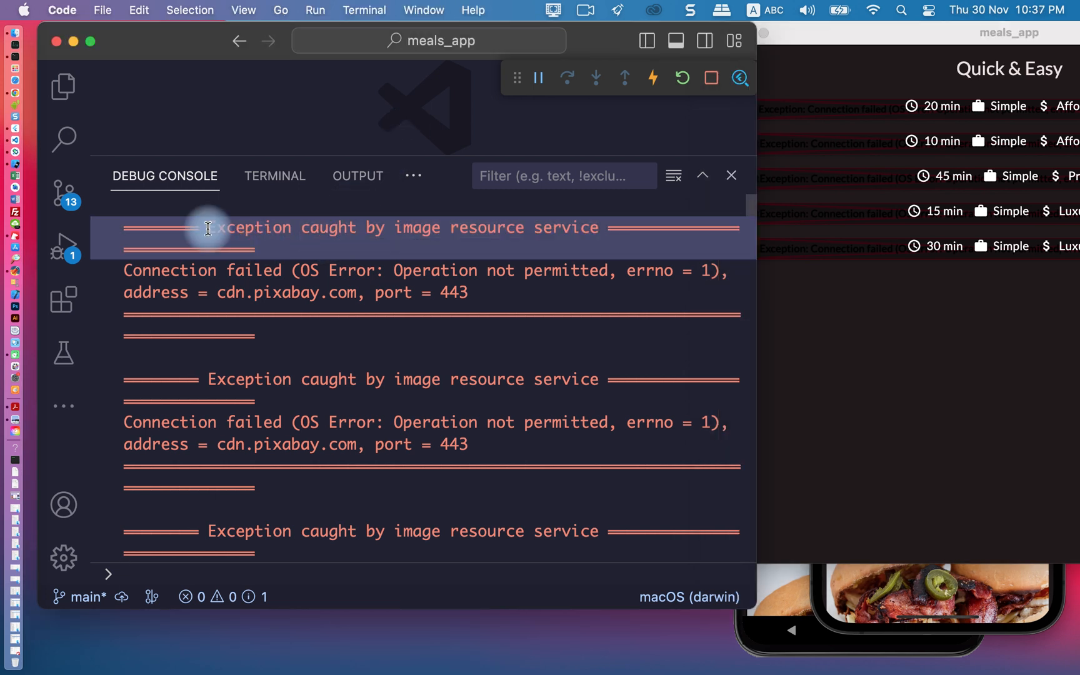
double_click(247, 227)
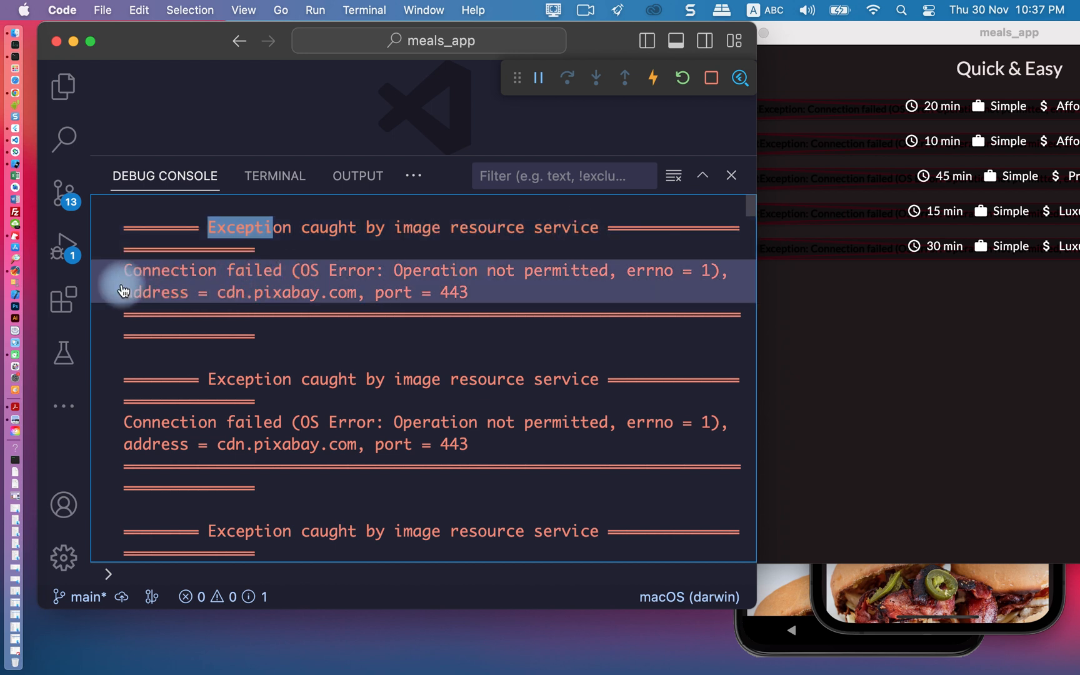
mouse_move(250, 279)
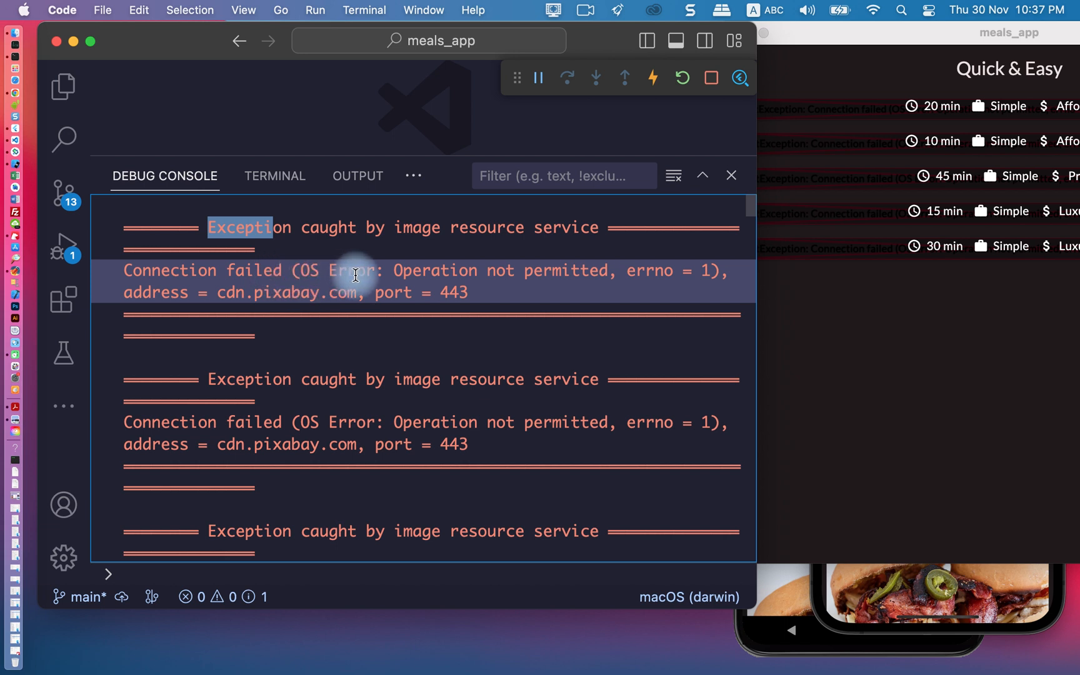
mouse_move(483, 271)
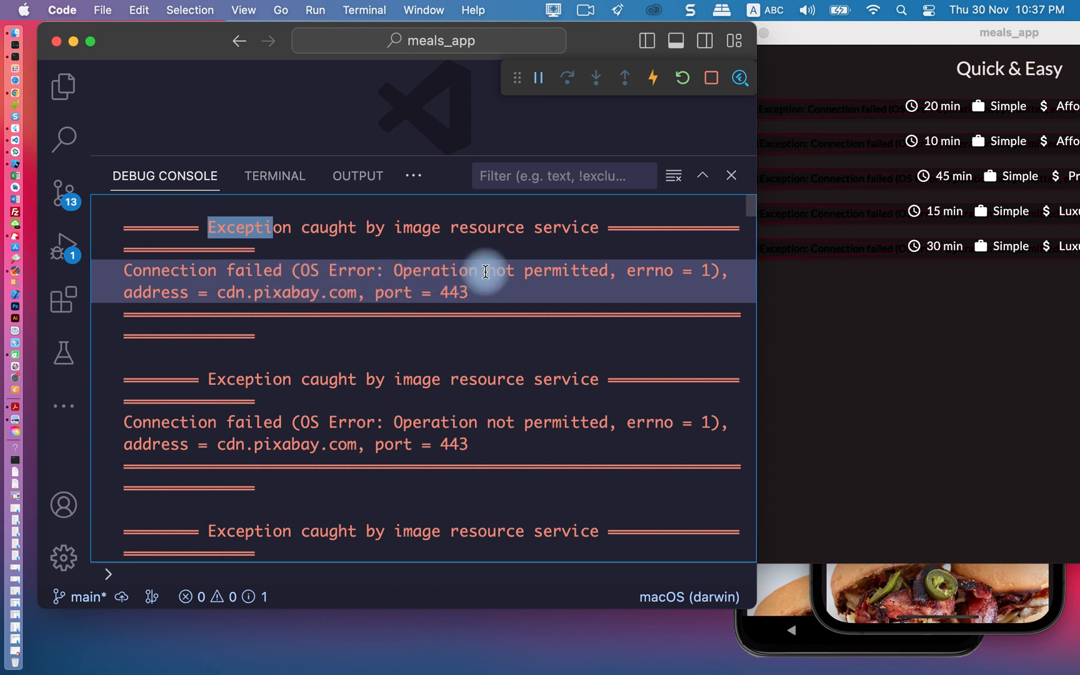
mouse_move(581, 274)
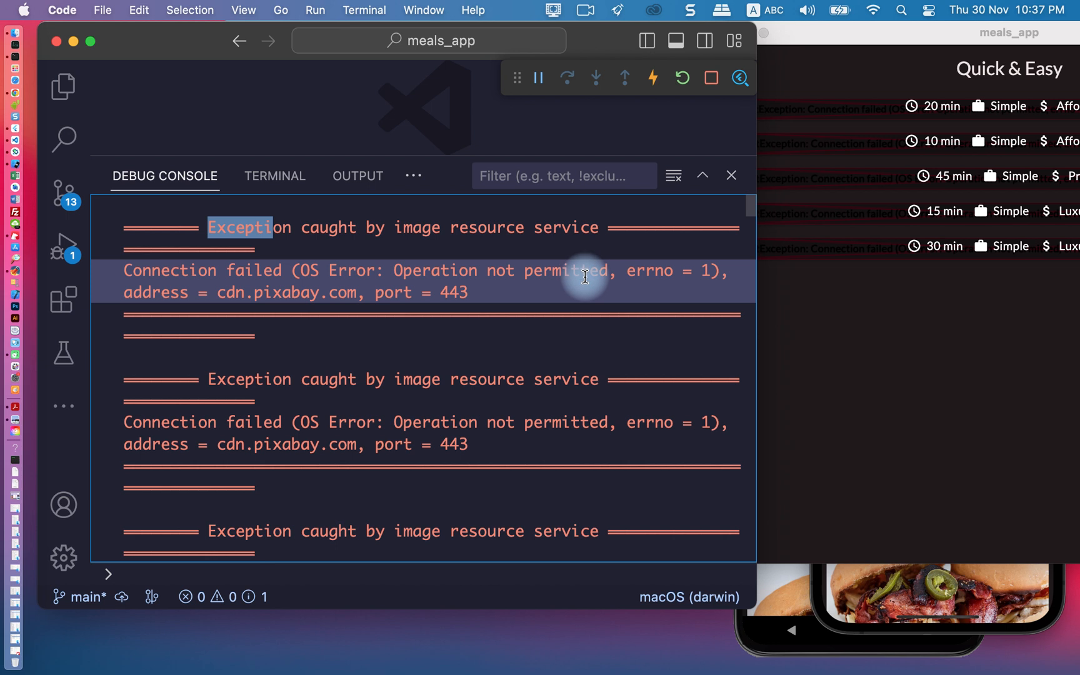
mouse_move(891, 60)
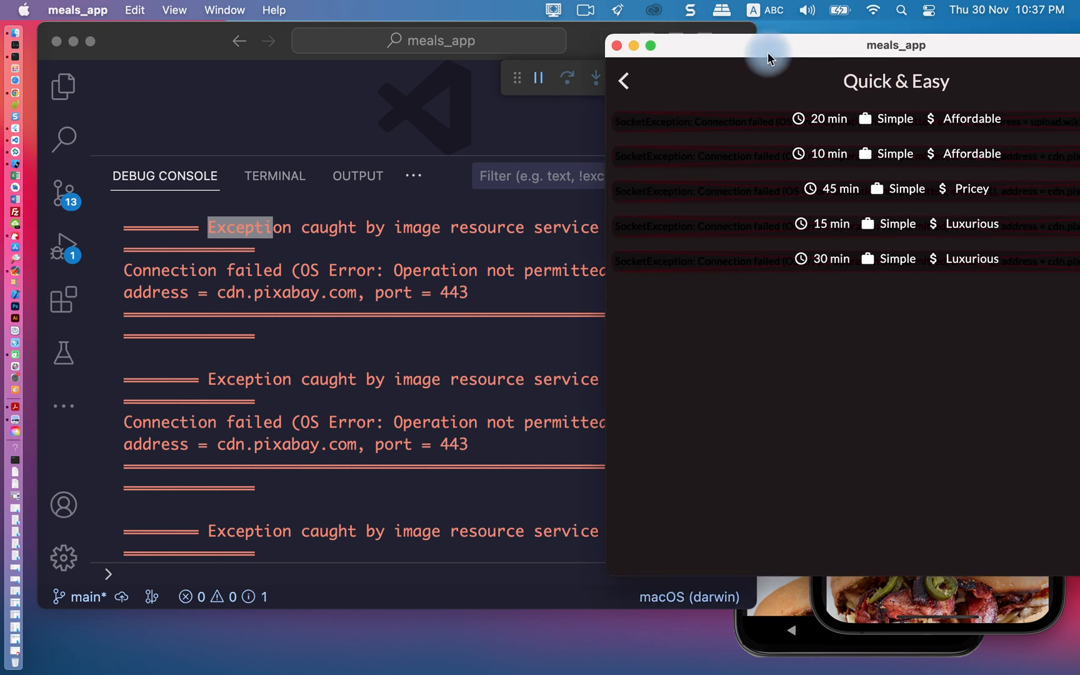
left_click_drag(767, 55, 651, 55)
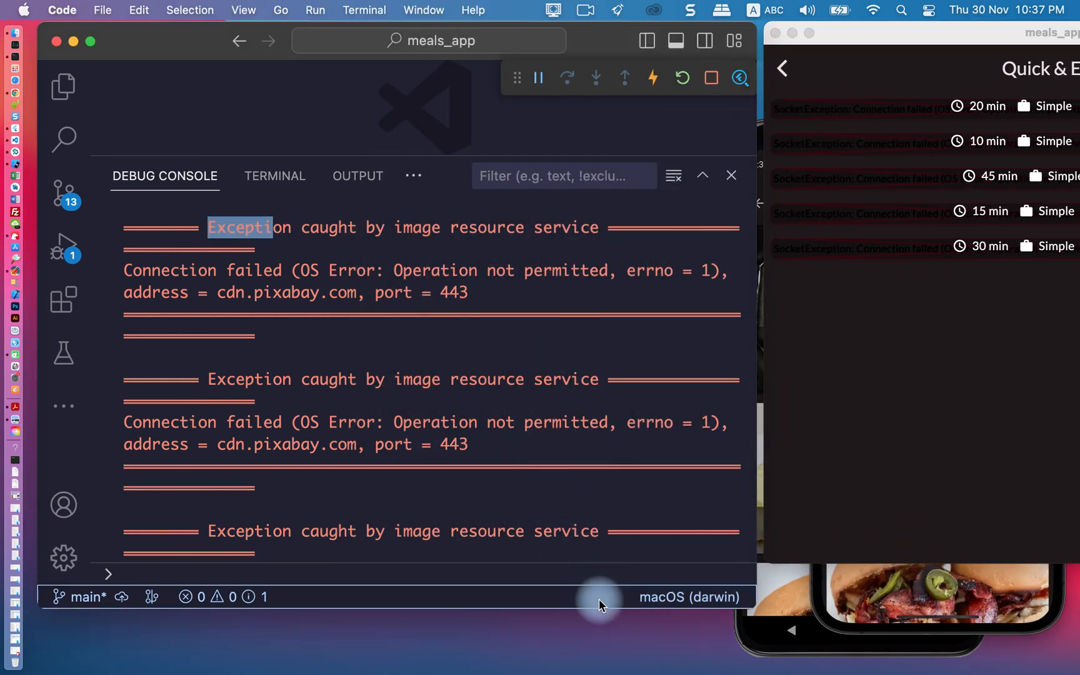
mouse_move(428, 153)
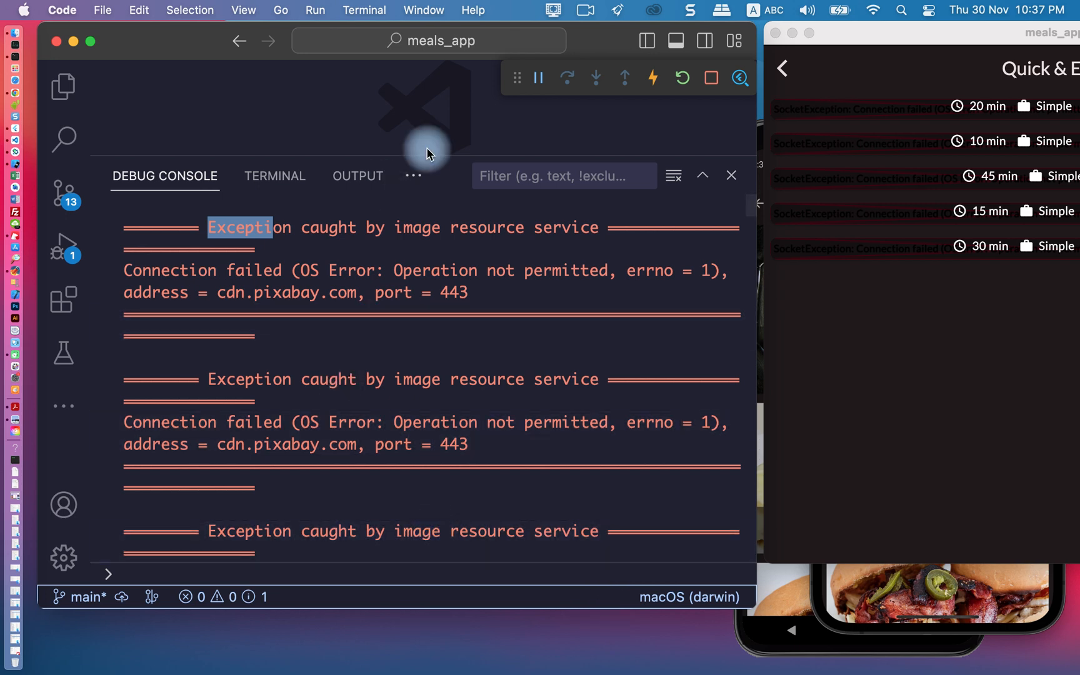
mouse_move(495, 541)
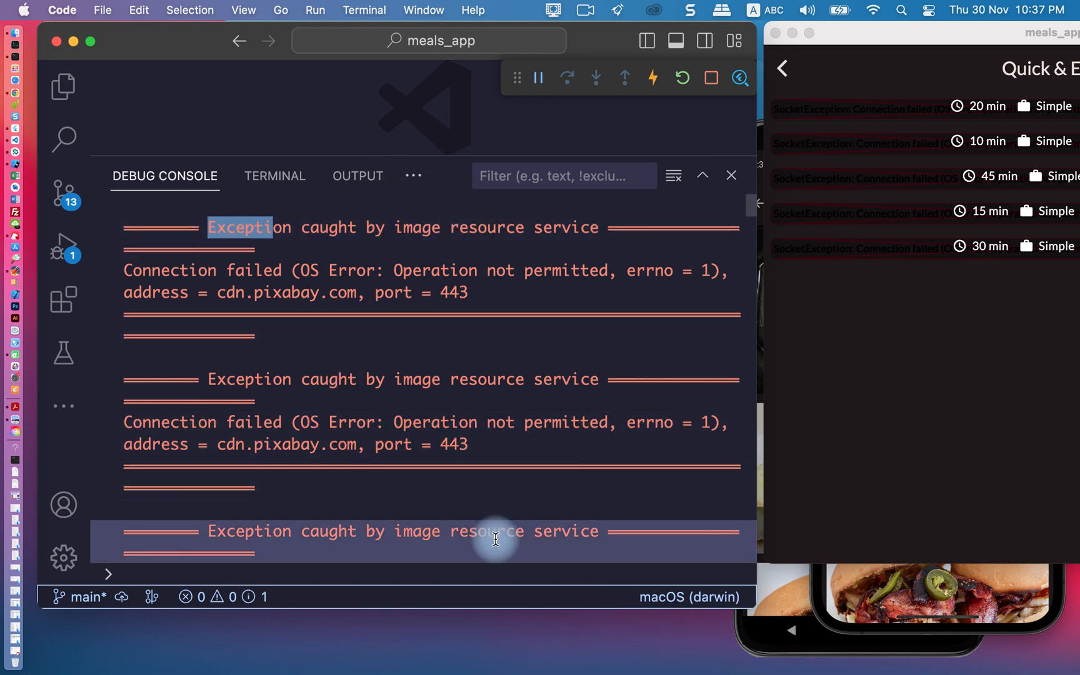
mouse_move(626, 605)
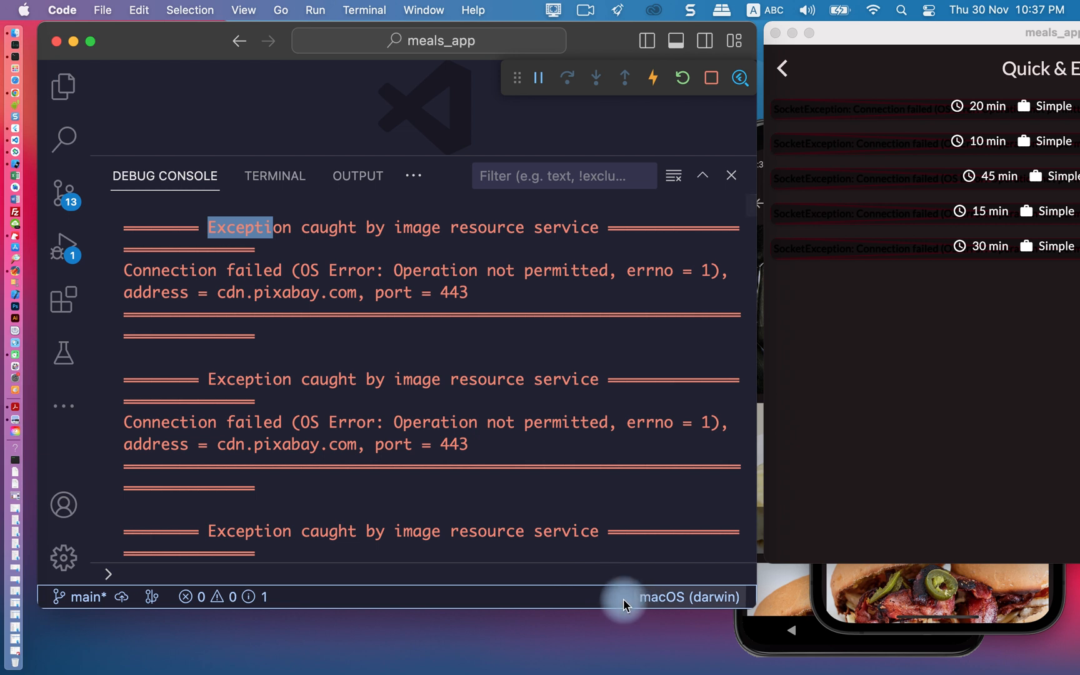
mouse_move(697, 600)
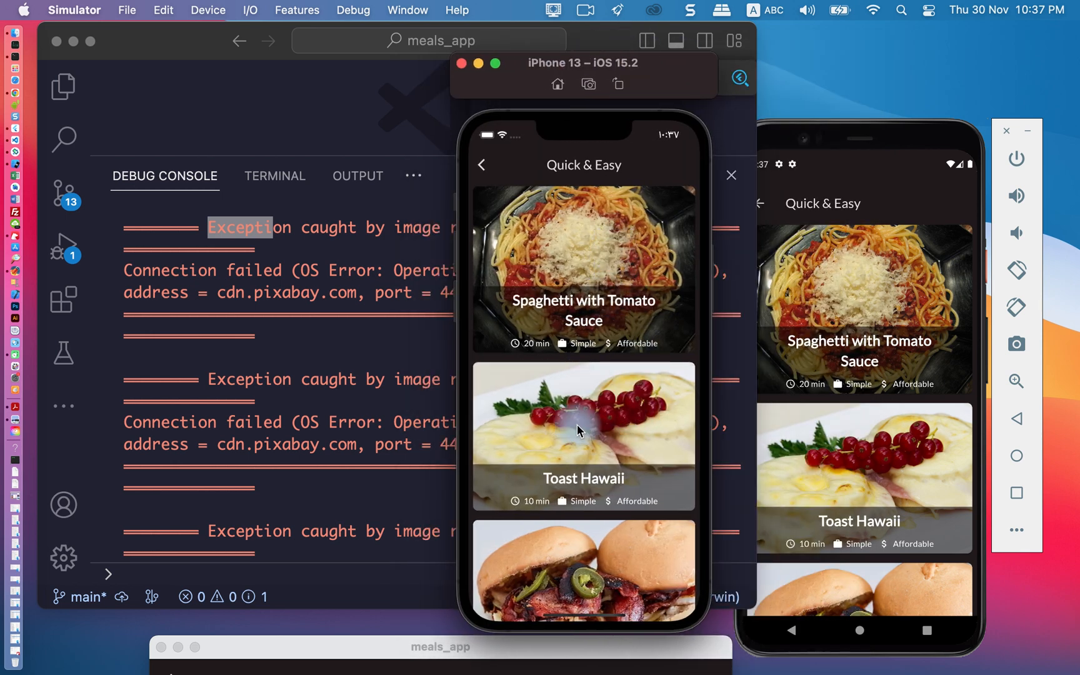
scroll("up", 3)
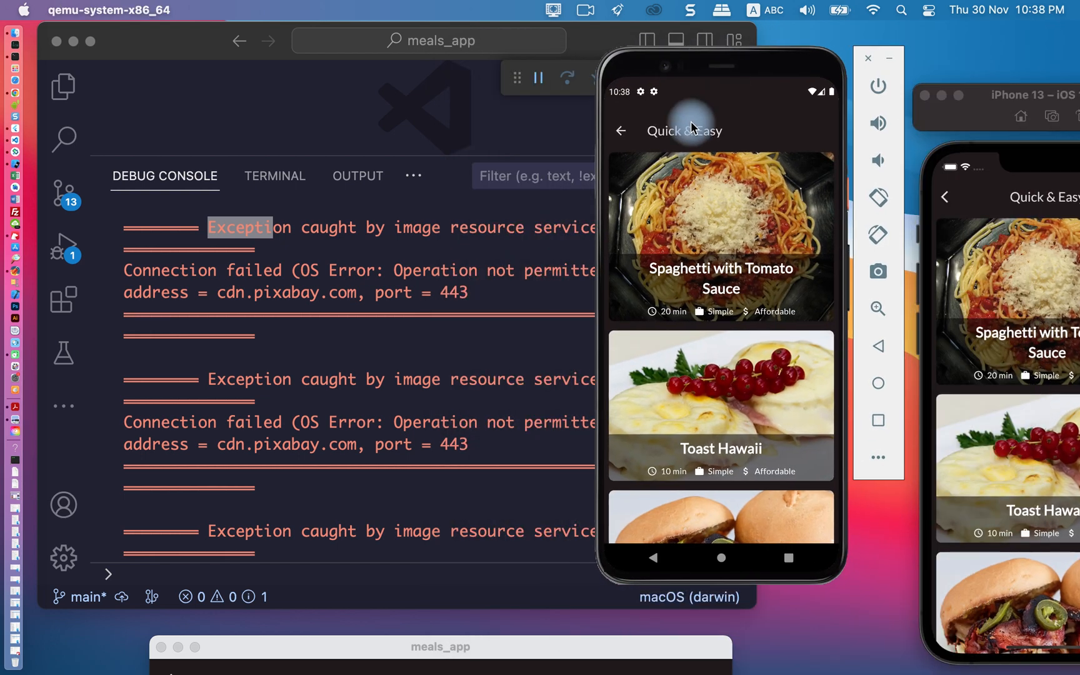
mouse_move(698, 69)
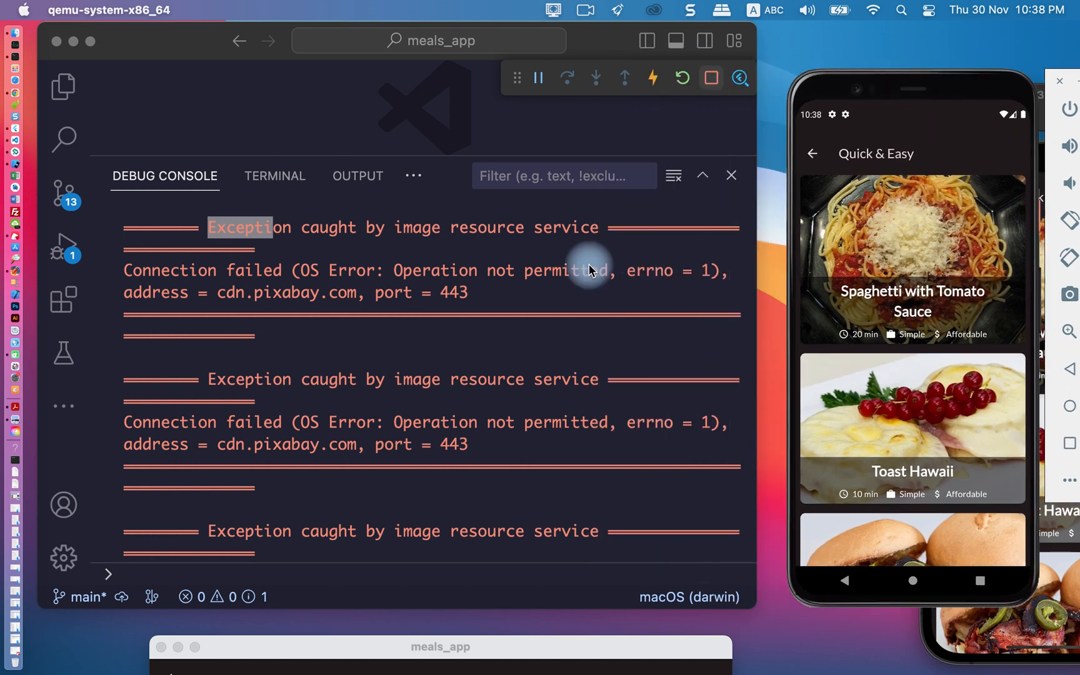
mouse_move(674, 605)
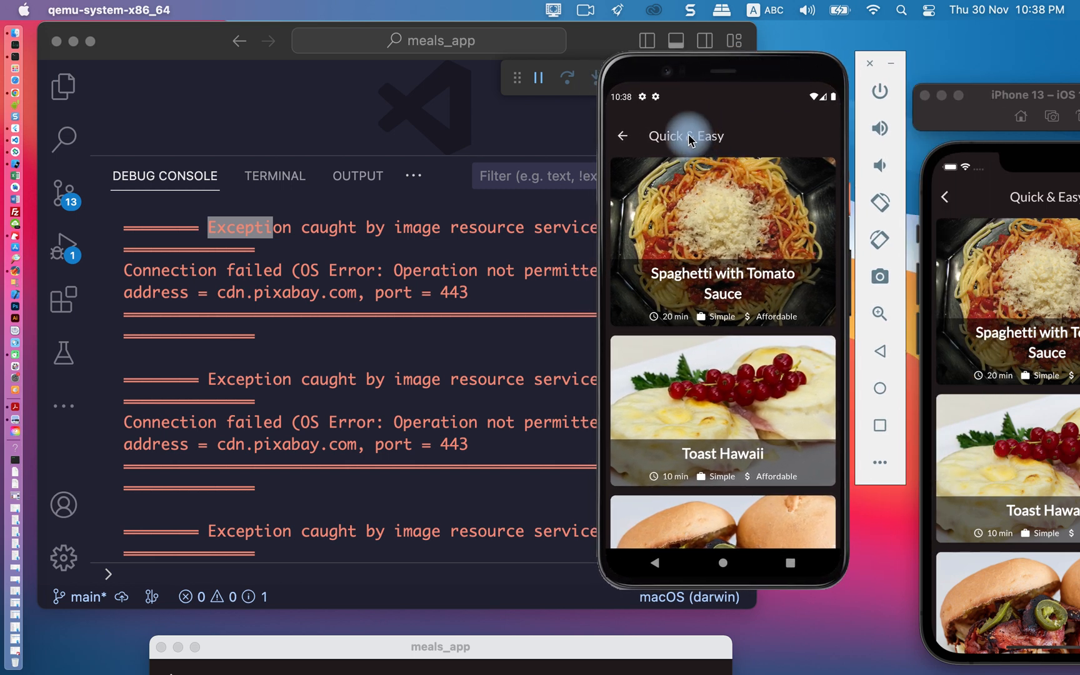
mouse_move(722, 113)
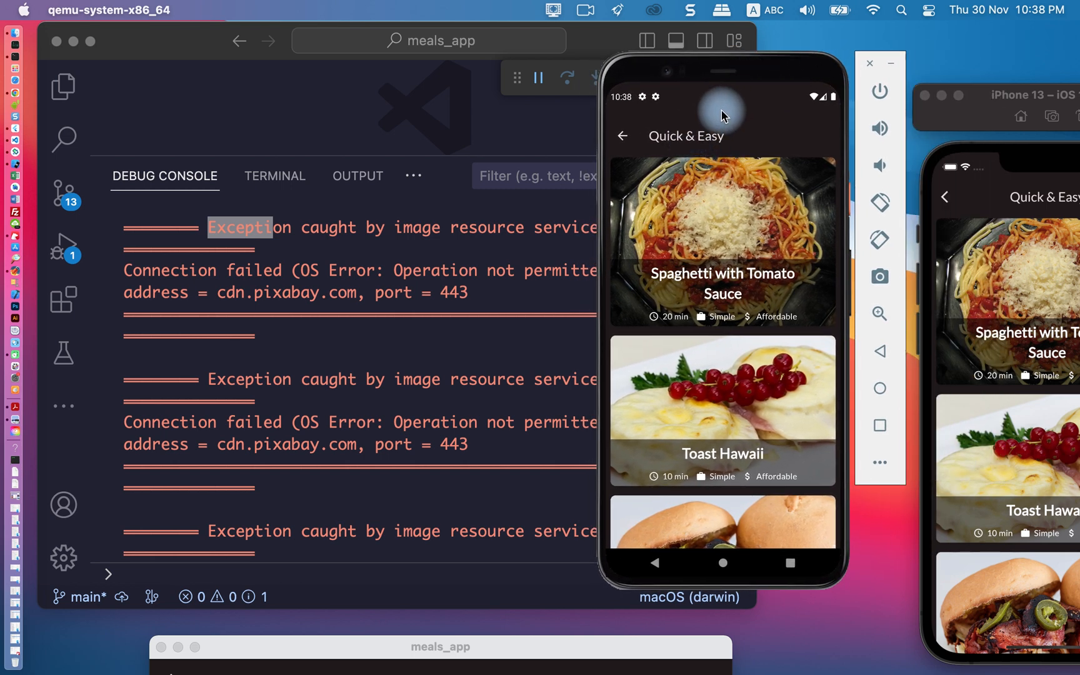
mouse_move(922, 111)
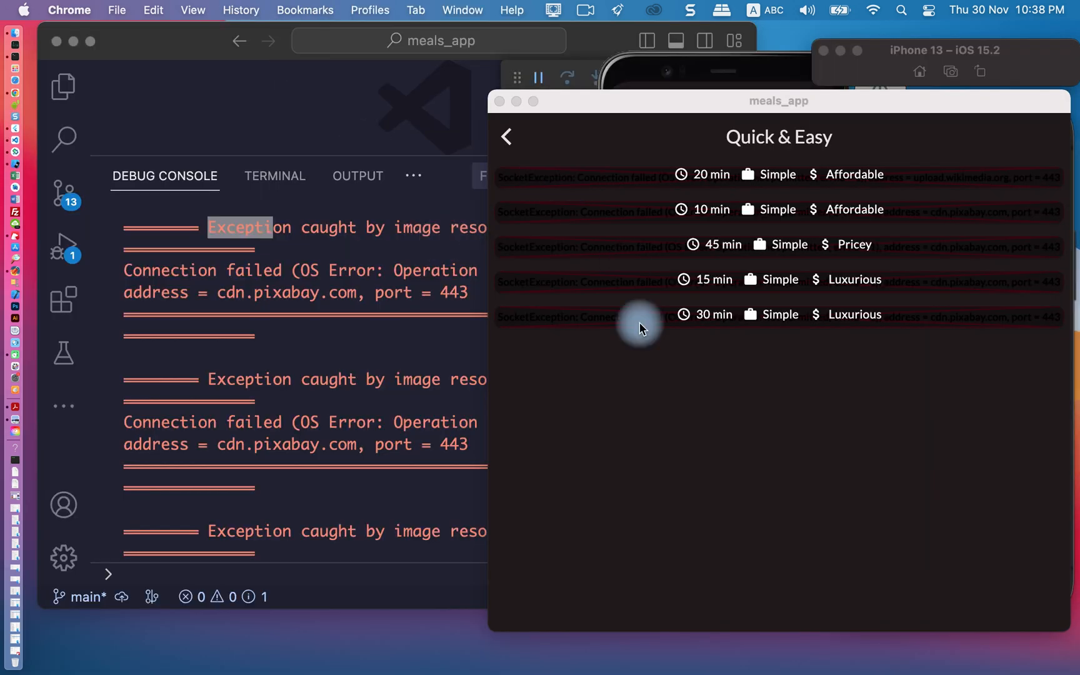
mouse_move(995, 665)
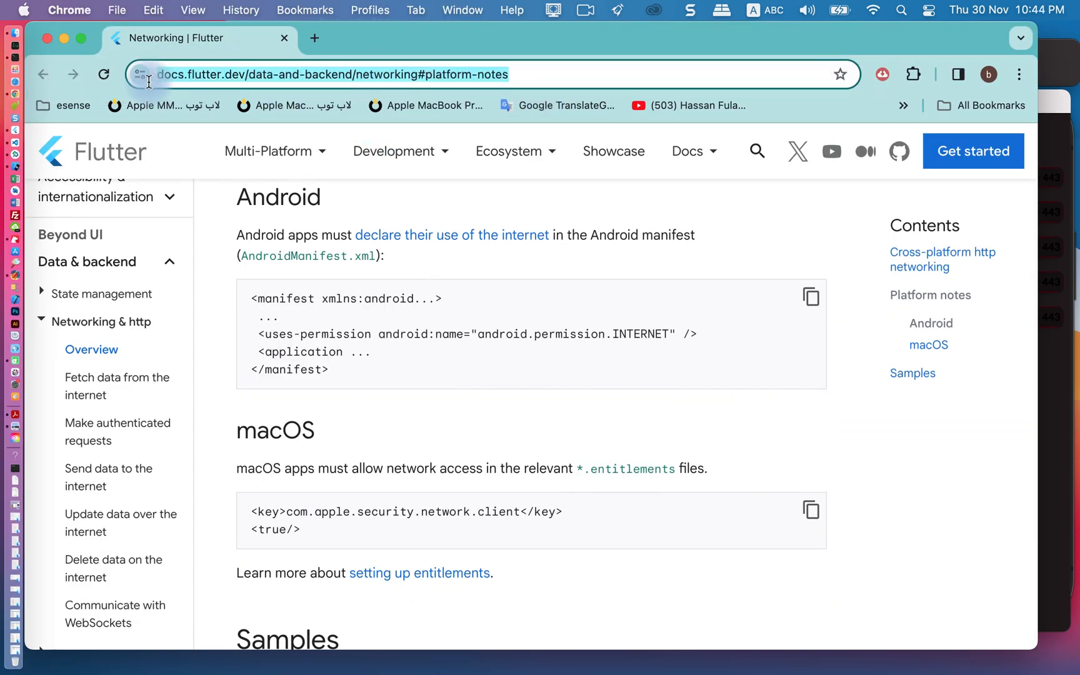
Scroll the Networking docs to the macOS note and select the com.apple.security.network.client snippet.
scroll("up", 3)
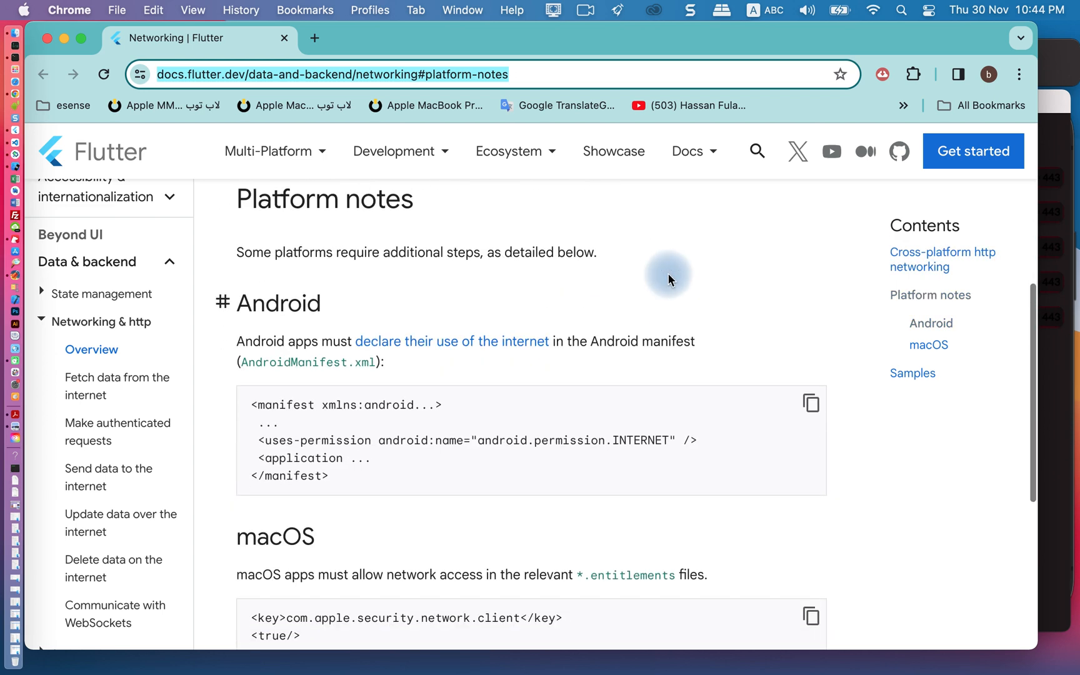
scroll("down", 3)
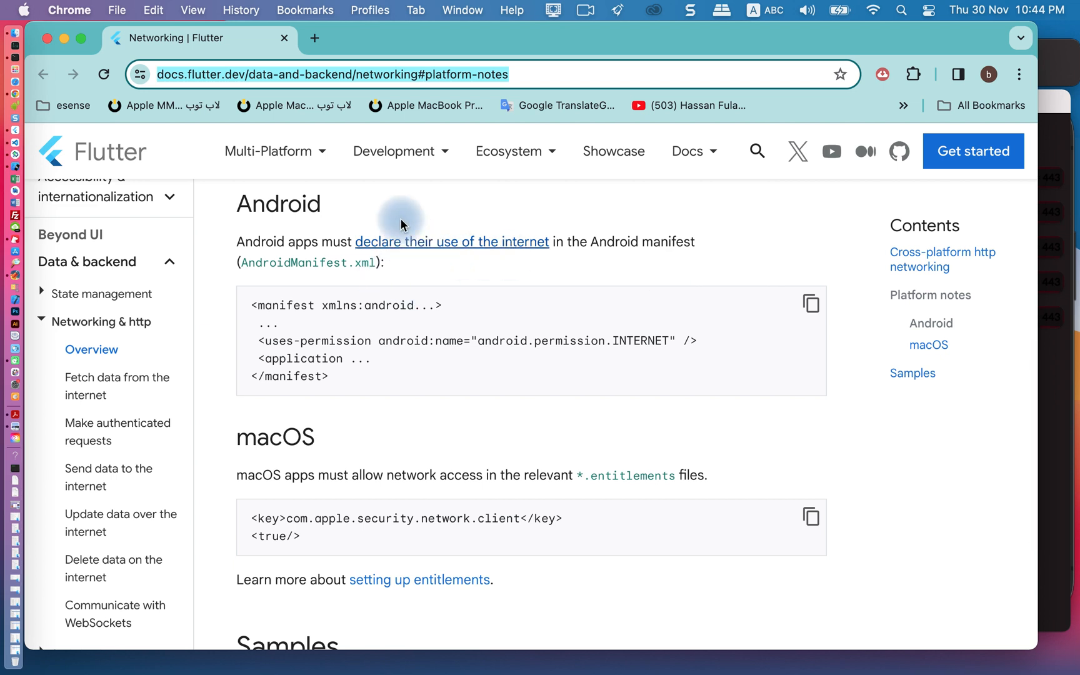
mouse_move(341, 207)
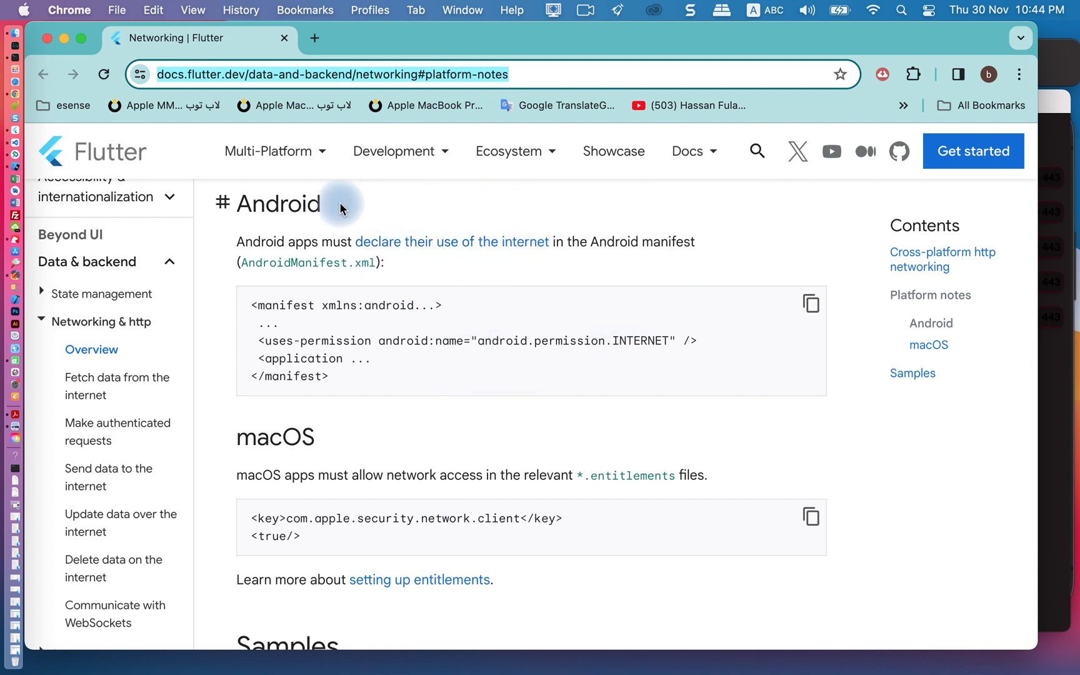
double_click(279, 204)
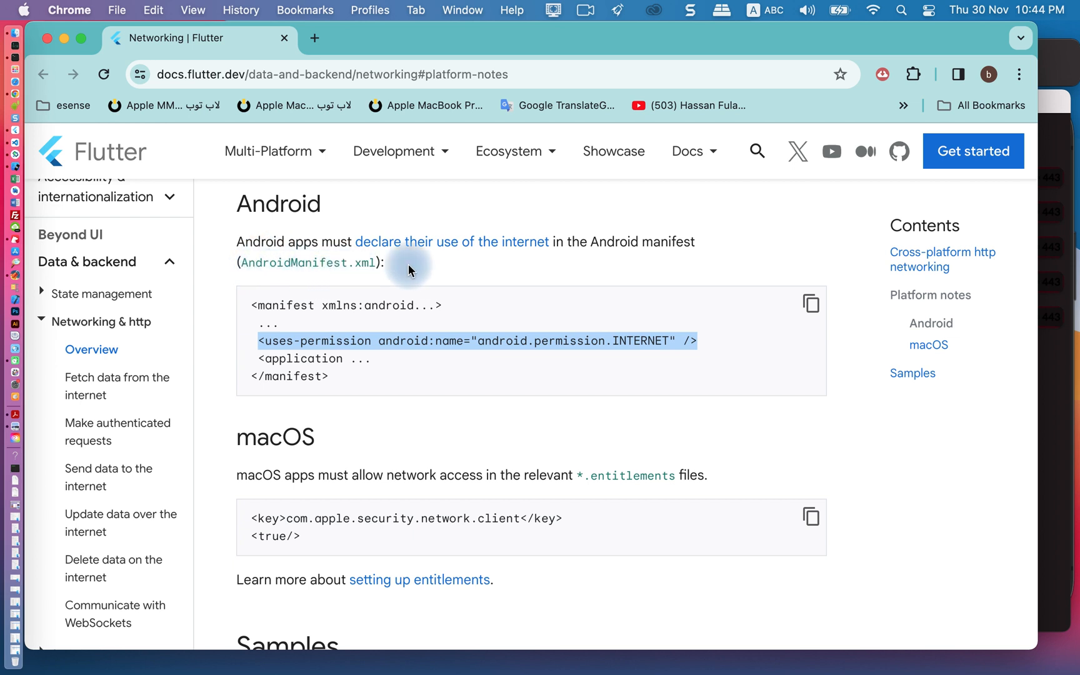
mouse_move(376, 416)
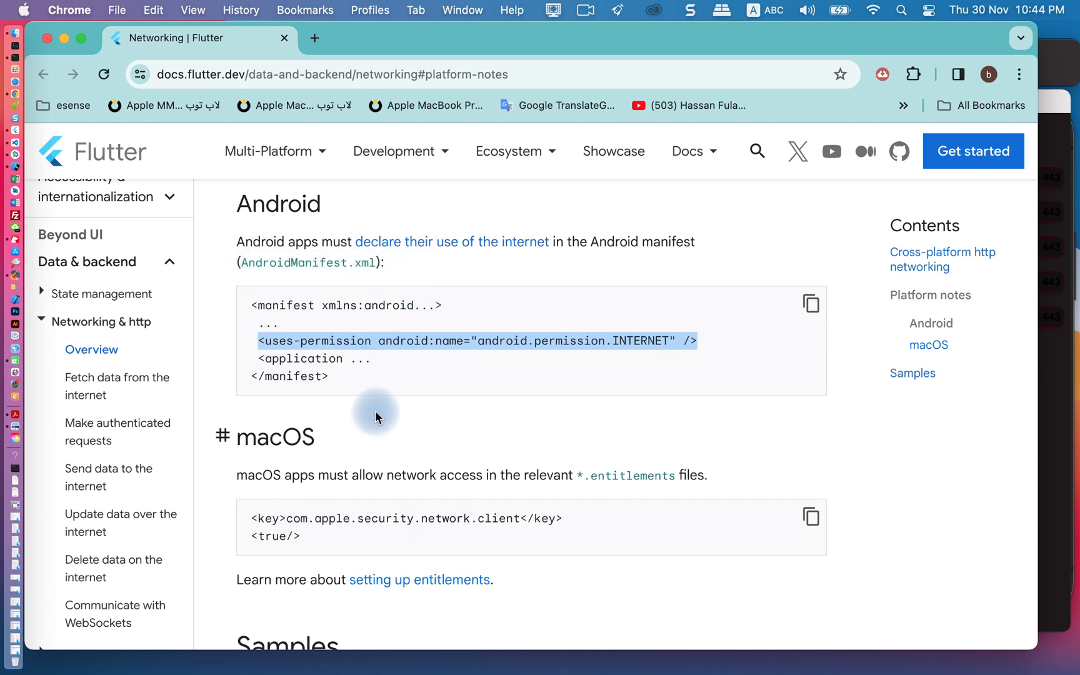
scroll("down", 3)
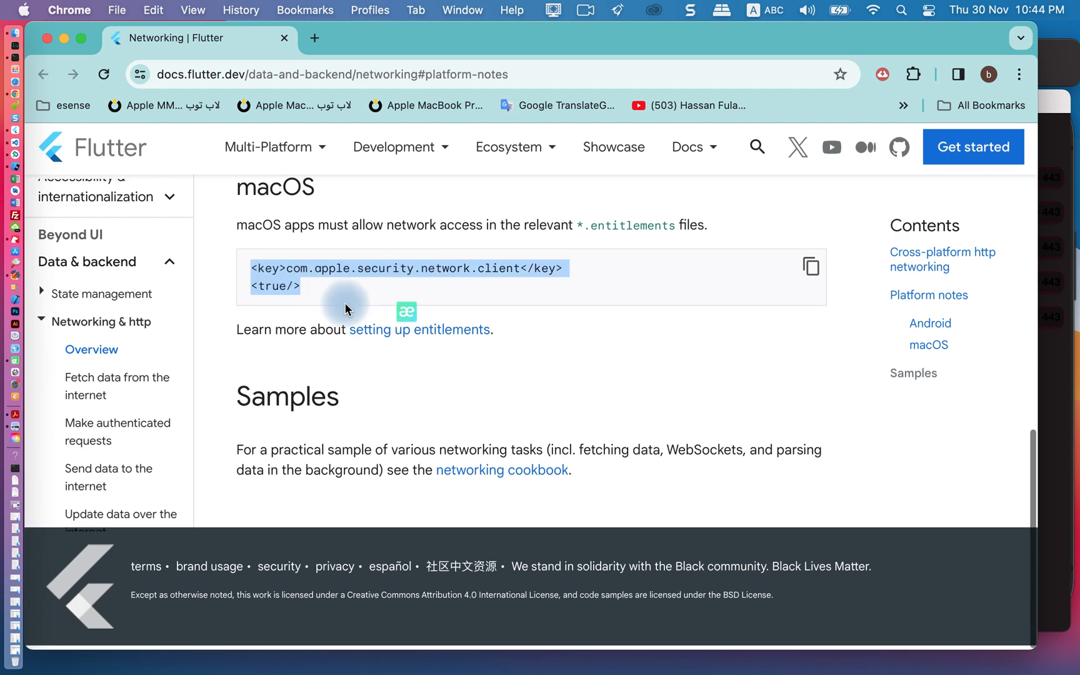
scroll("up", 3)
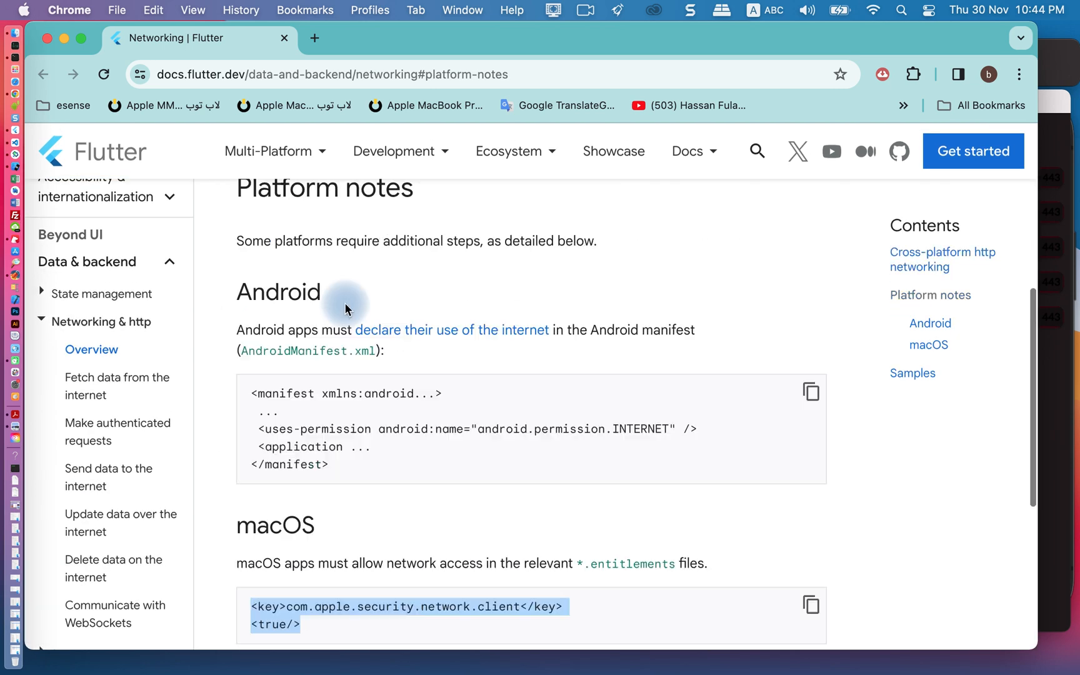
scroll("down", 3)
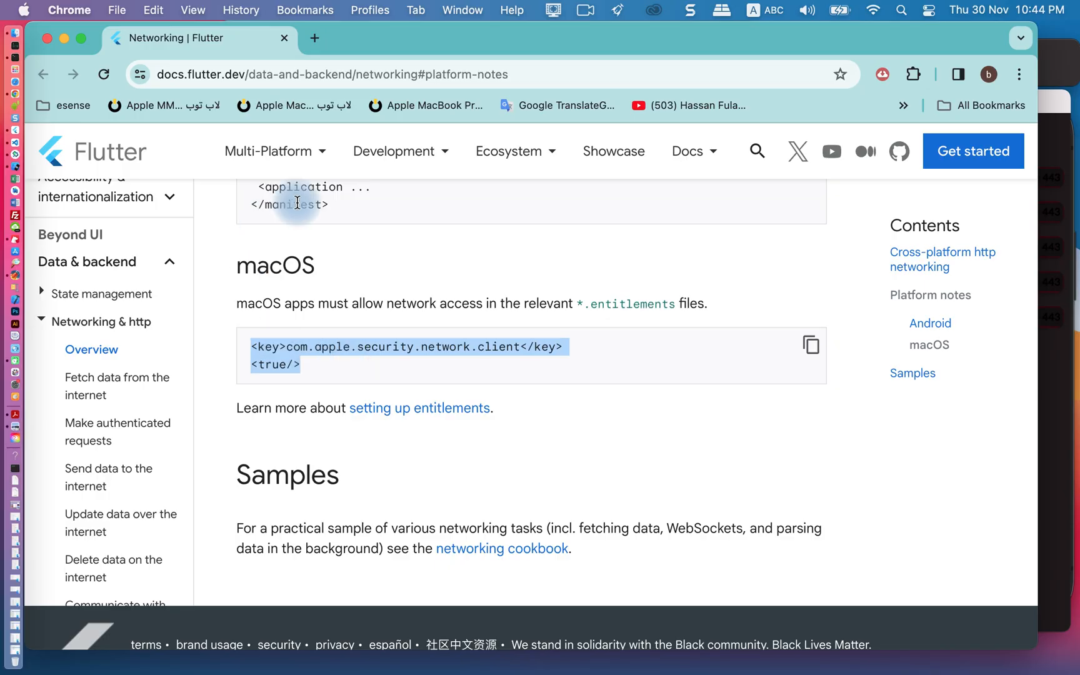
mouse_move(369, 186)
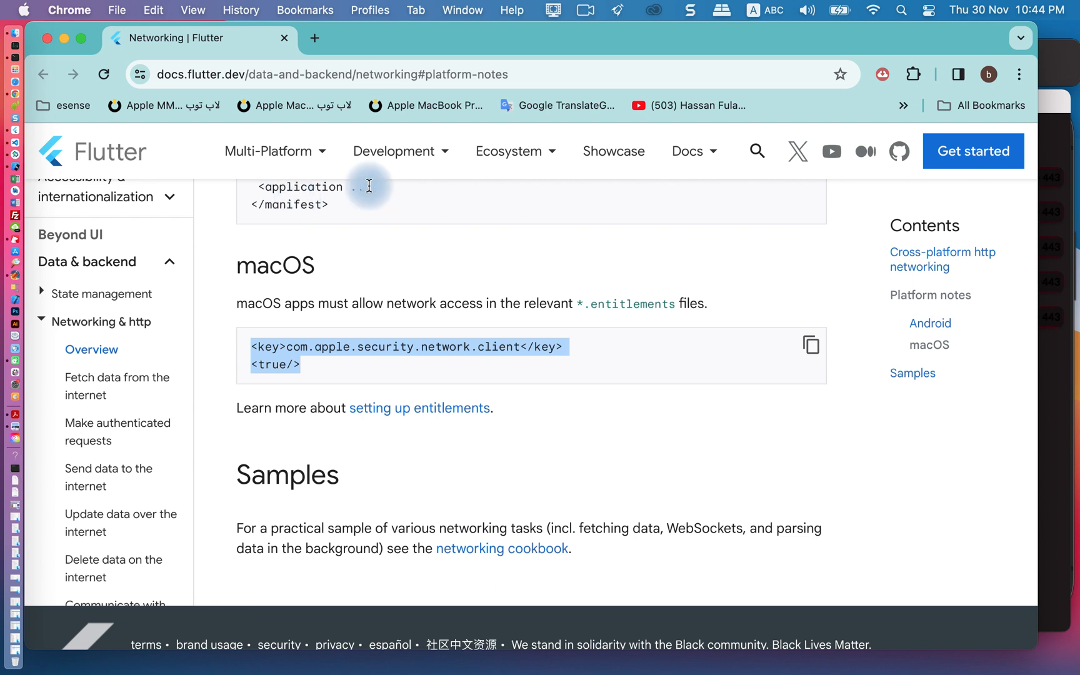
mouse_move(149, 144)
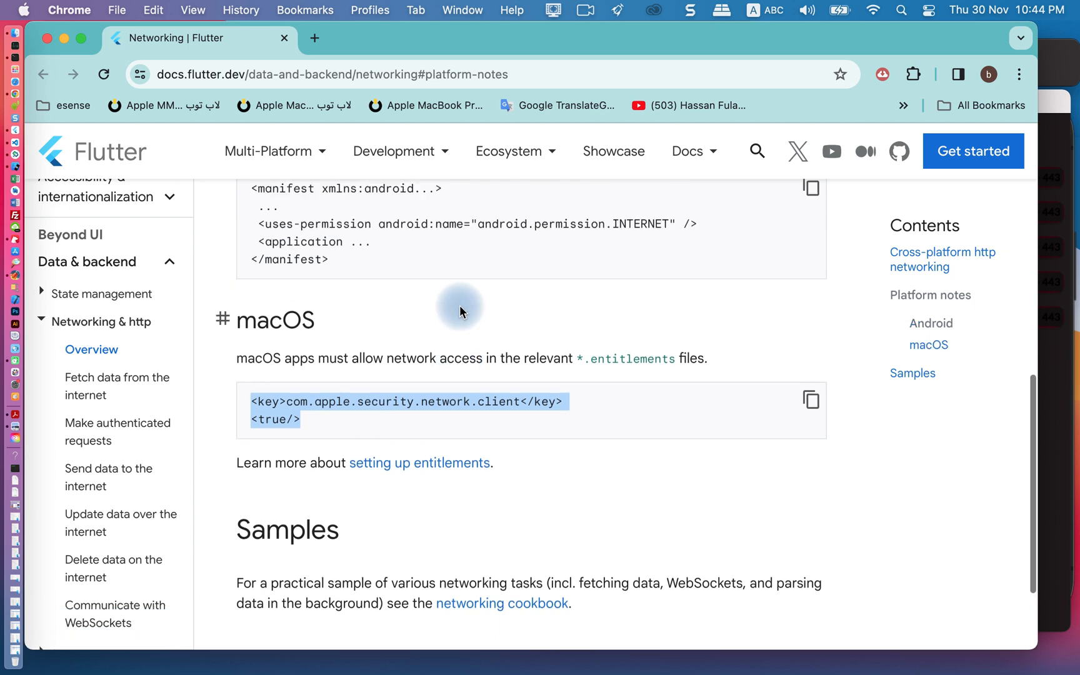
scroll("down", 3)
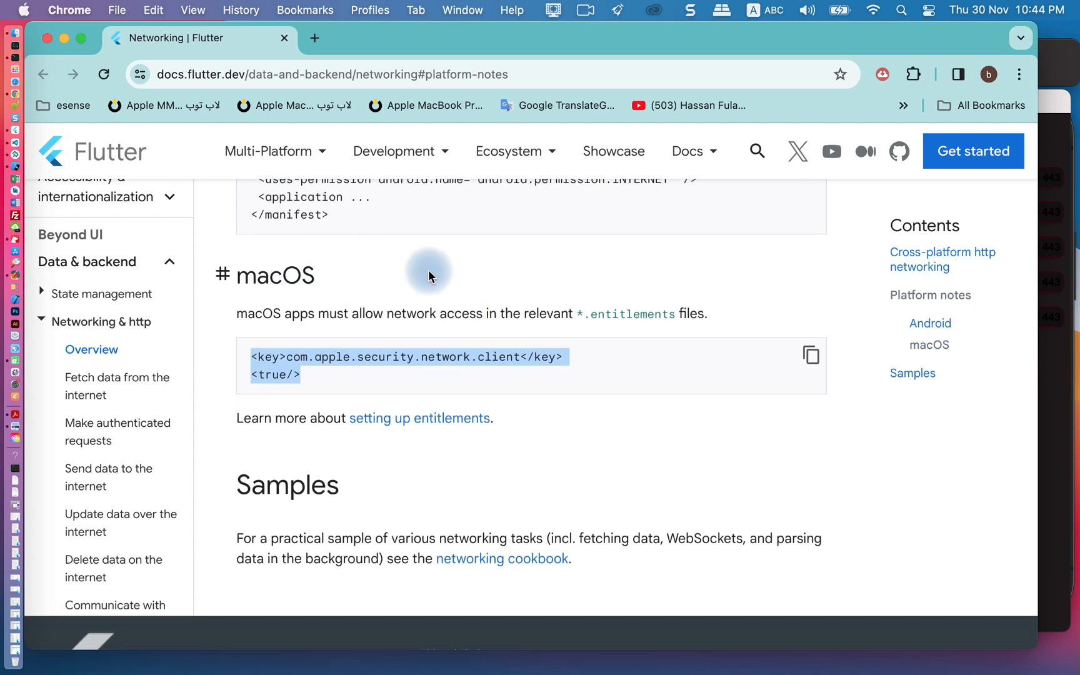
mouse_move(25, 161)
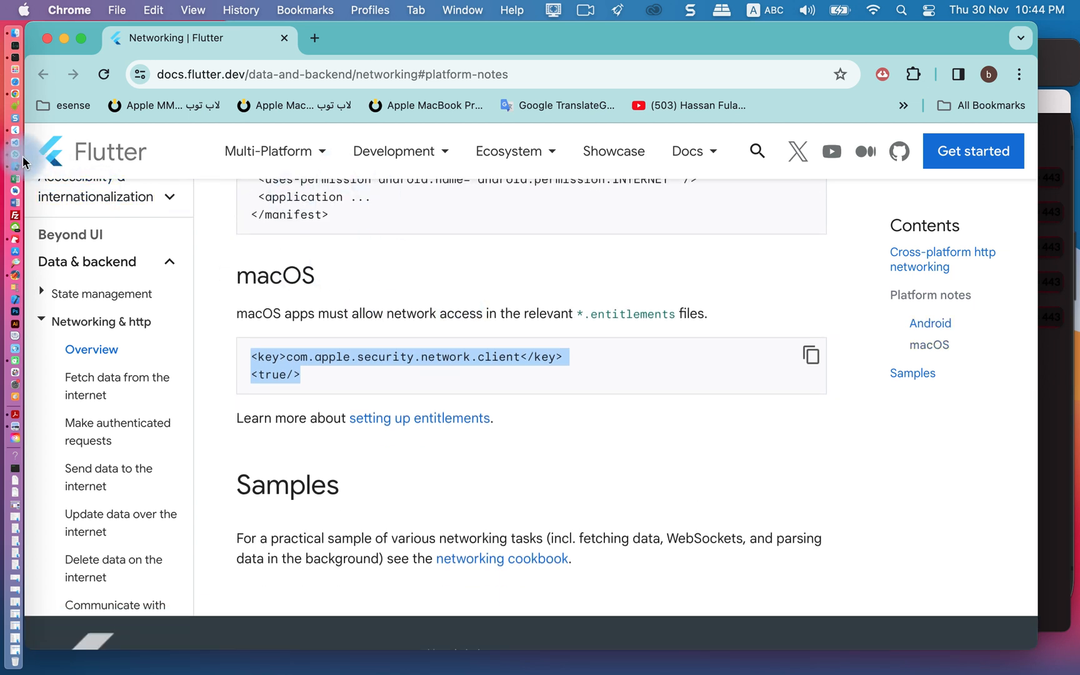
mouse_move(21, 159)
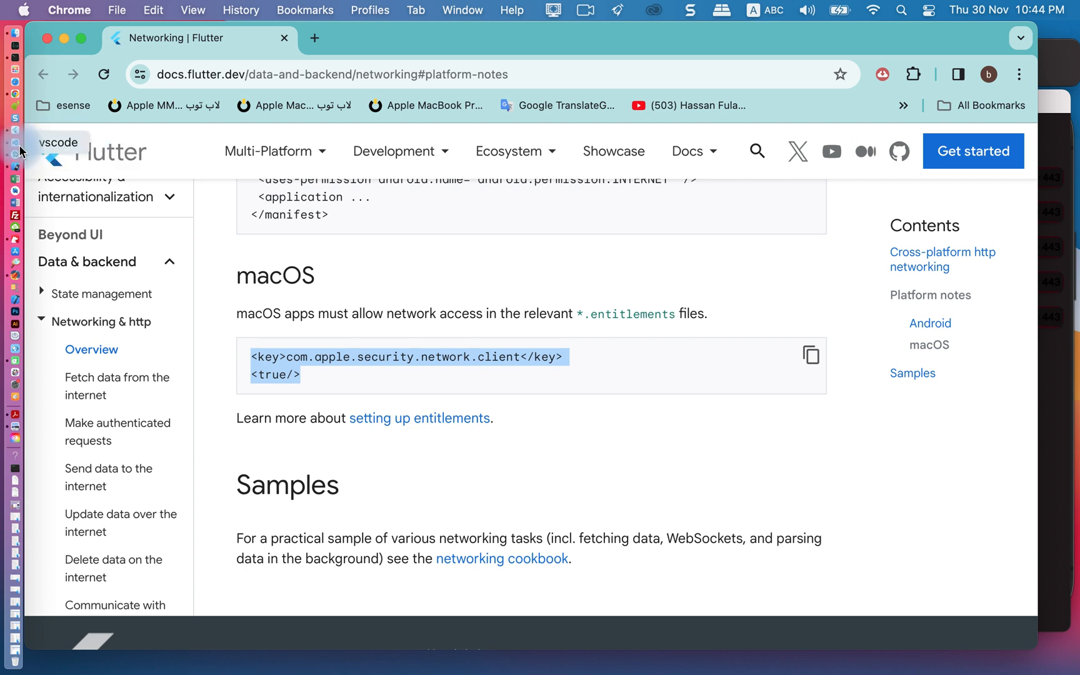
mouse_move(19, 155)
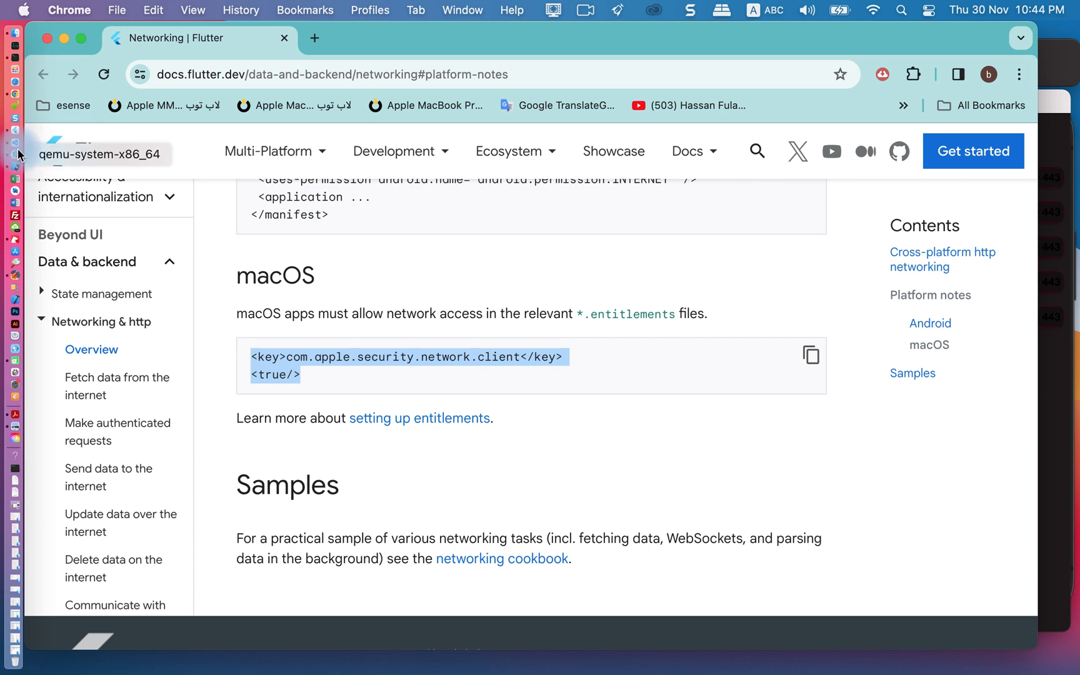
left_click(14, 142)
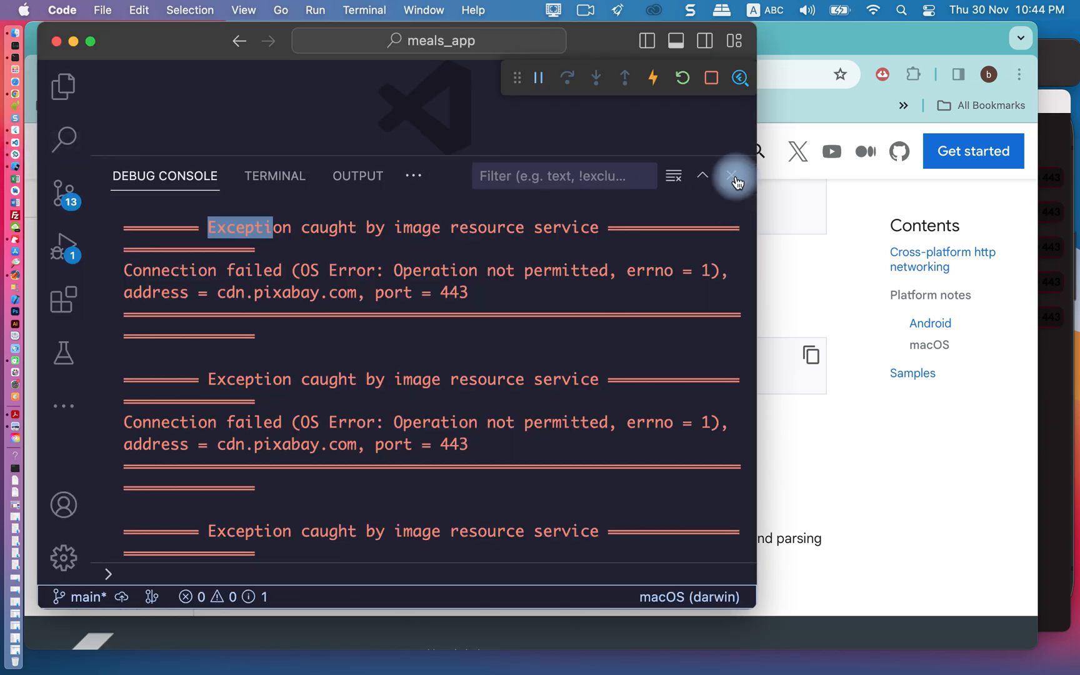
left_click(732, 176)
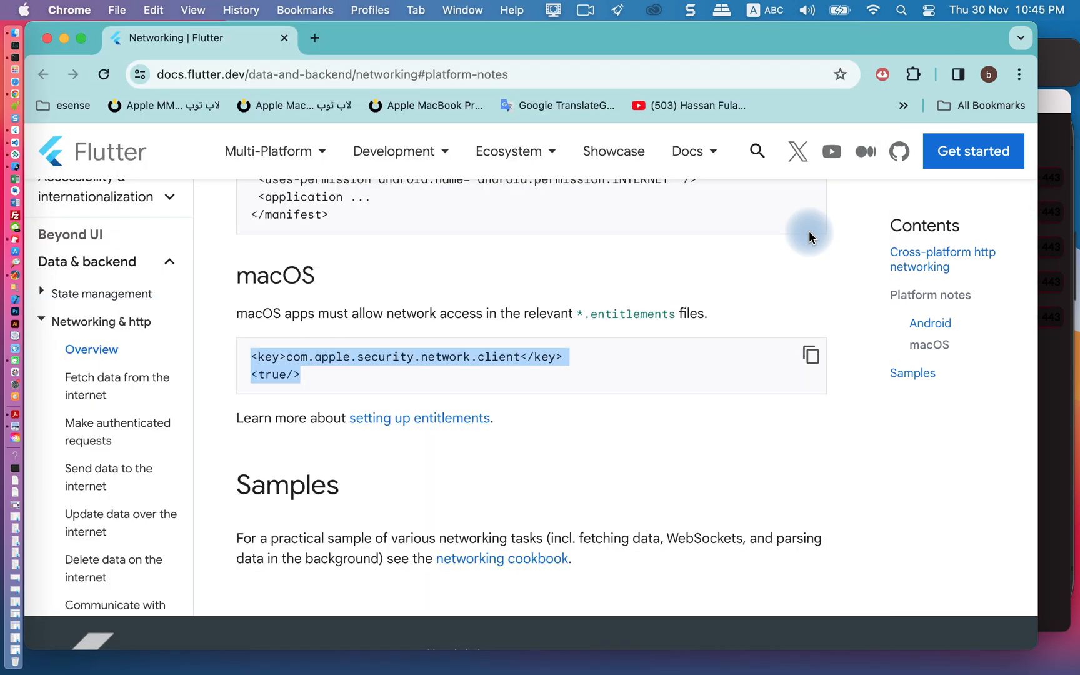
scroll("down", 3)
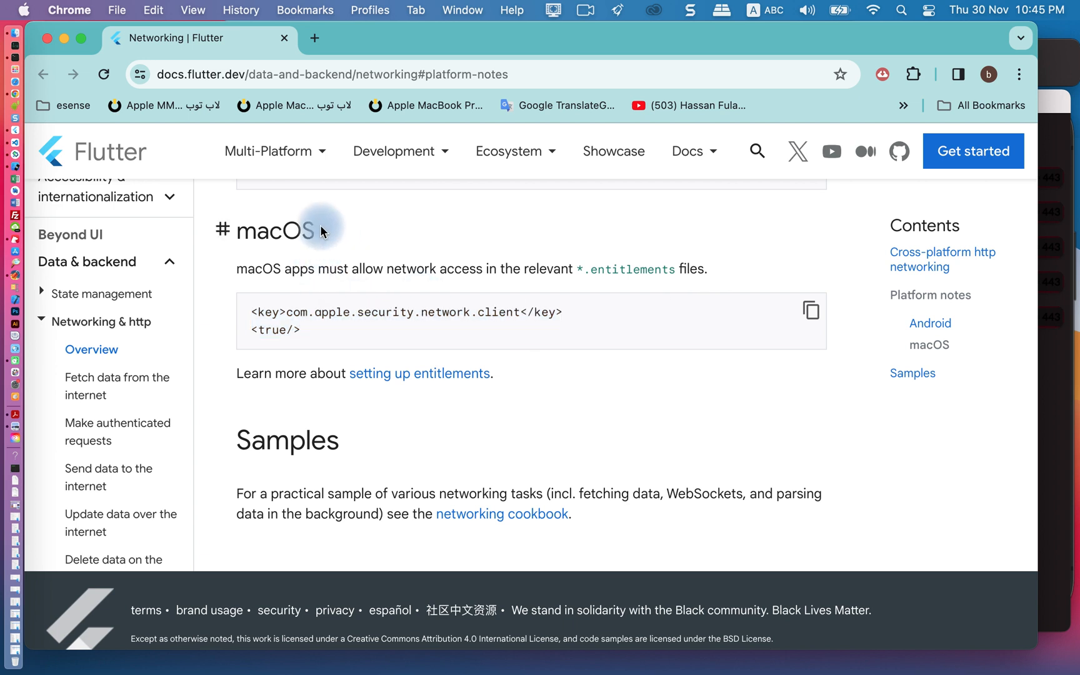
mouse_move(811, 311)
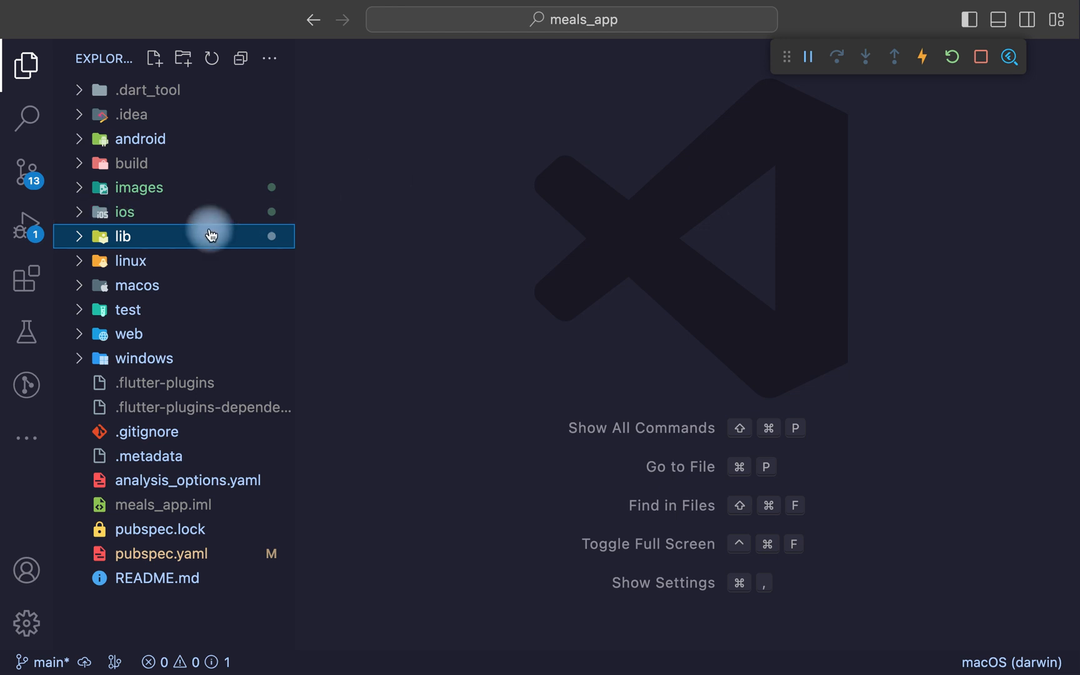
mouse_move(124, 309)
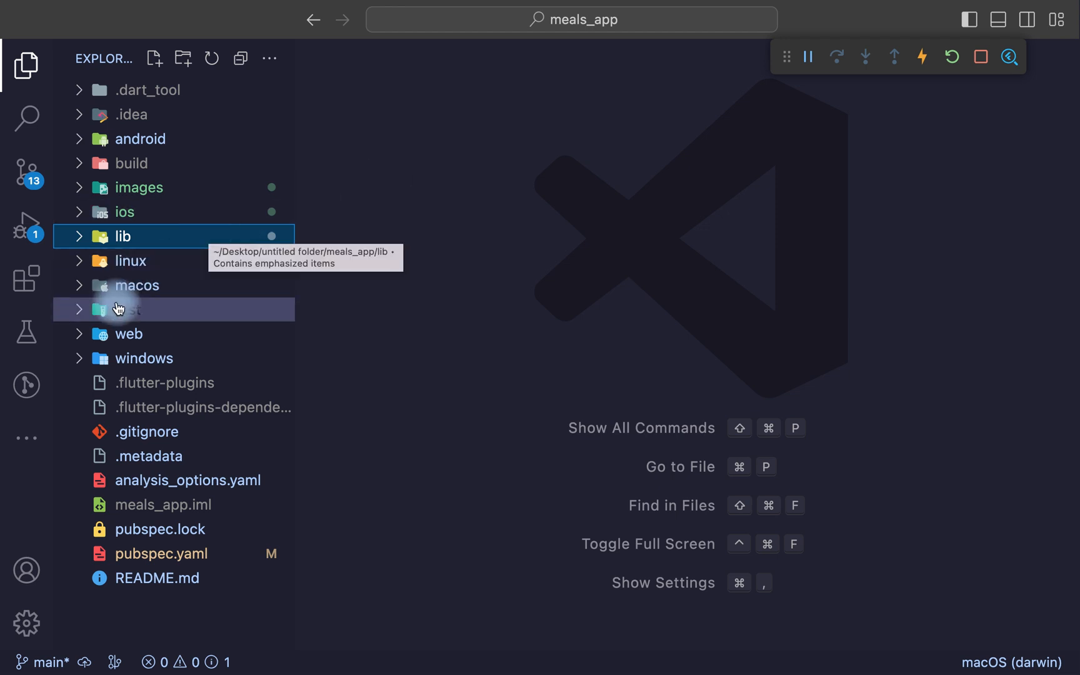
Expand macos > Runner in the Explorer to reveal the entitlements files.
left_click(137, 285)
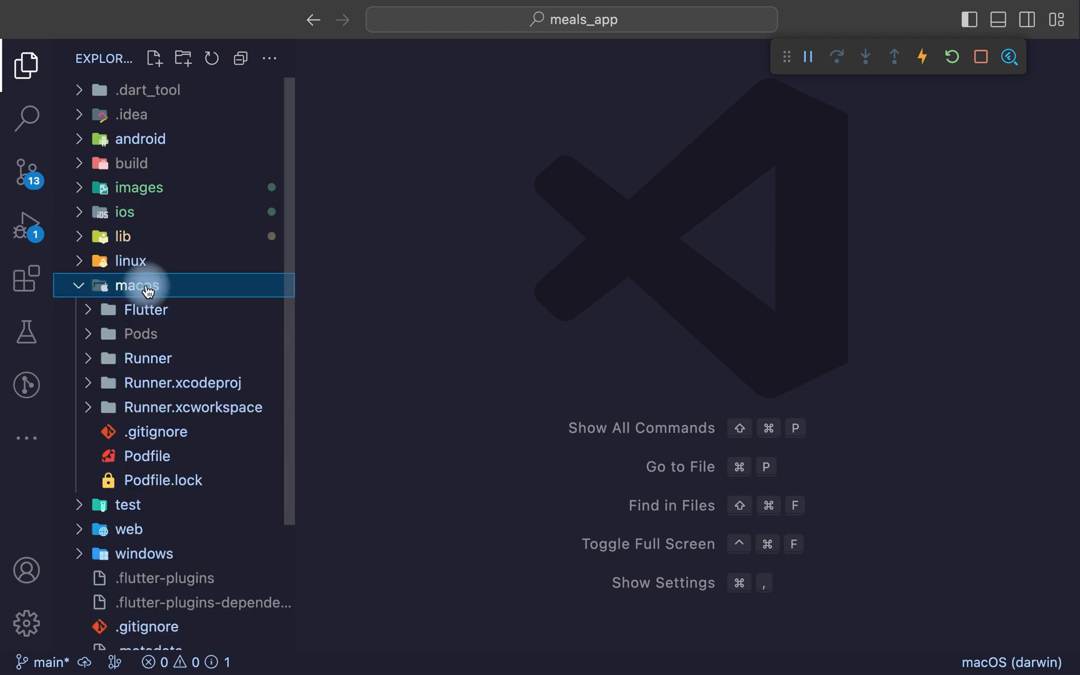
mouse_move(197, 292)
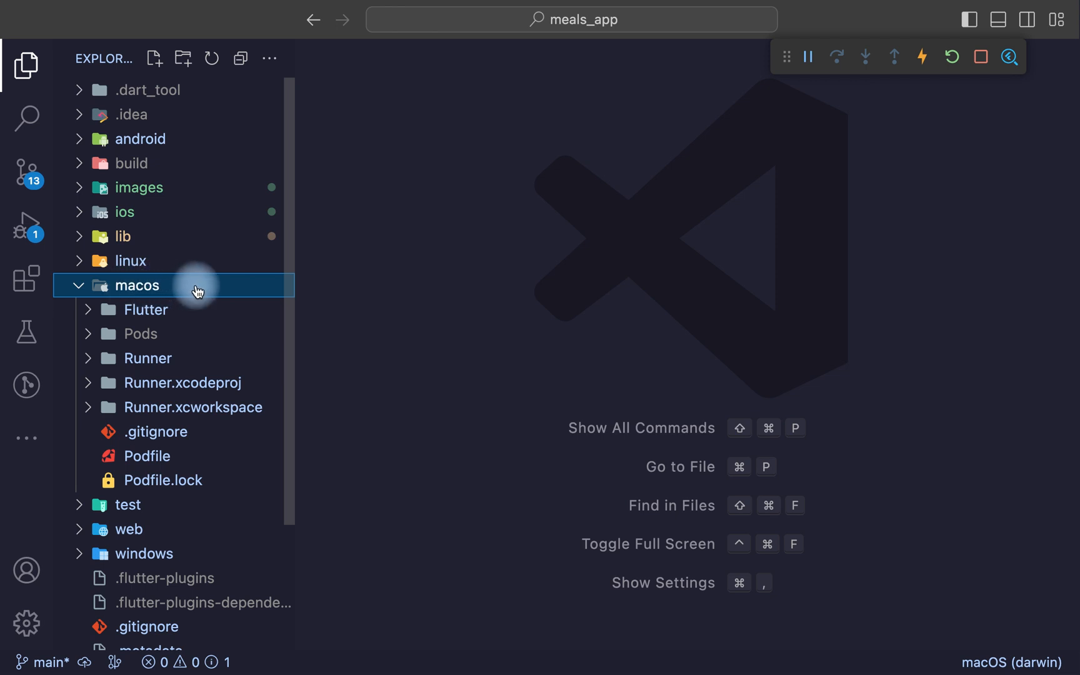
mouse_move(193, 335)
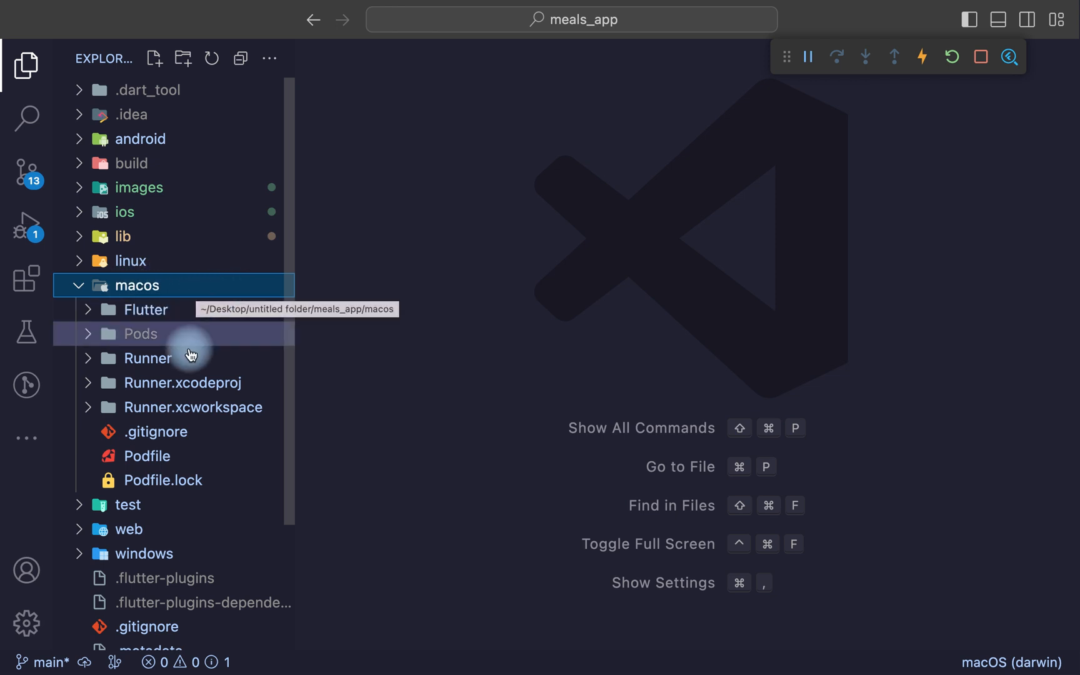
mouse_move(269, 345)
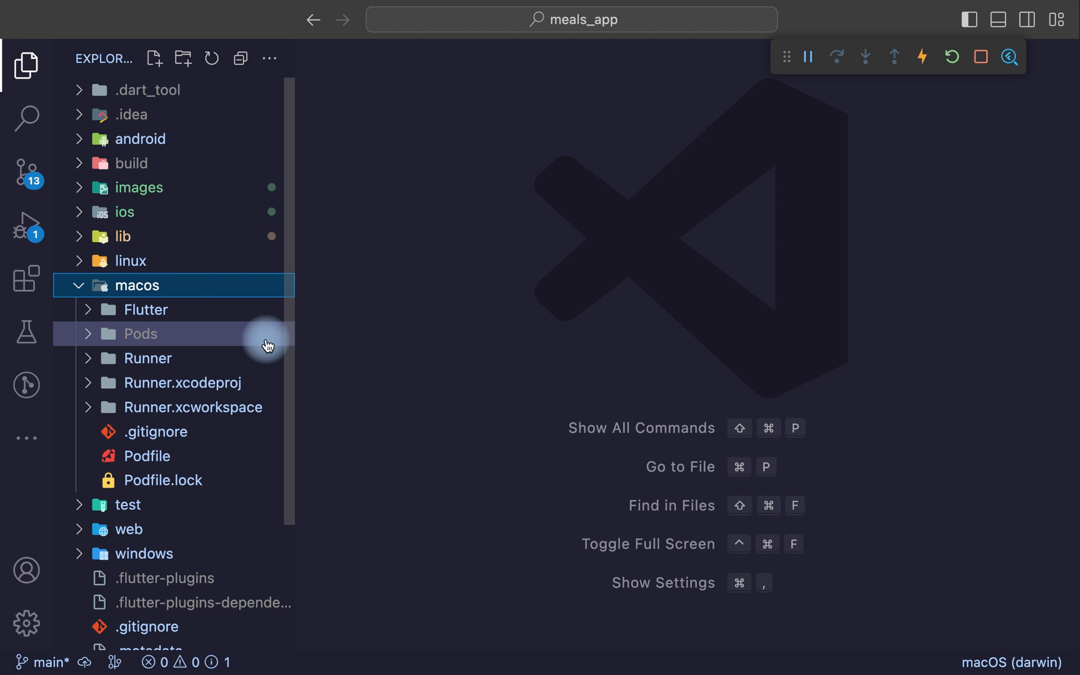
scroll("down", 3)
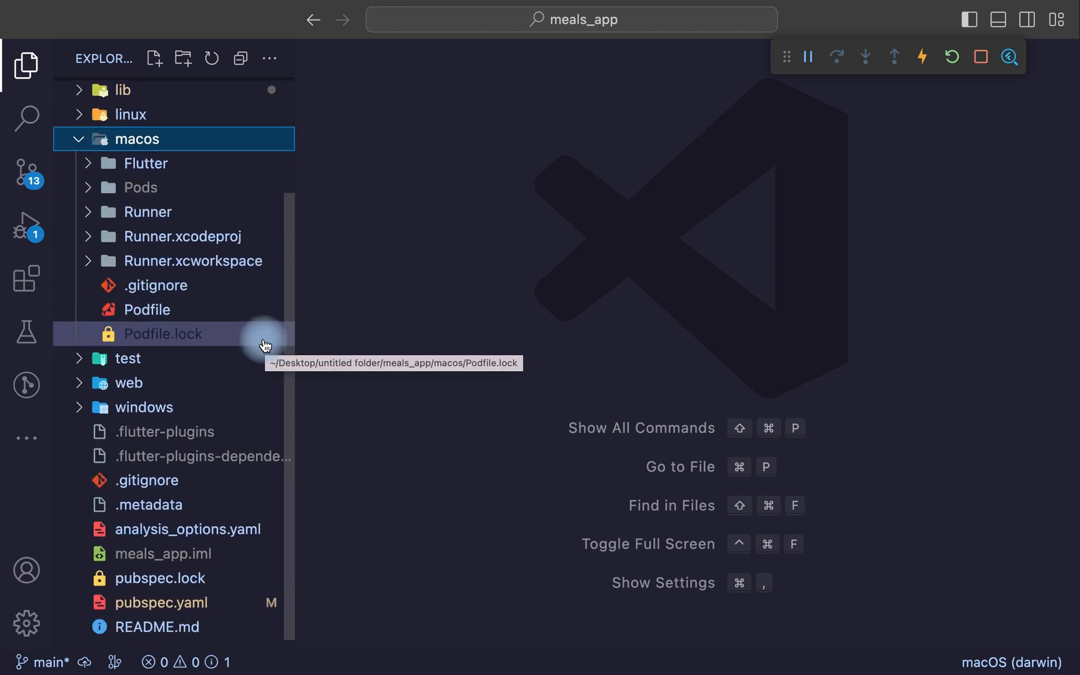
left_click(146, 211)
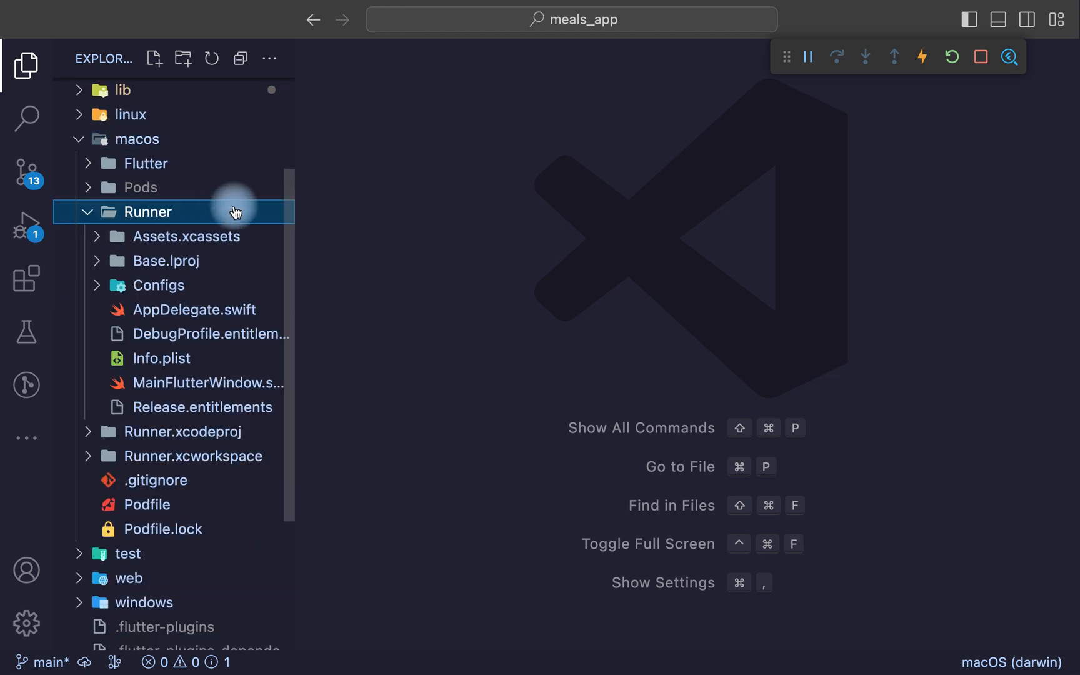
mouse_move(200, 305)
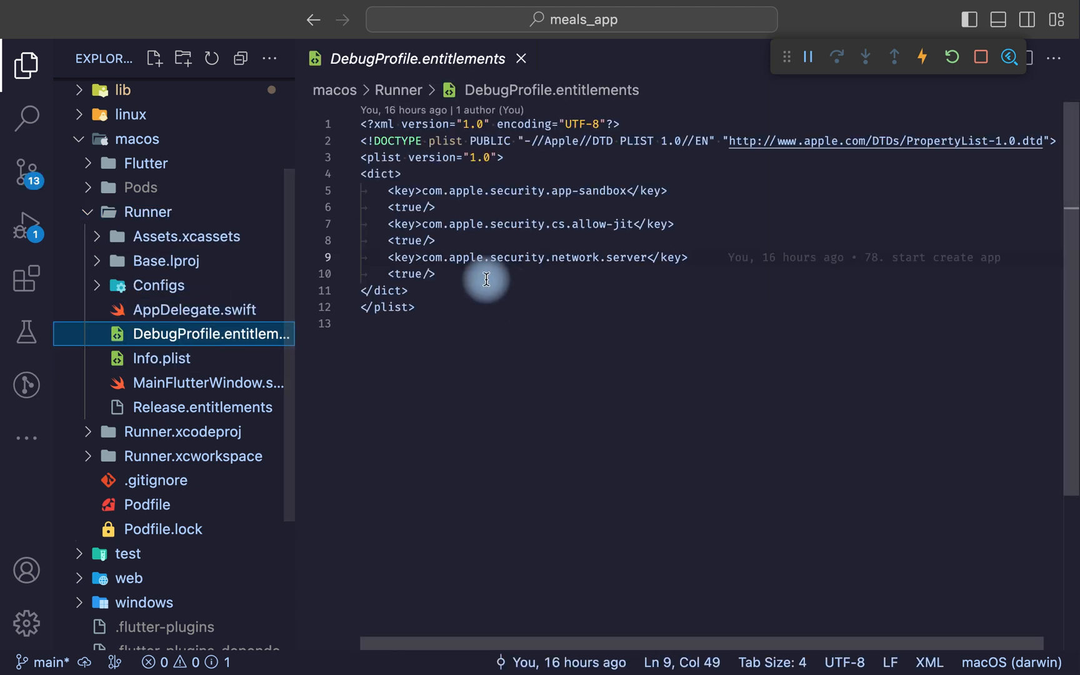
Insert the com.apple.security.network.client key set to true into DebugProfile.entitlements.
key("enter")
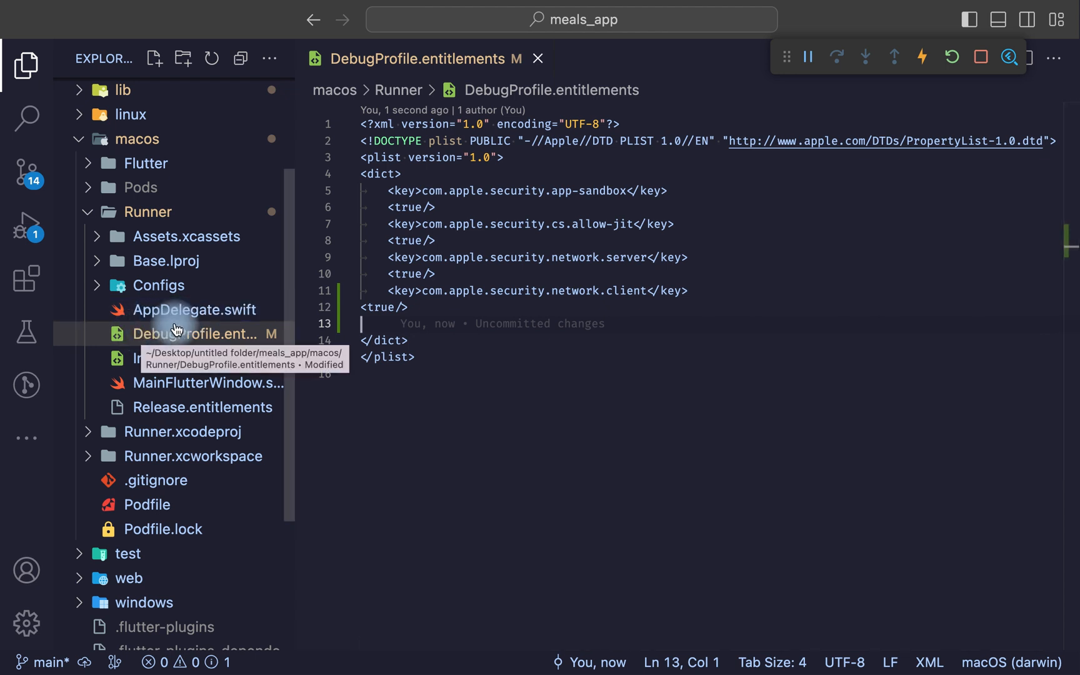
mouse_move(194, 407)
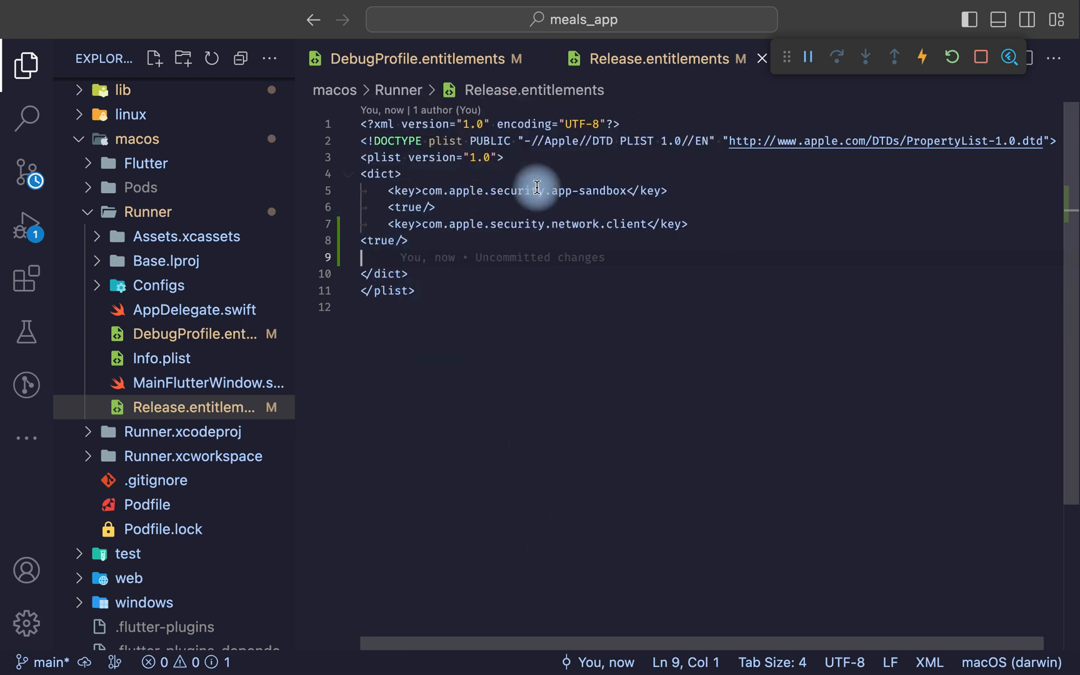
mouse_move(466, 414)
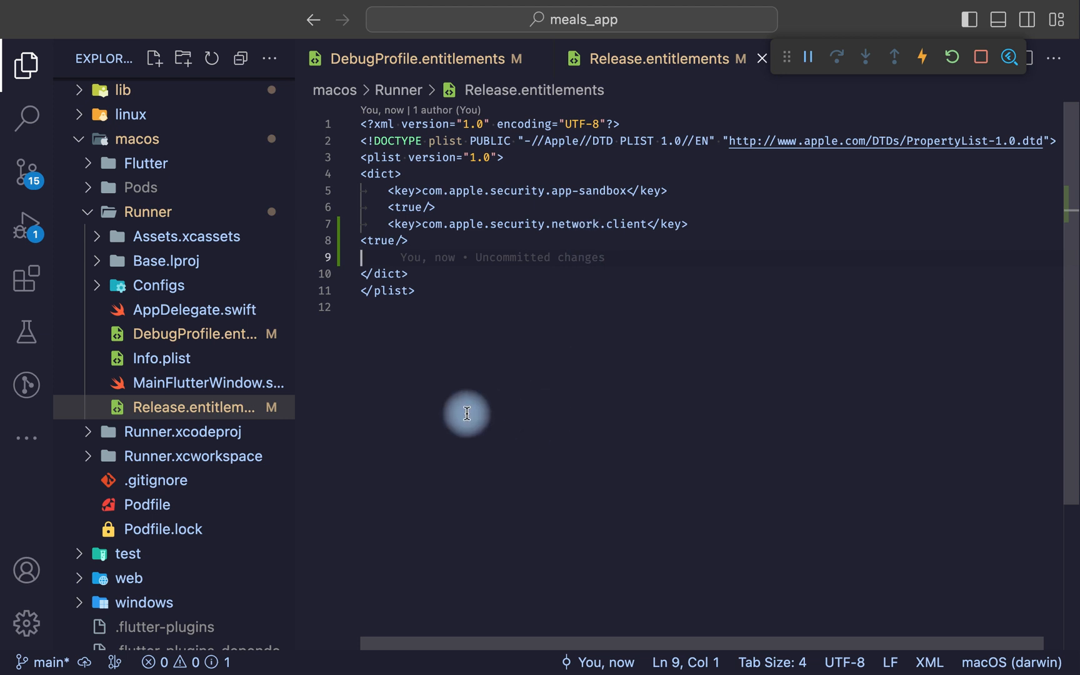
mouse_move(985, 140)
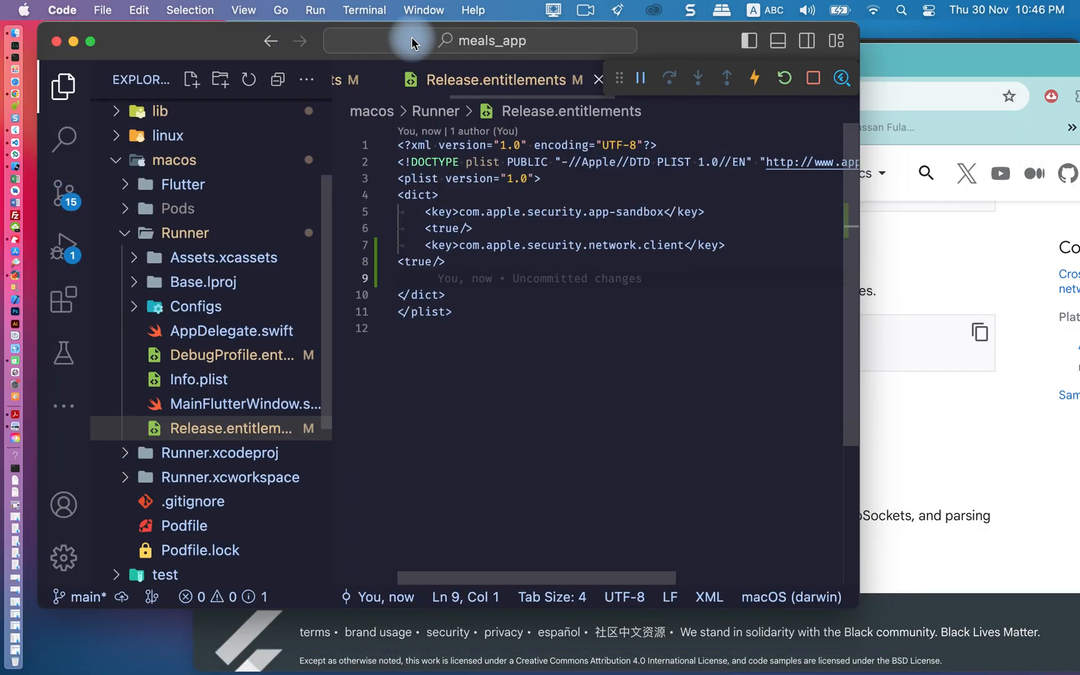
Stop the running debug session from the debug toolbar.
left_click(369, 59)
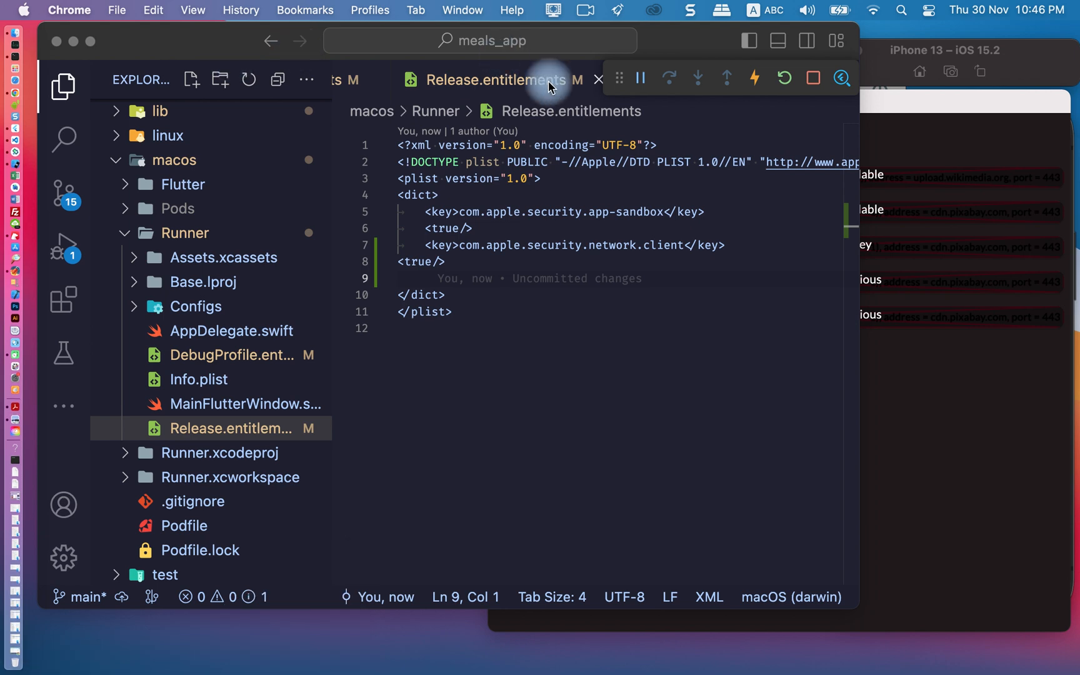
left_click(948, 50)
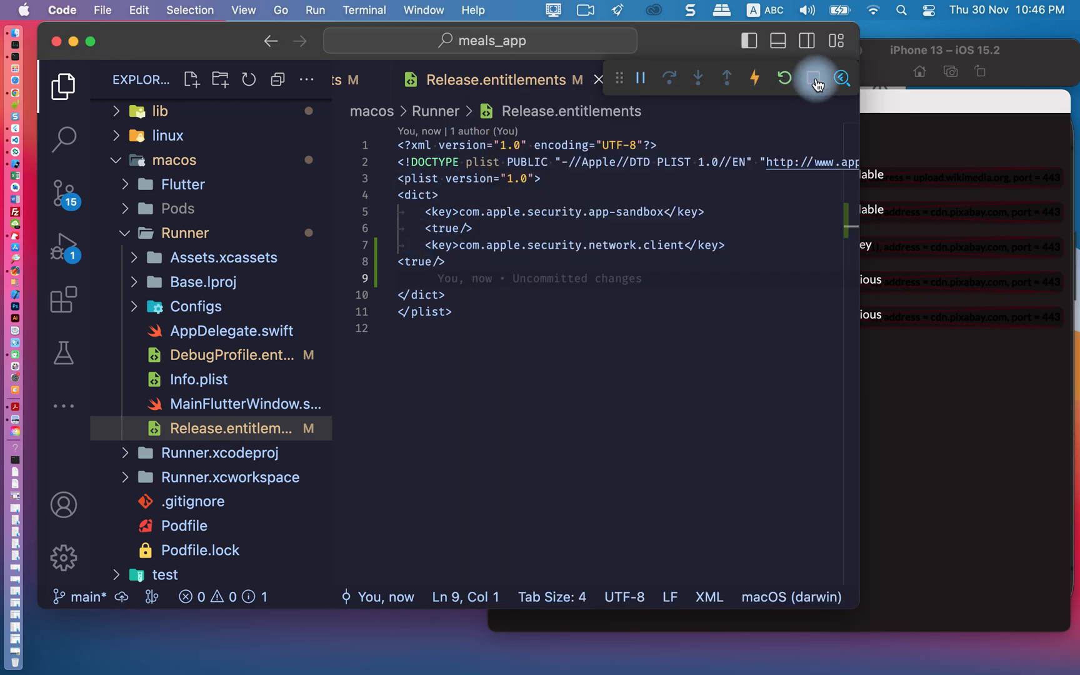
left_click(815, 78)
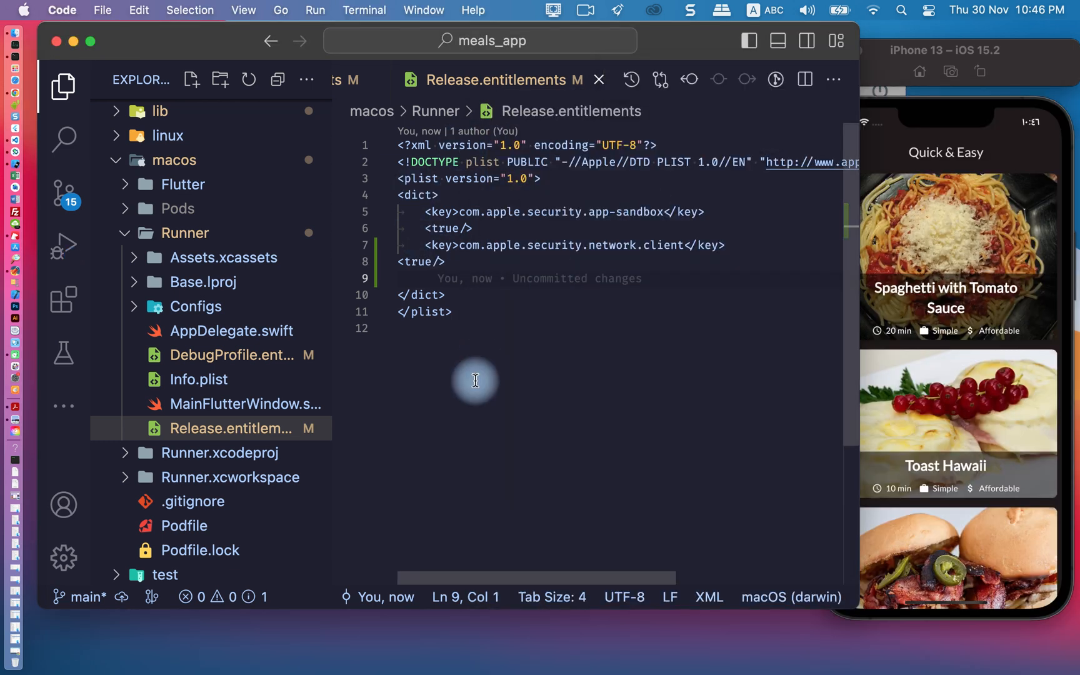
mouse_move(779, 596)
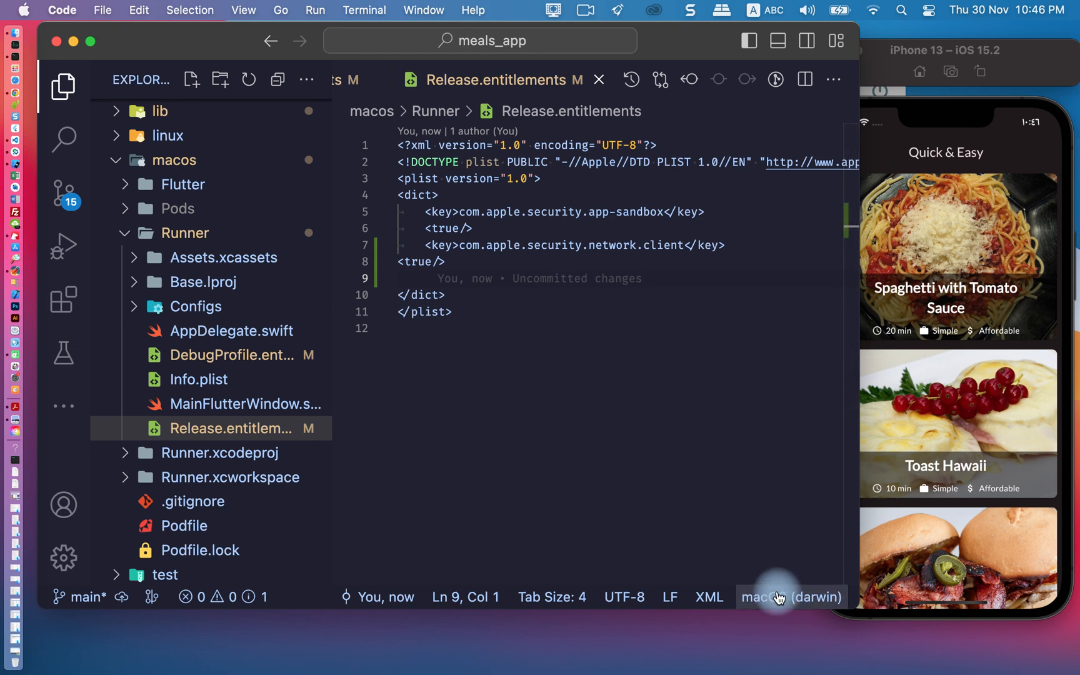
left_click(790, 597)
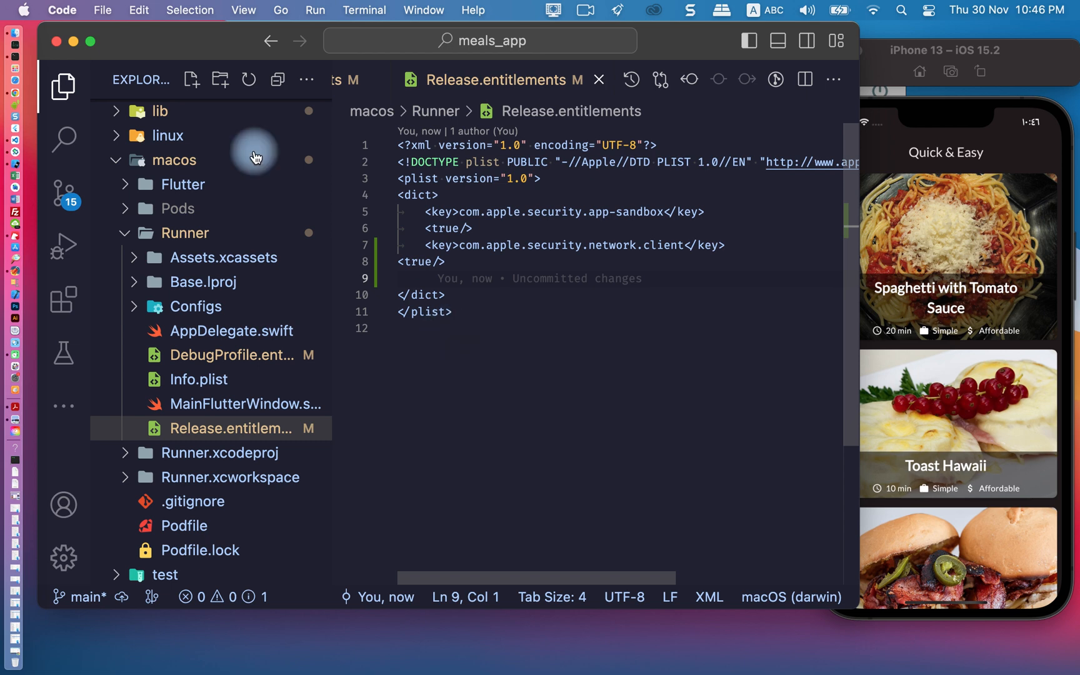
Start Run Without Debugging and cancel the XML debugger prompt.
left_click(314, 10)
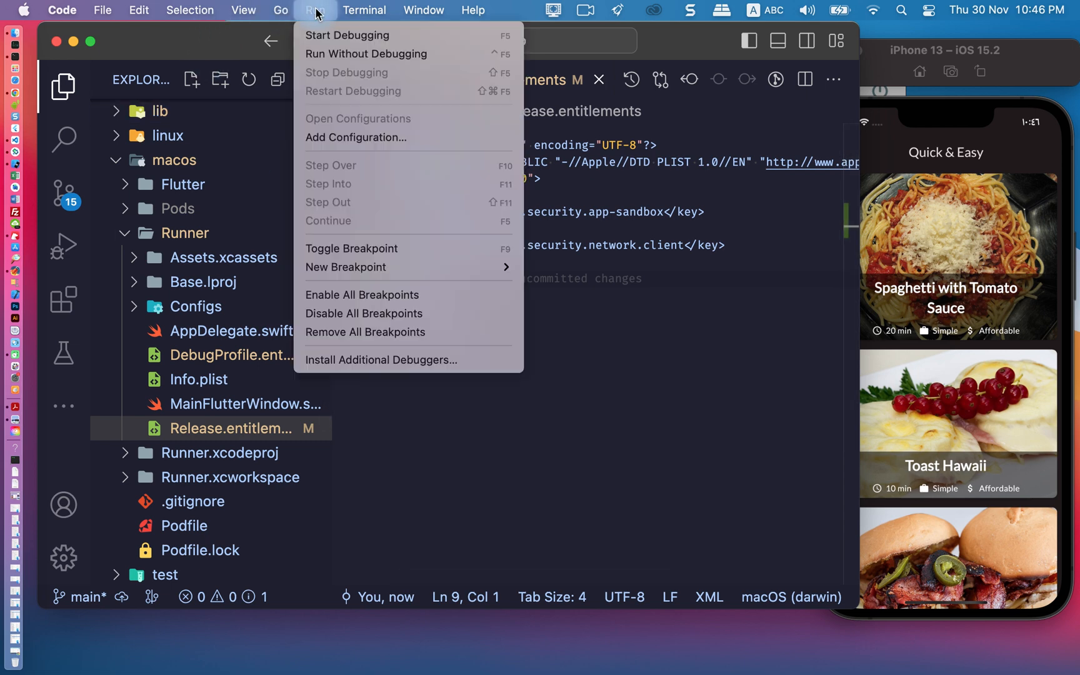
mouse_move(366, 53)
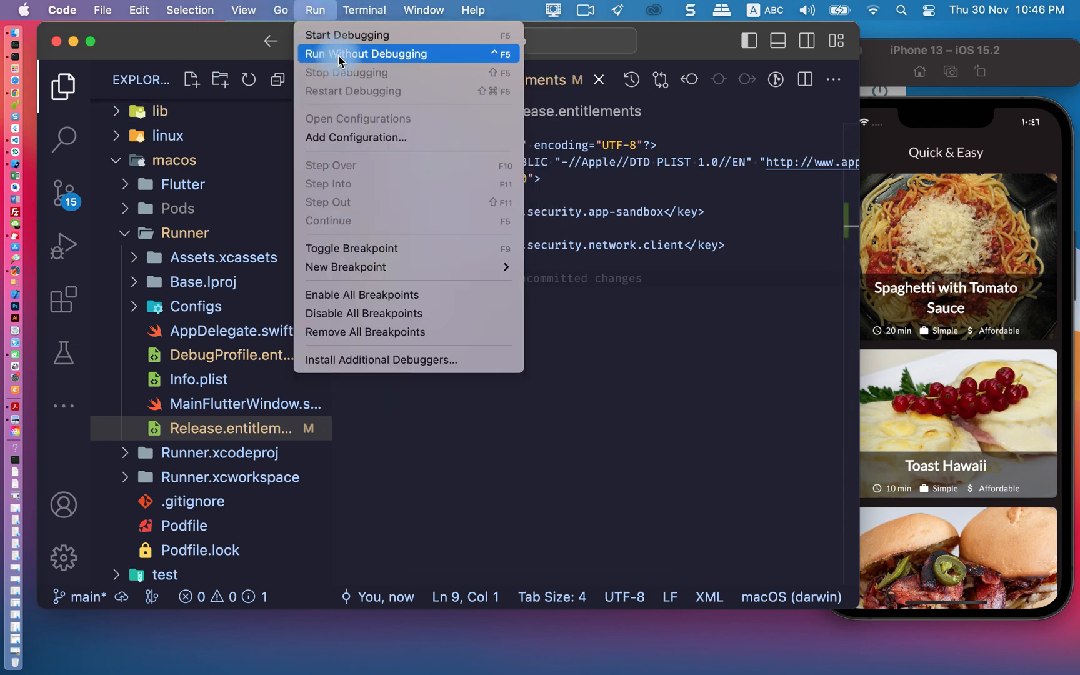
left_click(367, 53)
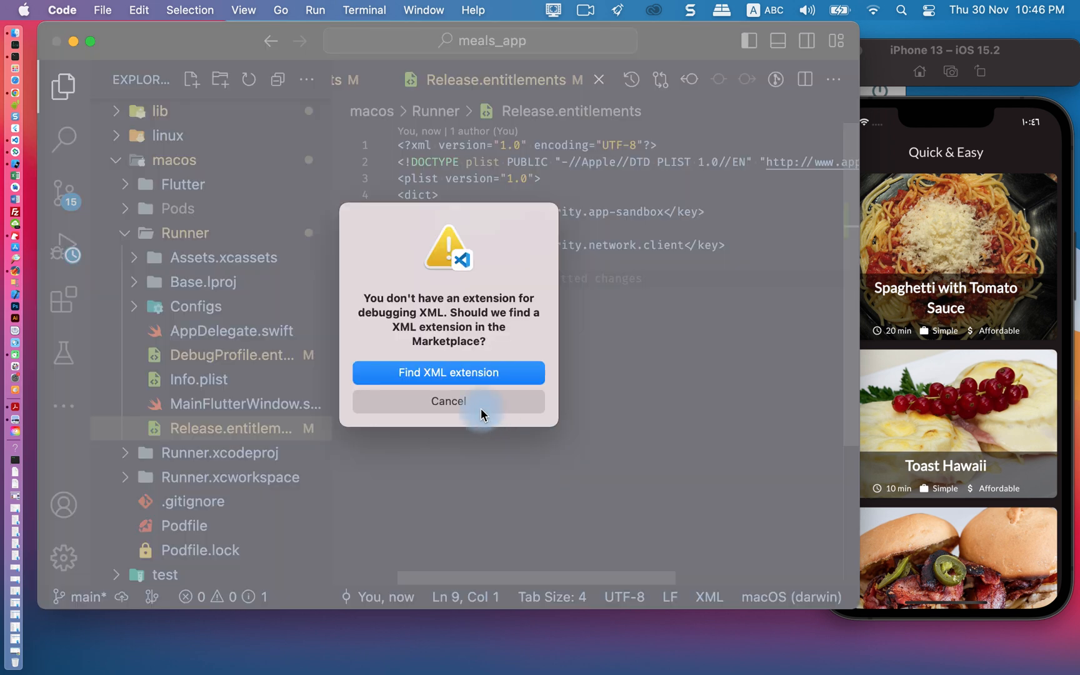
left_click(448, 401)
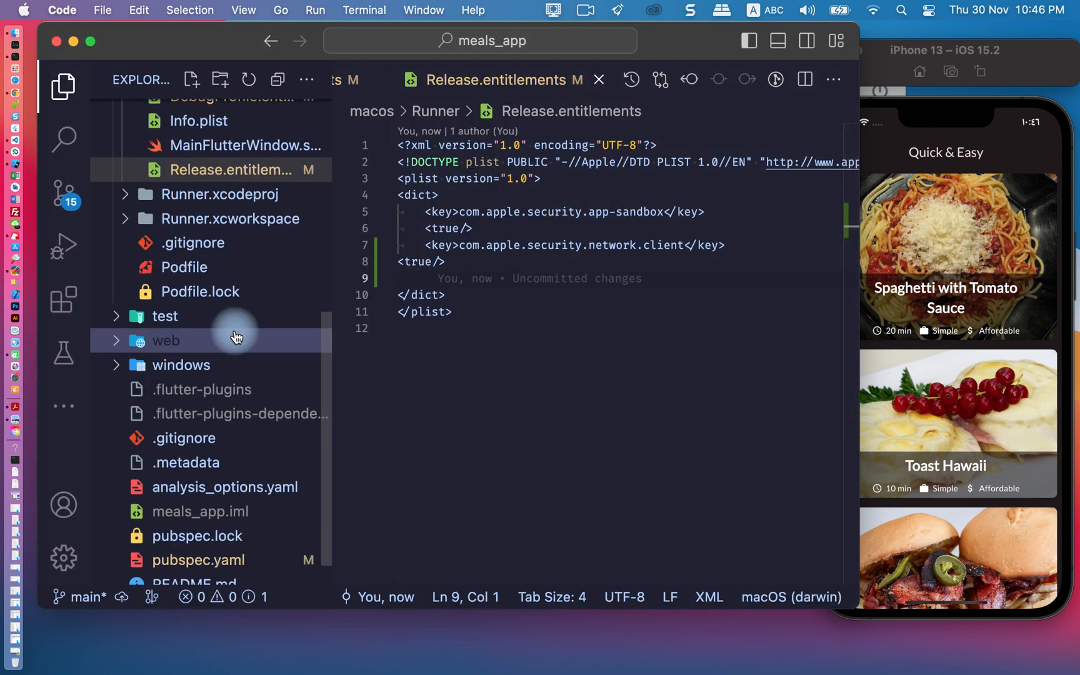
Open lib/main.dart and start debugging the Flutter app.
scroll("up", 3)
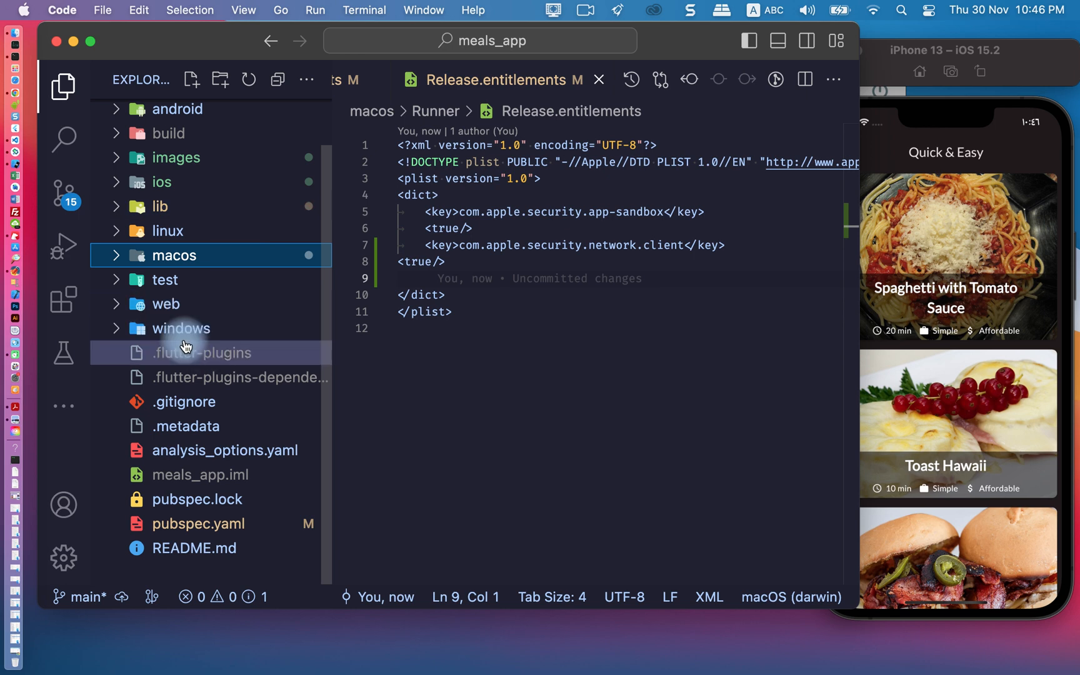
left_click(160, 206)
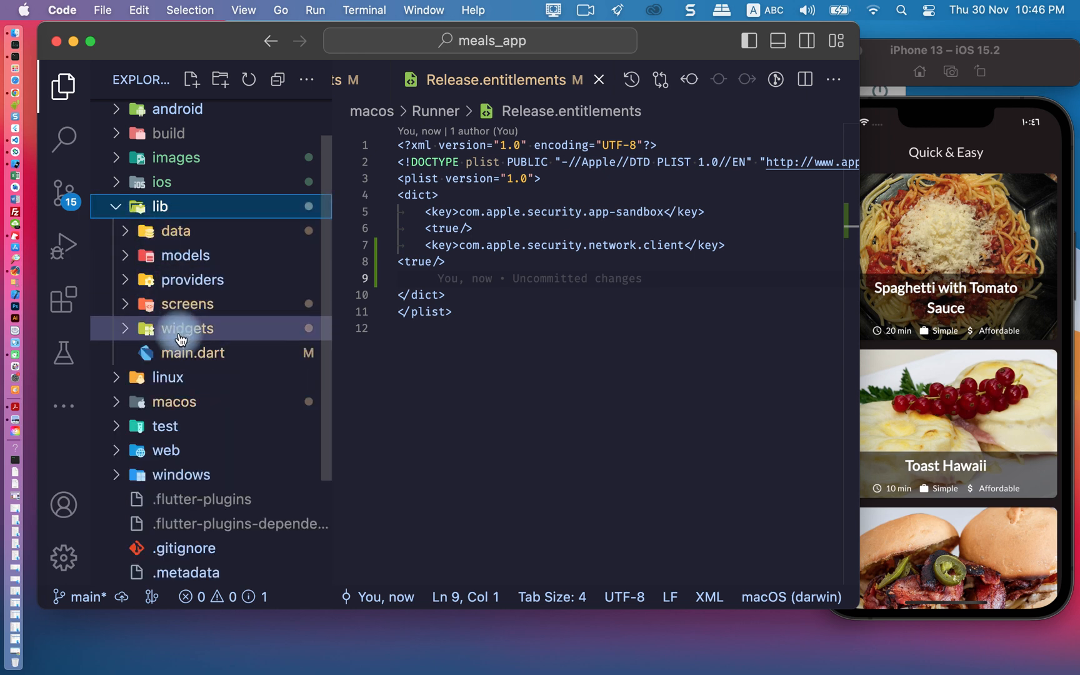
left_click(194, 353)
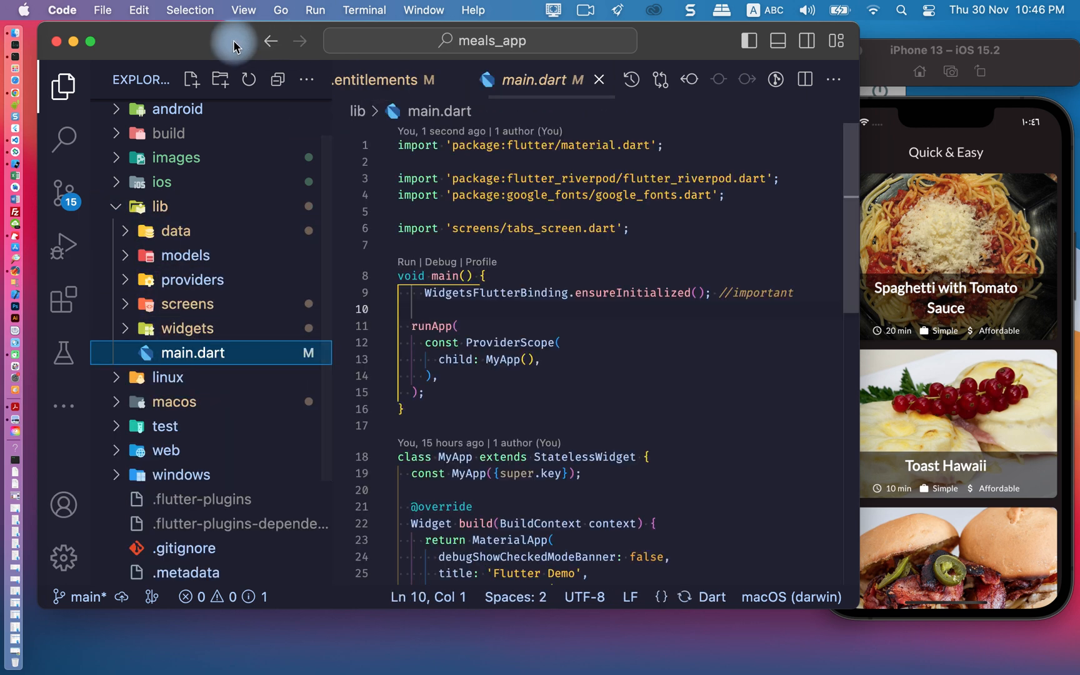
left_click(314, 10)
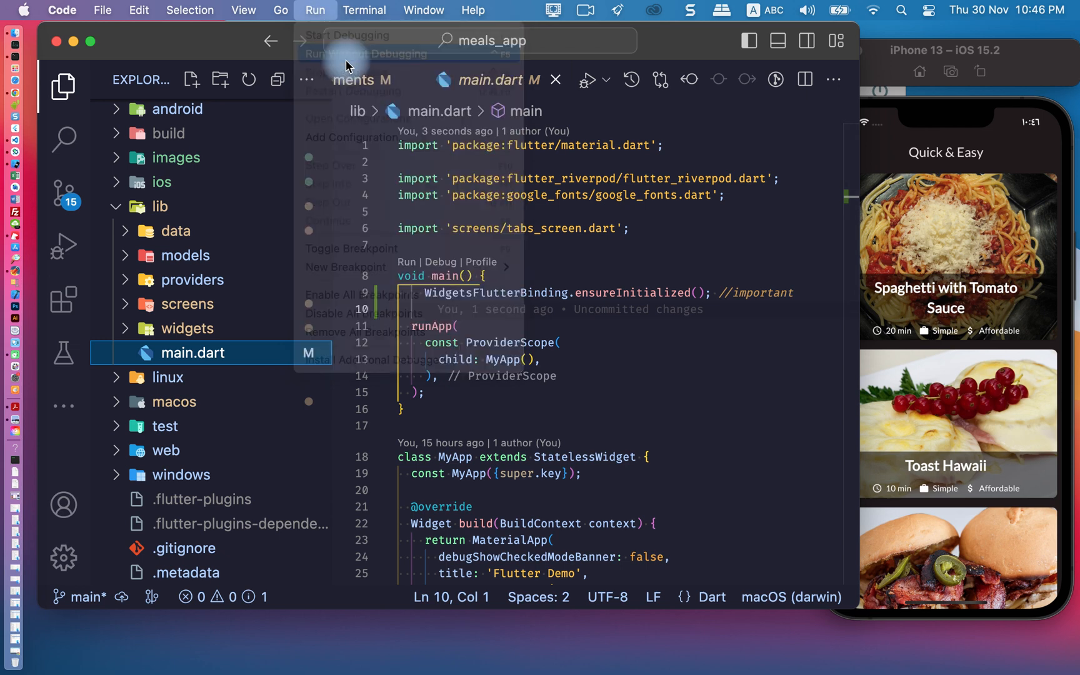
mouse_move(523, 145)
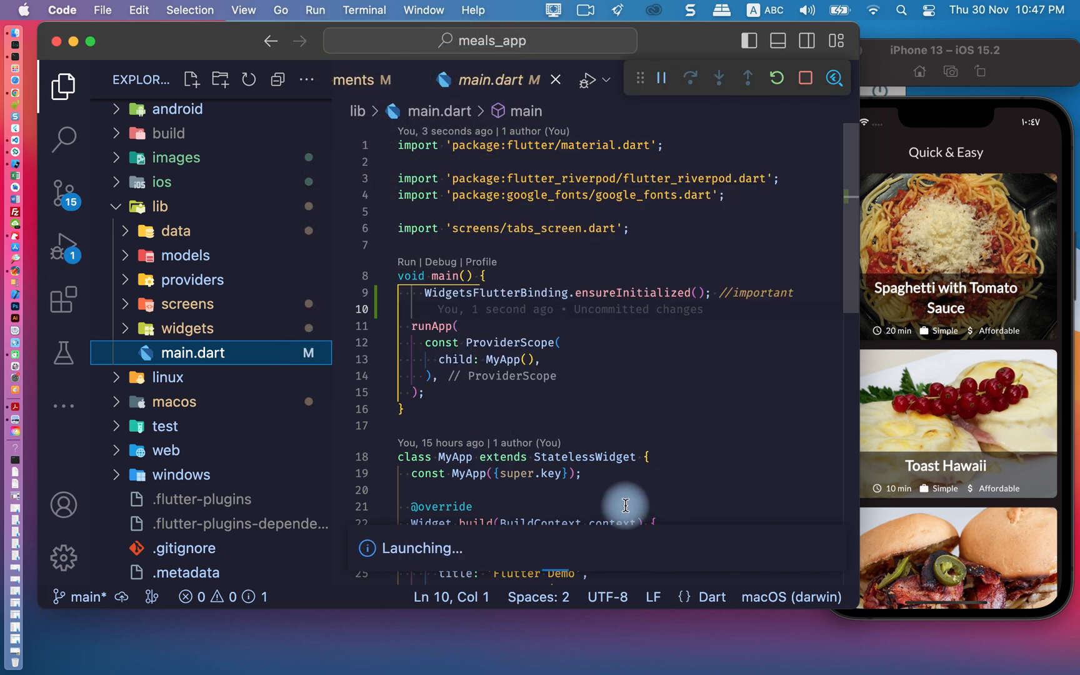
mouse_move(950, 67)
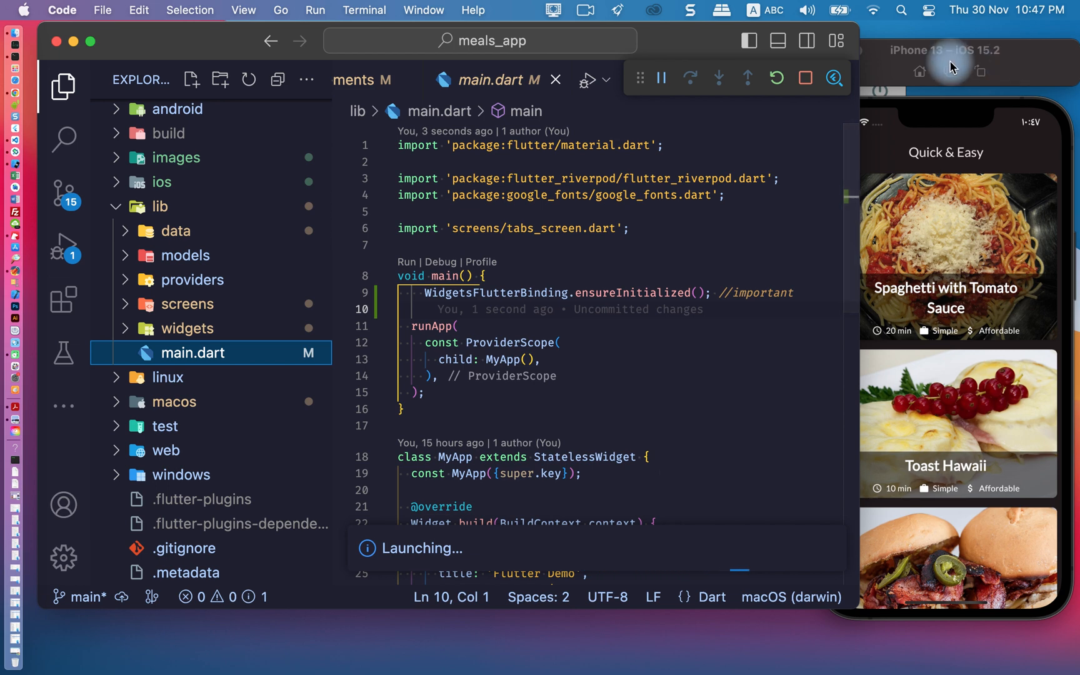
Close the iPhone simulator and dismiss the Android emulator pop-up while macOS builds.
left_click(958, 48)
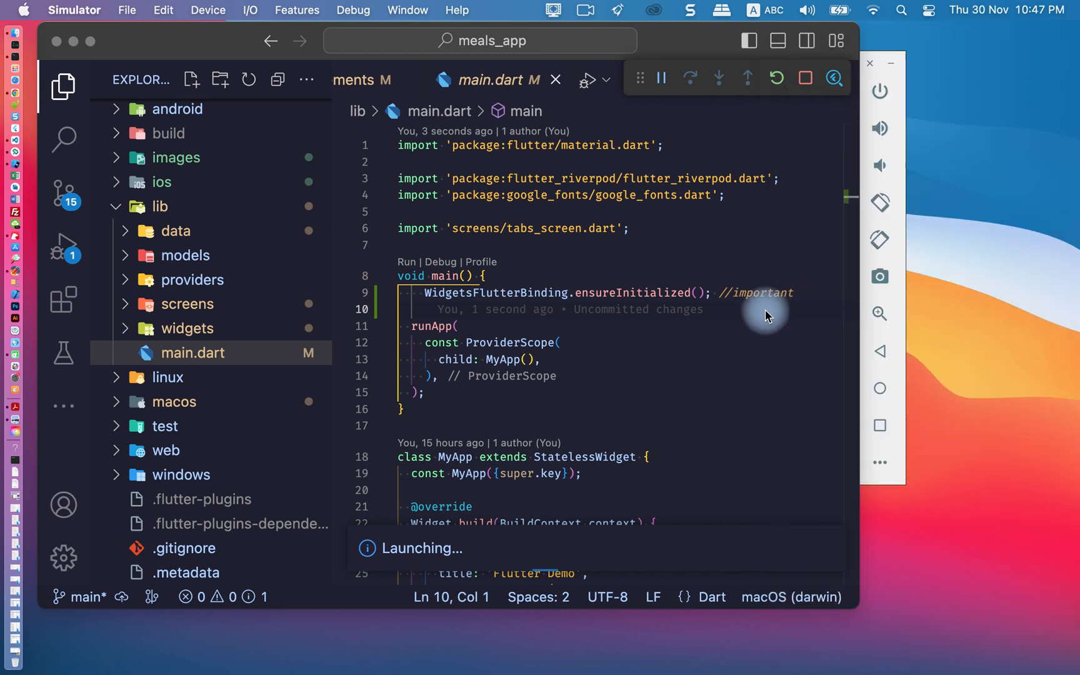
mouse_move(18, 152)
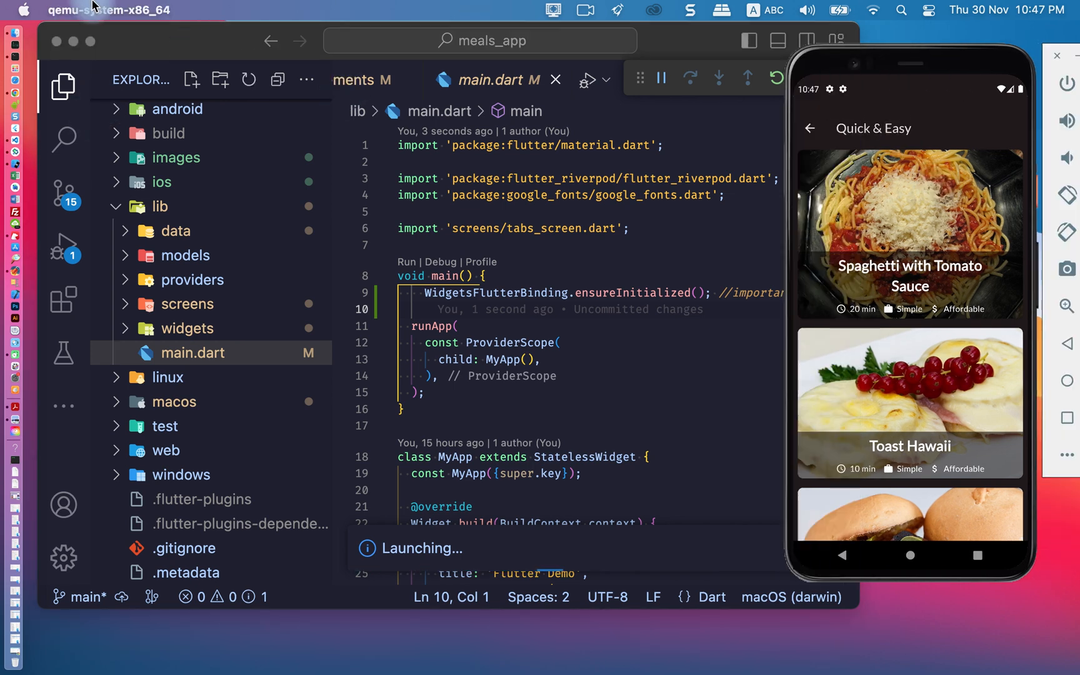
mouse_move(834, 76)
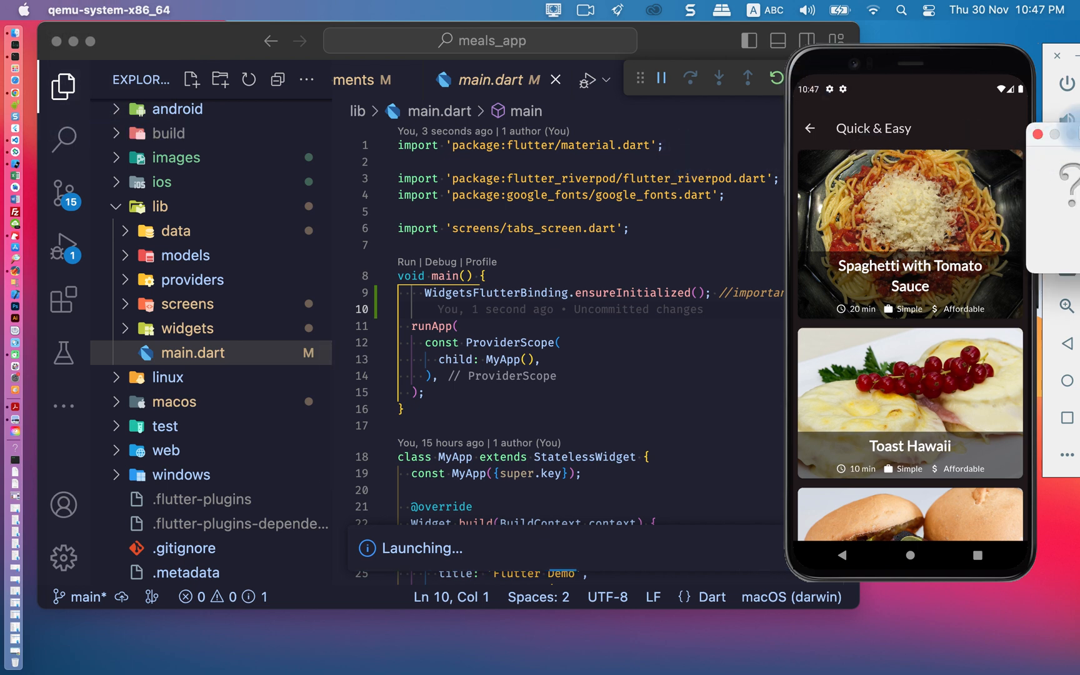
left_click(1067, 82)
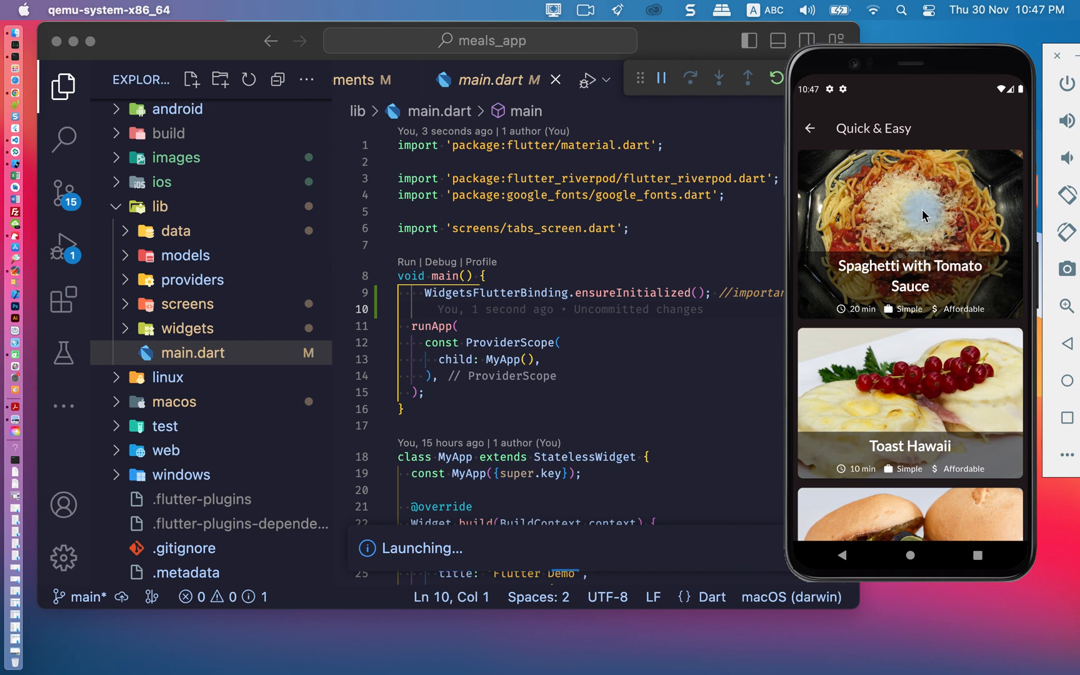
mouse_move(984, 124)
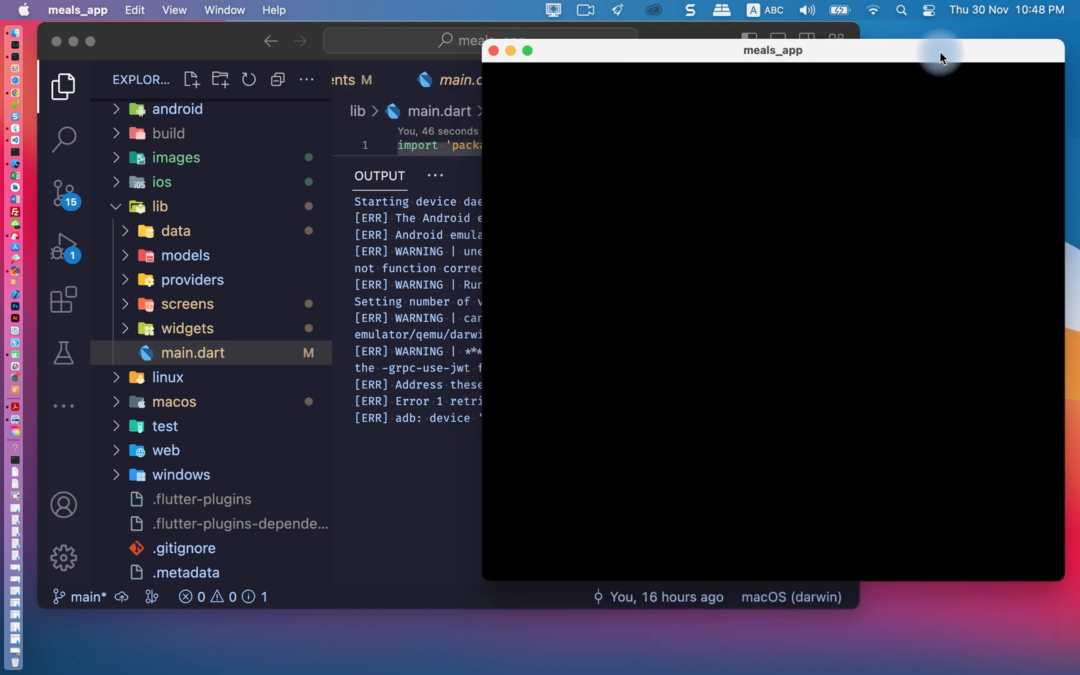
mouse_move(780, 604)
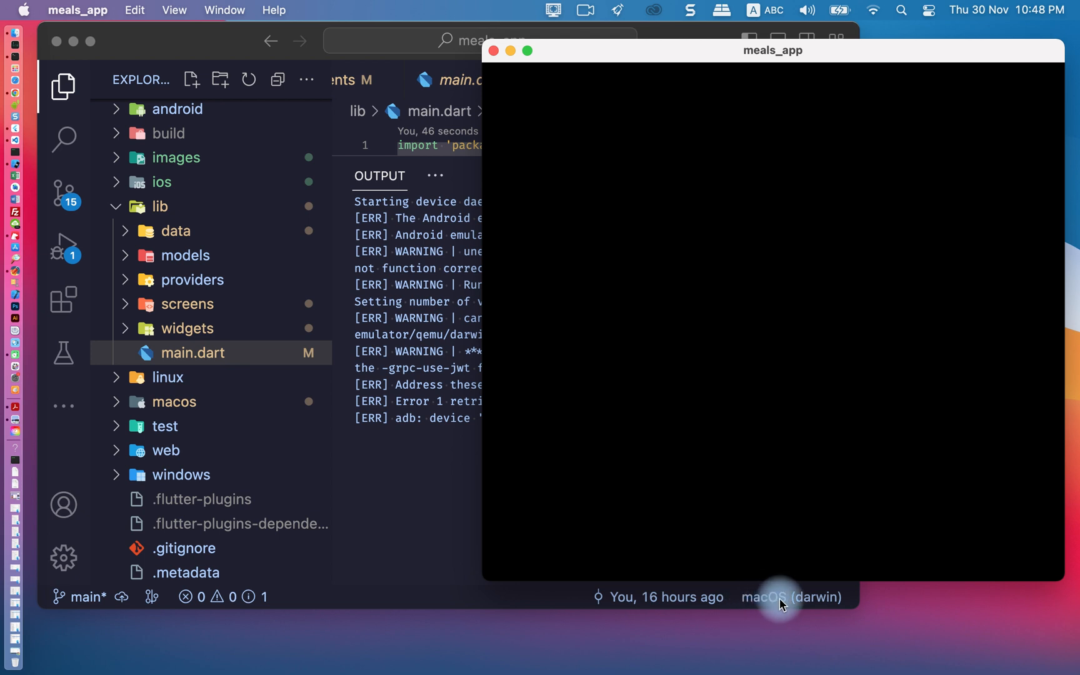
mouse_move(790, 62)
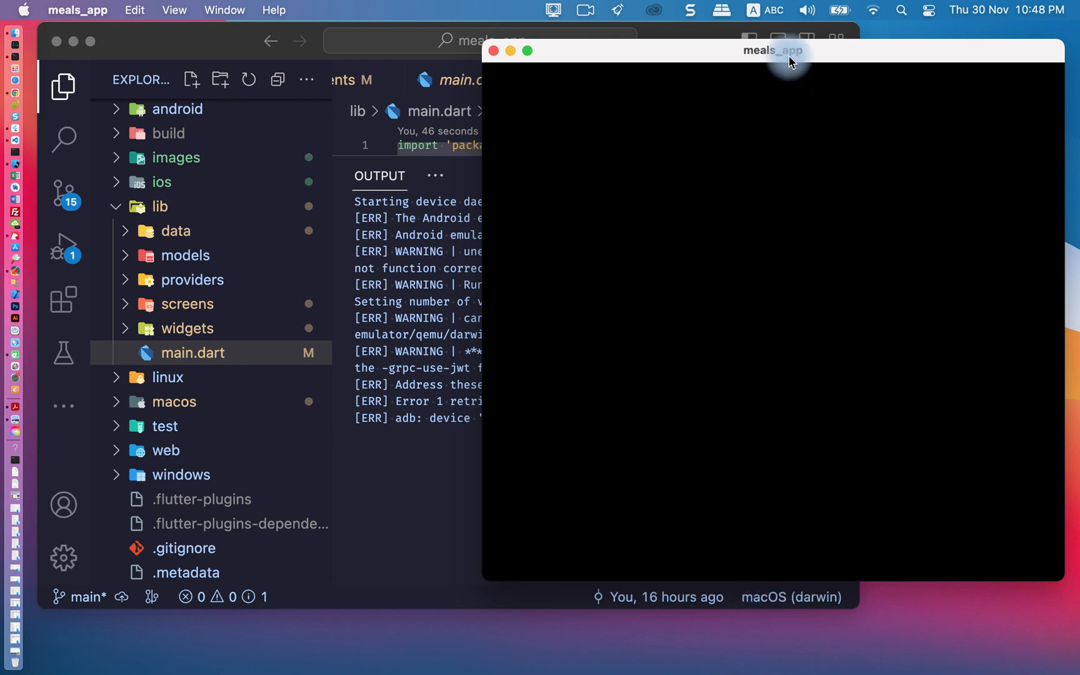
mouse_move(547, 288)
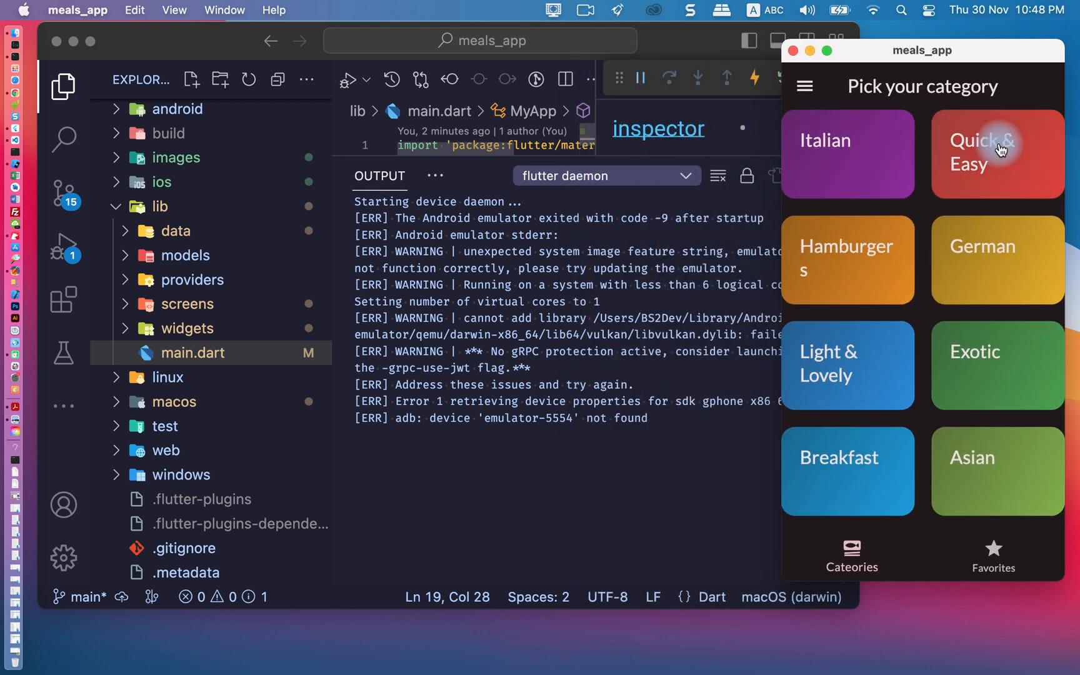
Browse the Quick & Easy meals with loaded photos, view a meal and return to the list.
left_click(996, 152)
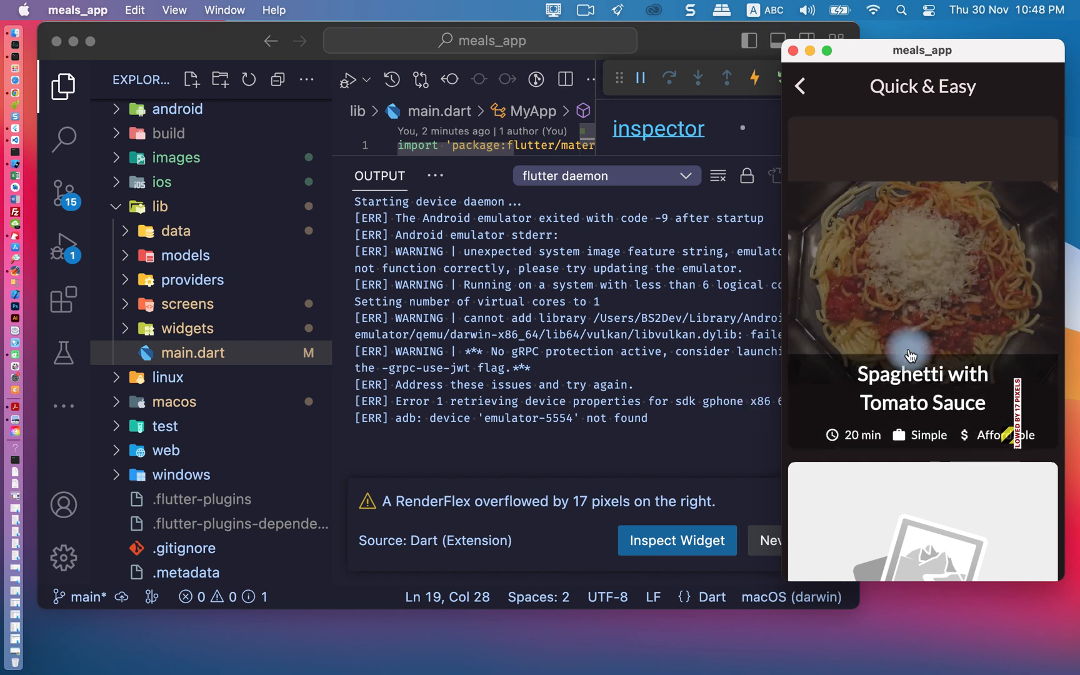
scroll("up", 3)
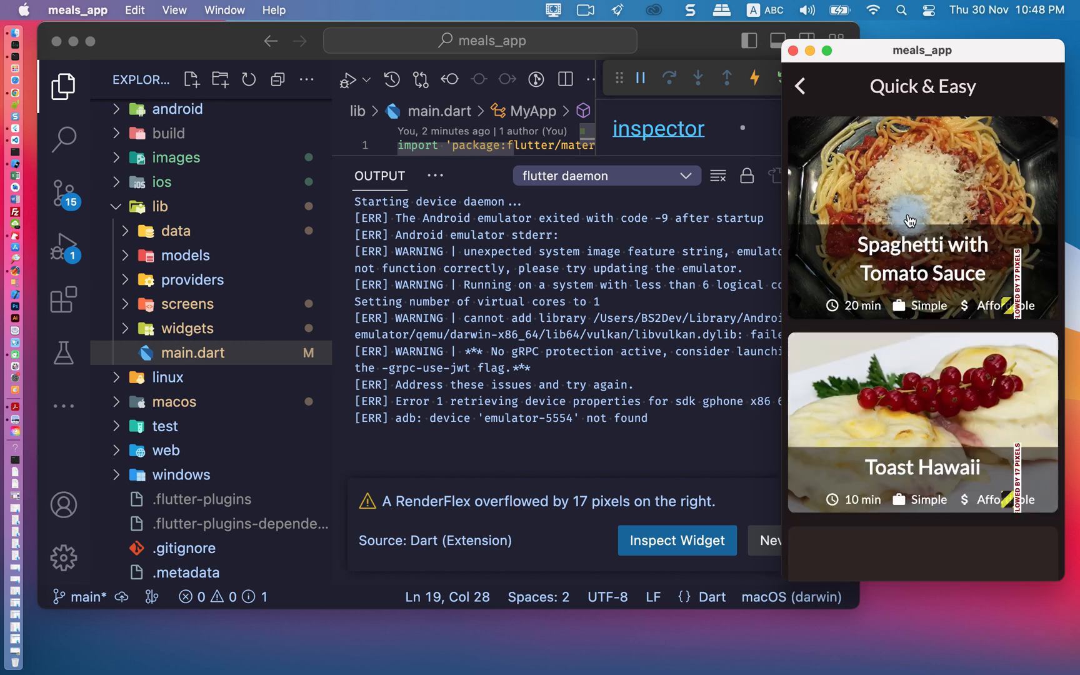
scroll("down", 3)
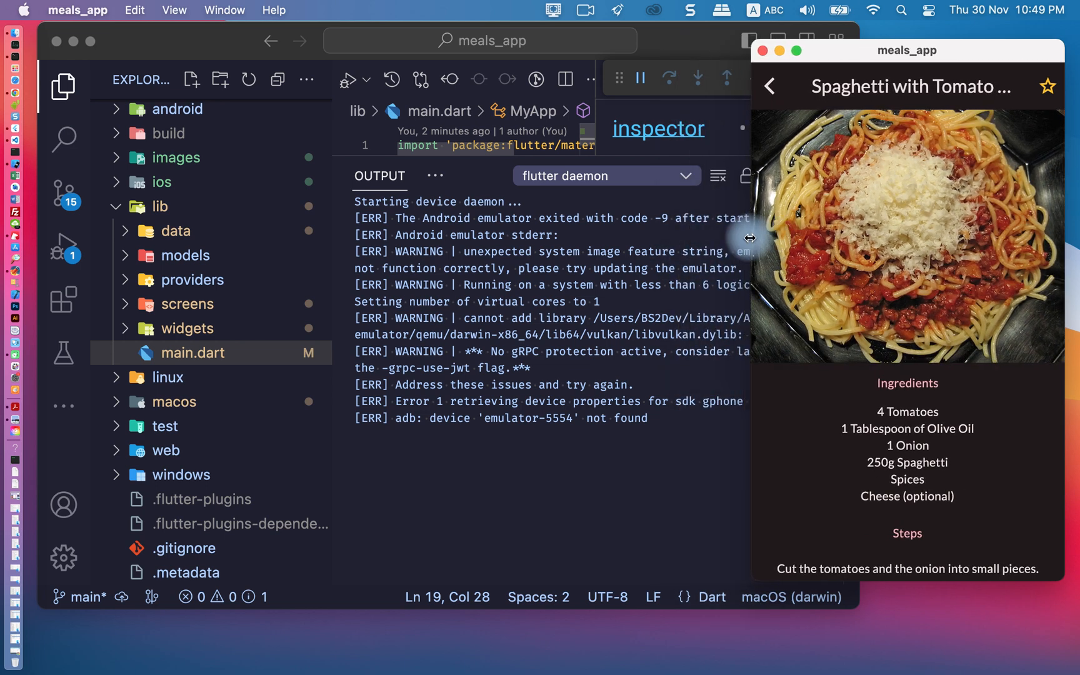
left_click(769, 86)
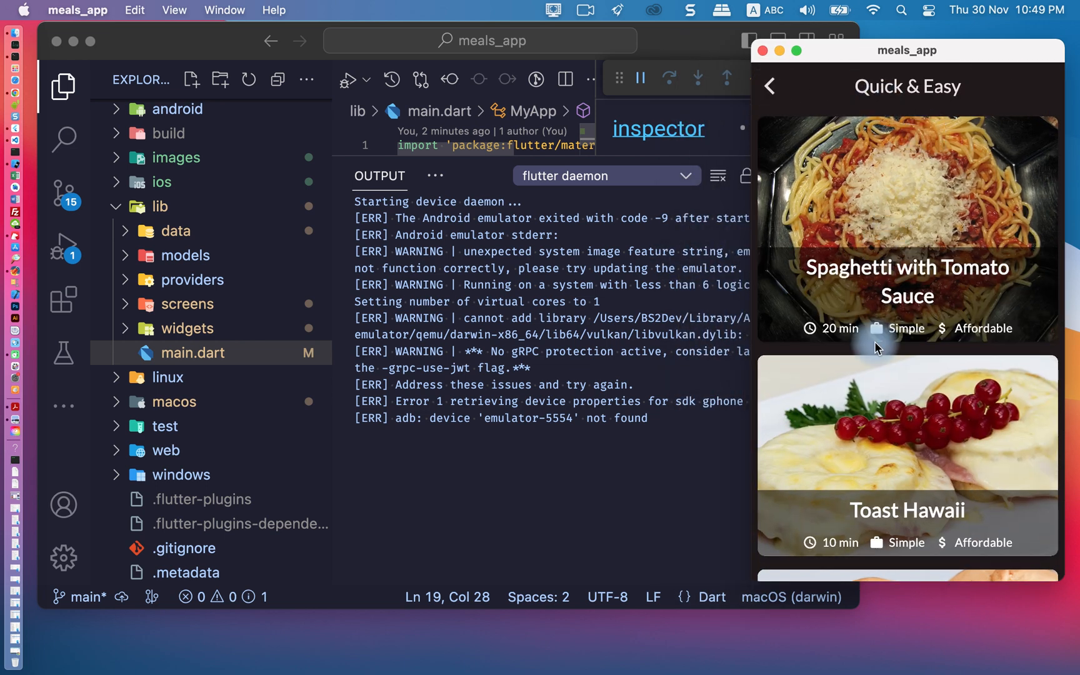
mouse_move(51, 102)
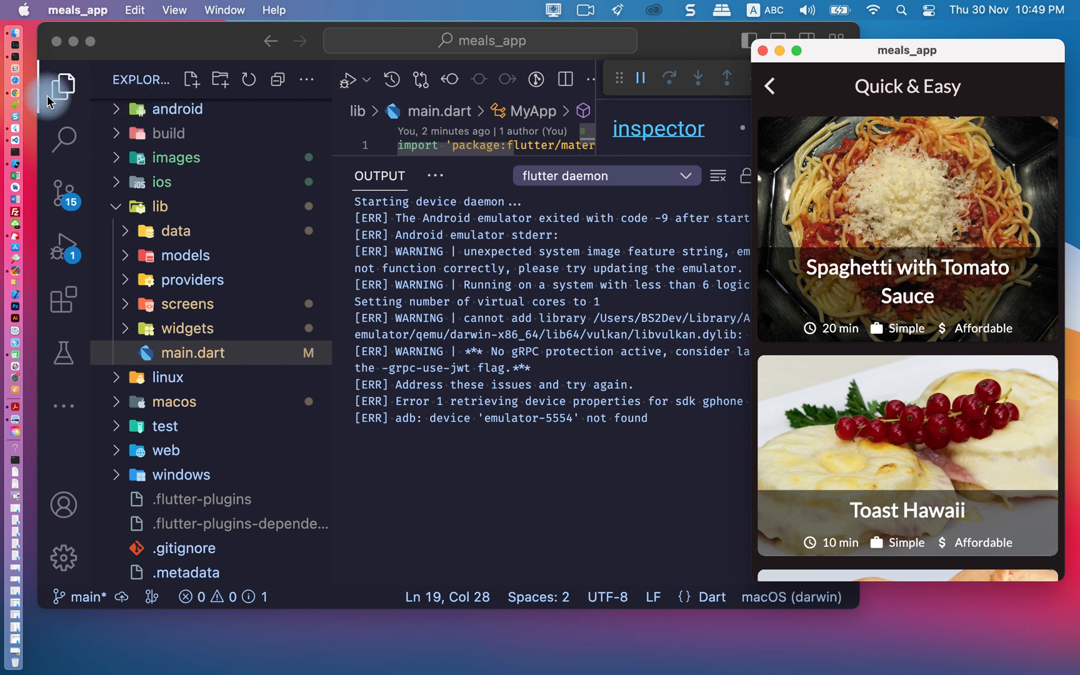
right_click(14, 88)
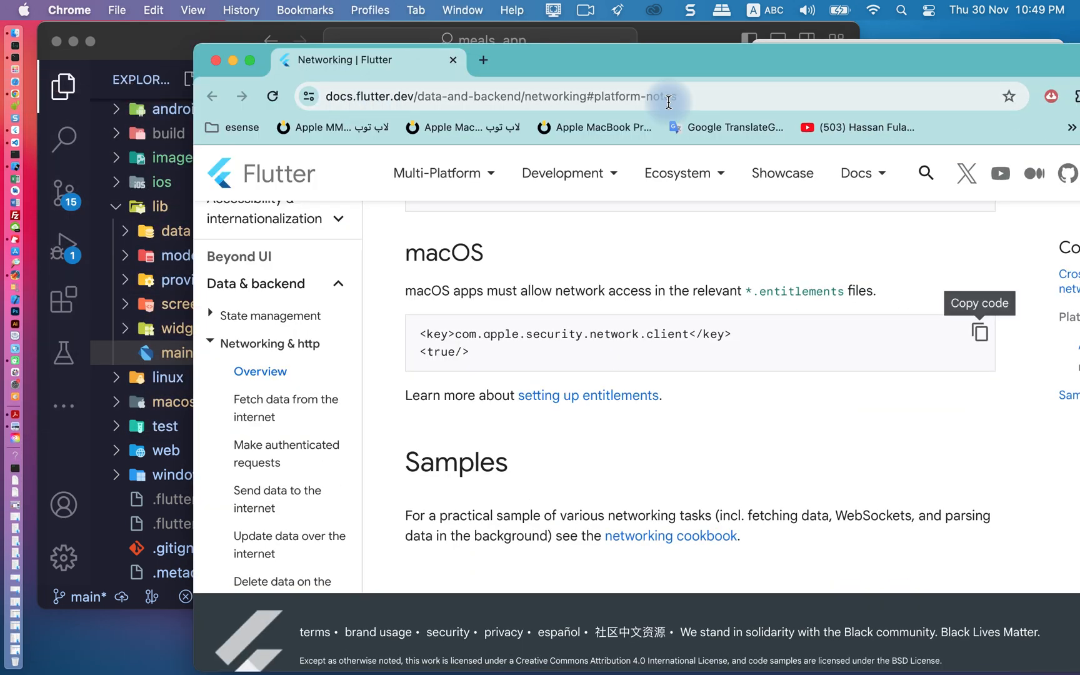
Scroll the Networking page to the Android INTERNET permission line.
scroll("up", 3)
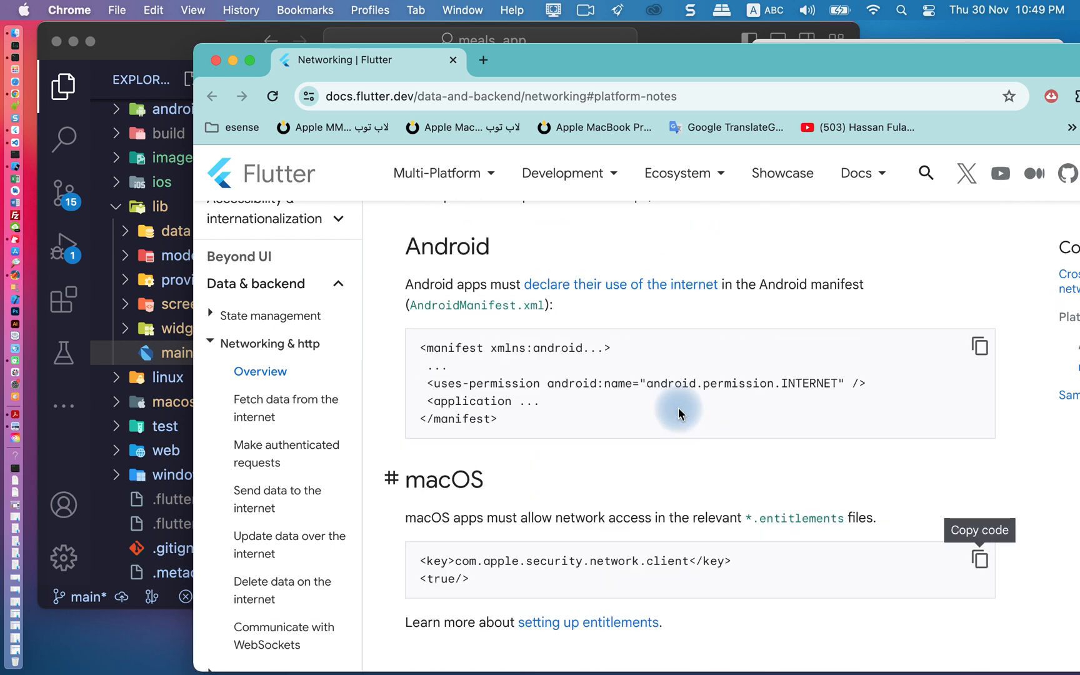
scroll("up", 3)
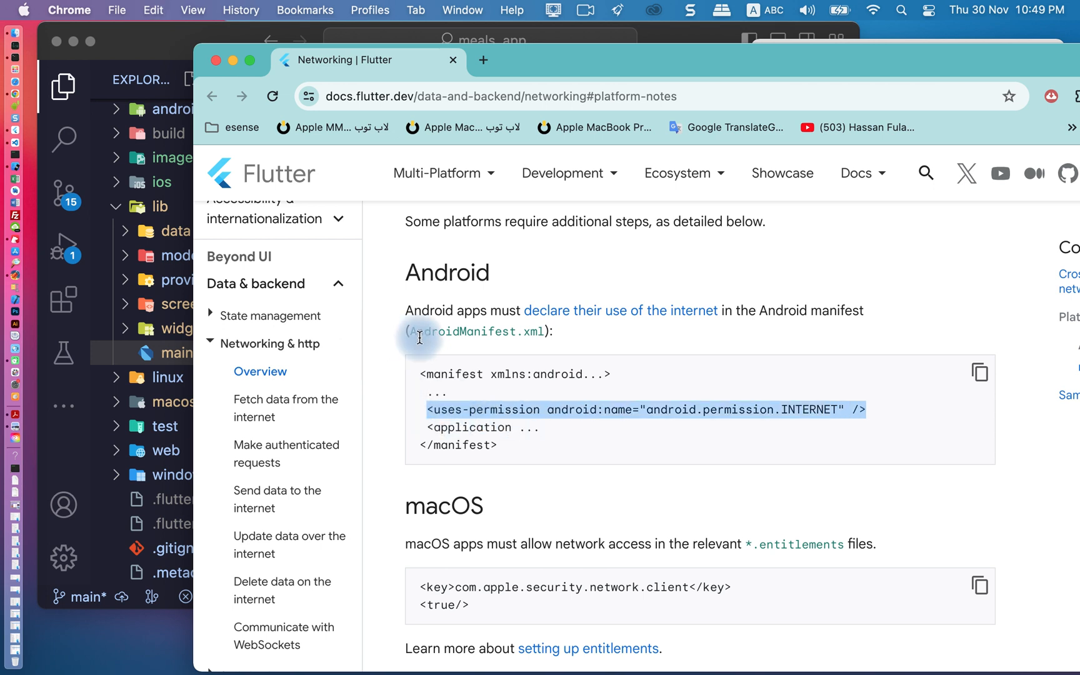
mouse_move(559, 345)
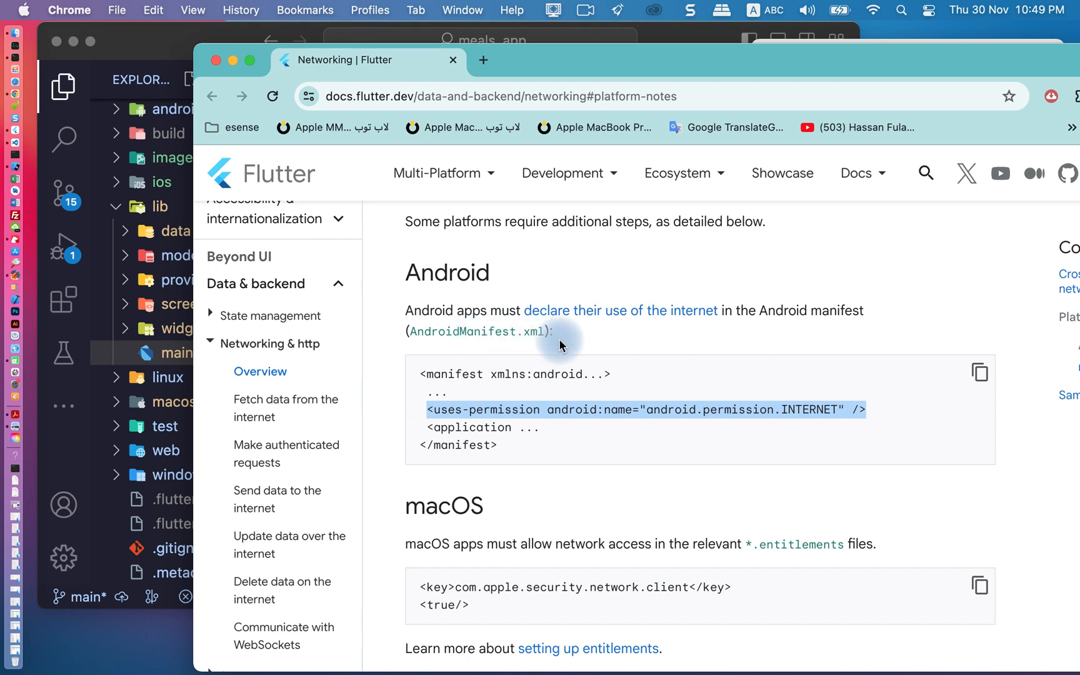
mouse_move(65, 438)
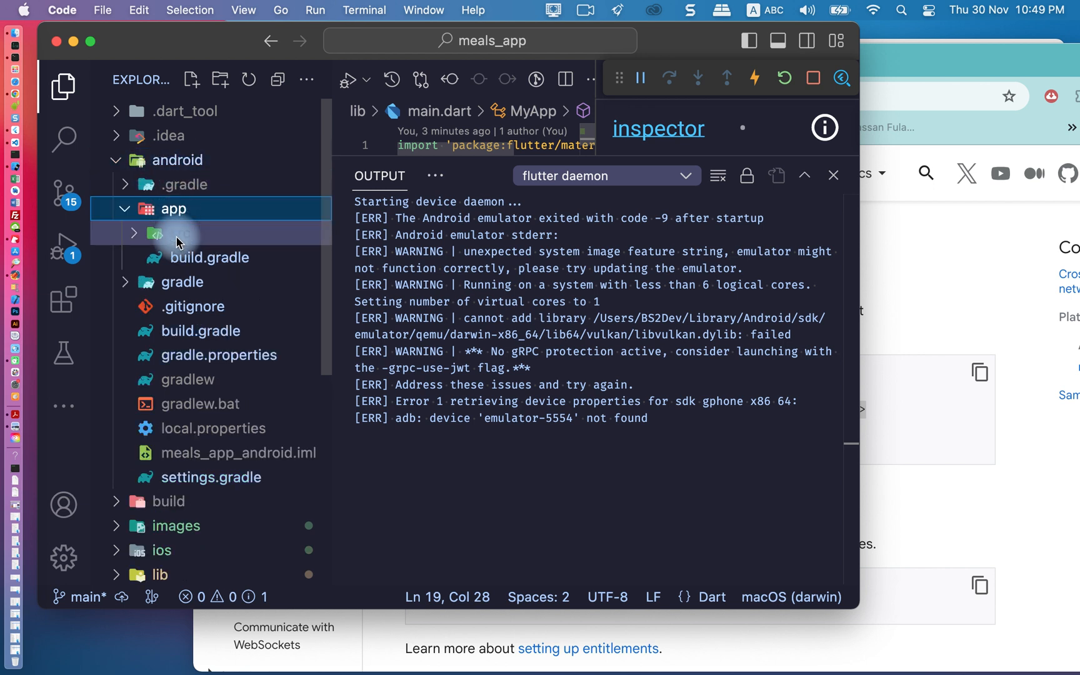
Open android/app/src/main/AndroidManifest.xml and close the Output panel and inspector sidebar.
left_click(180, 232)
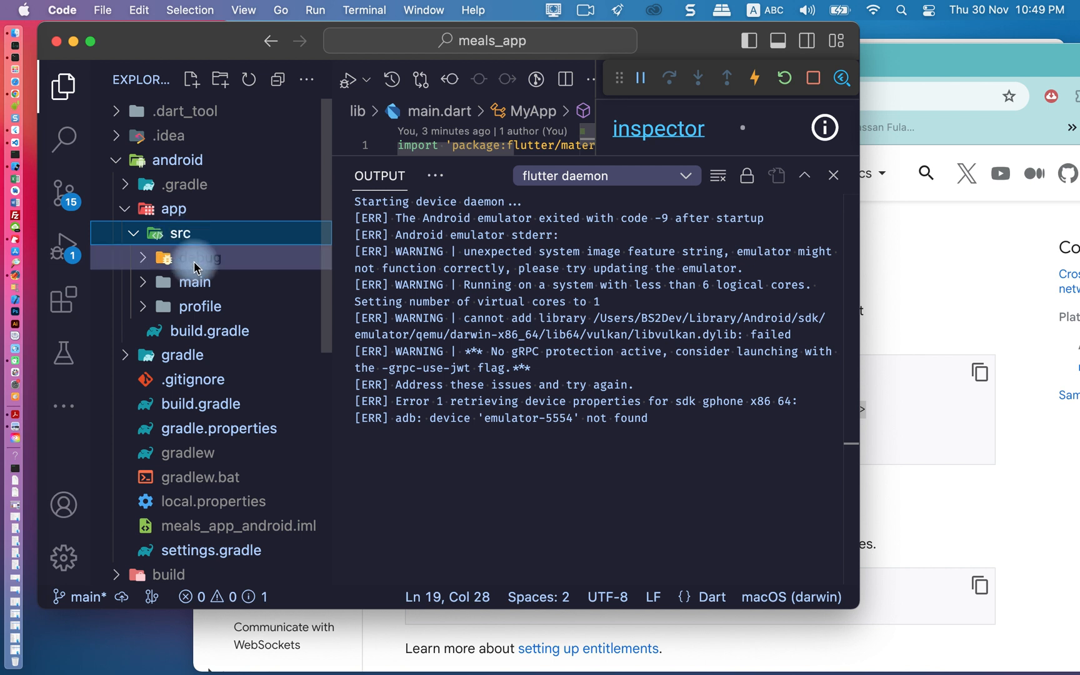
left_click(195, 281)
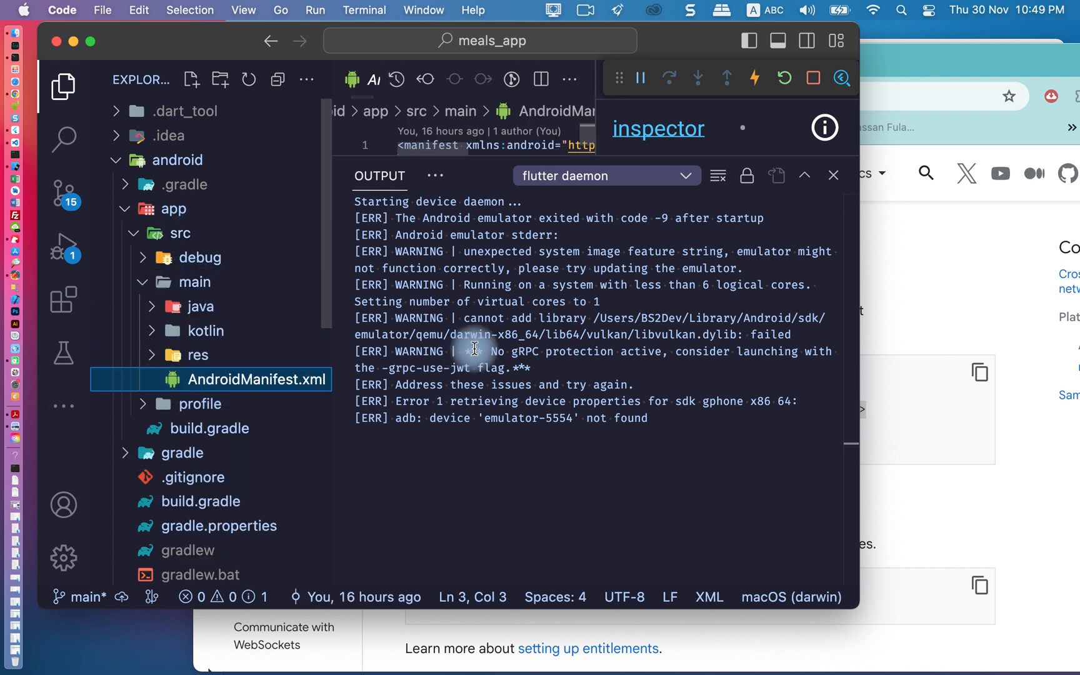
left_click(832, 175)
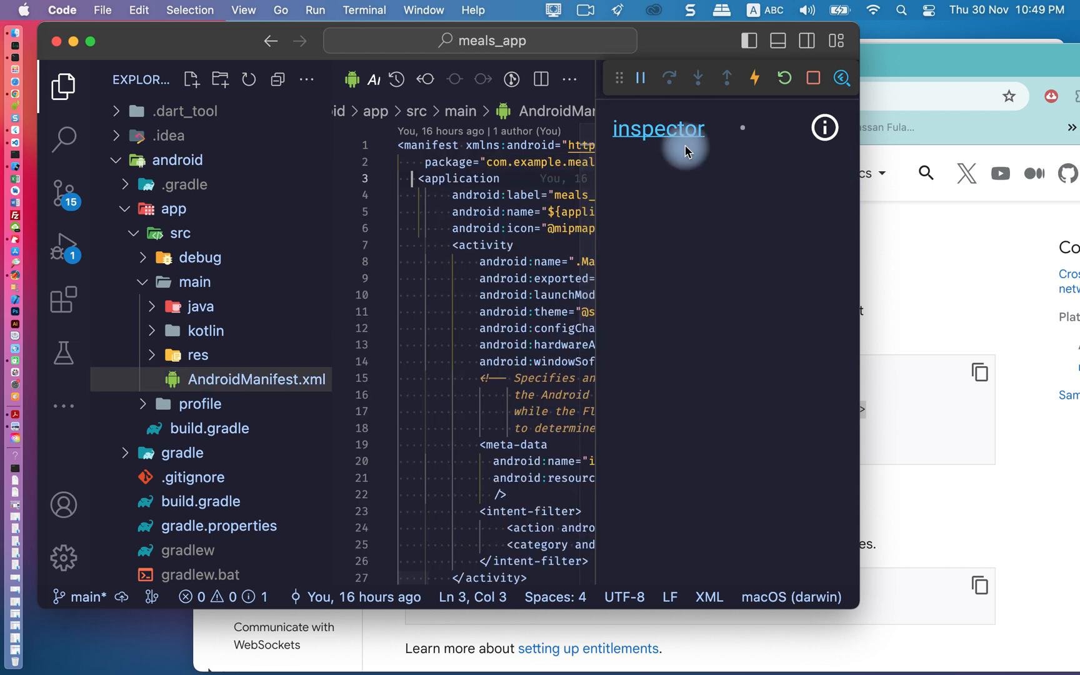
left_click(834, 126)
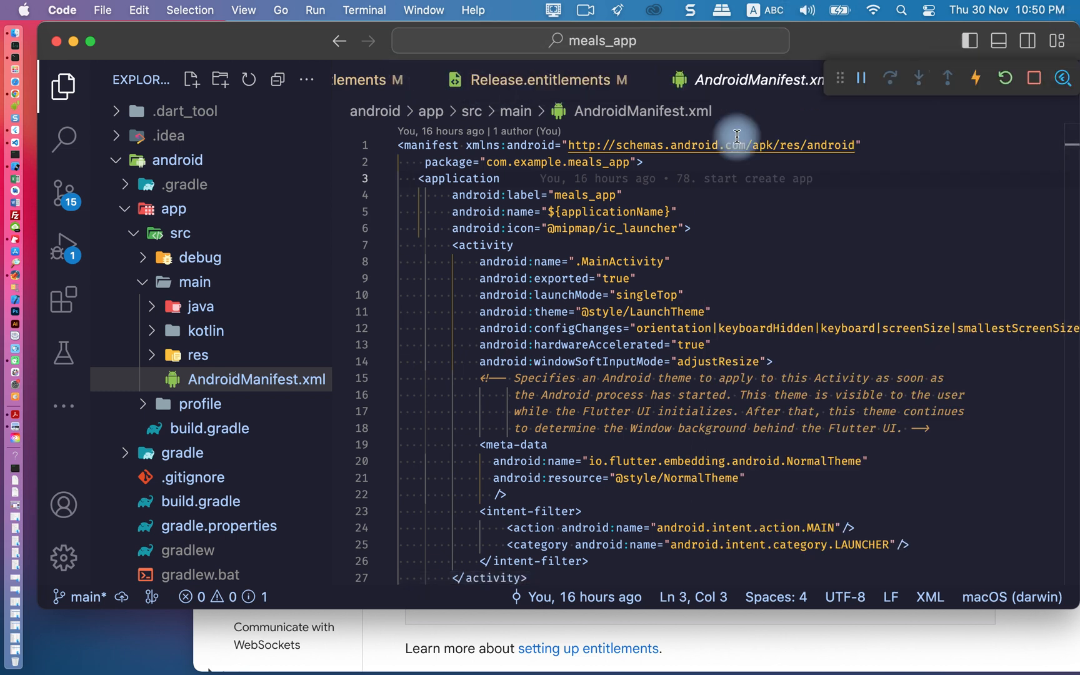
mouse_move(735, 233)
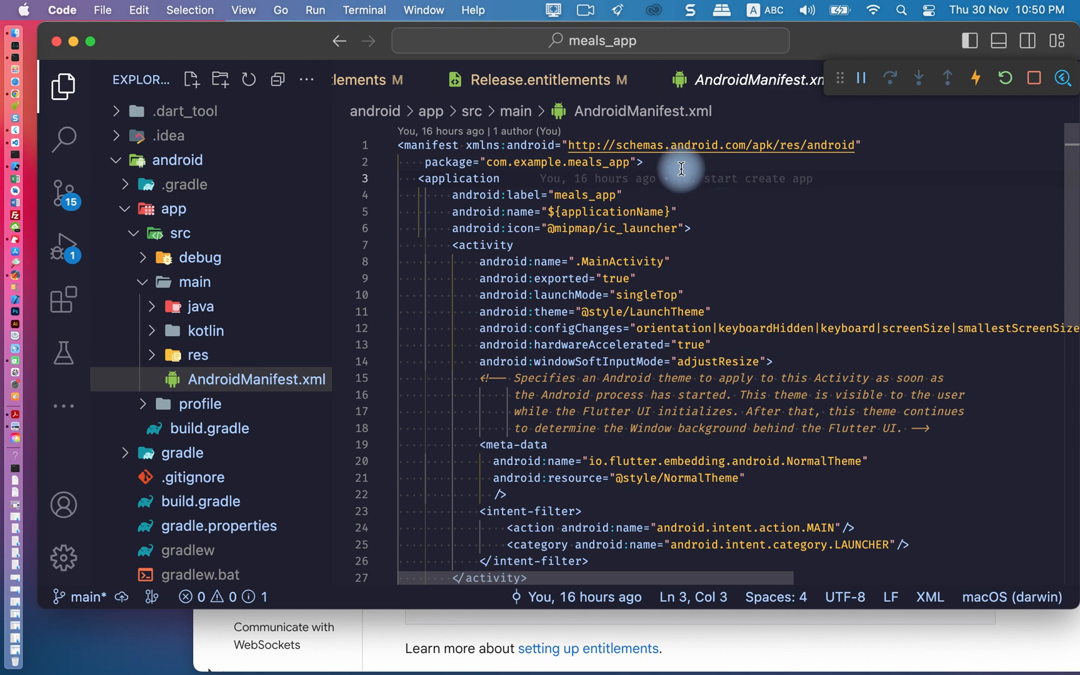
Insert a blank line after the package declaration in AndroidManifest.xml for the permission entry.
left_click(639, 162)
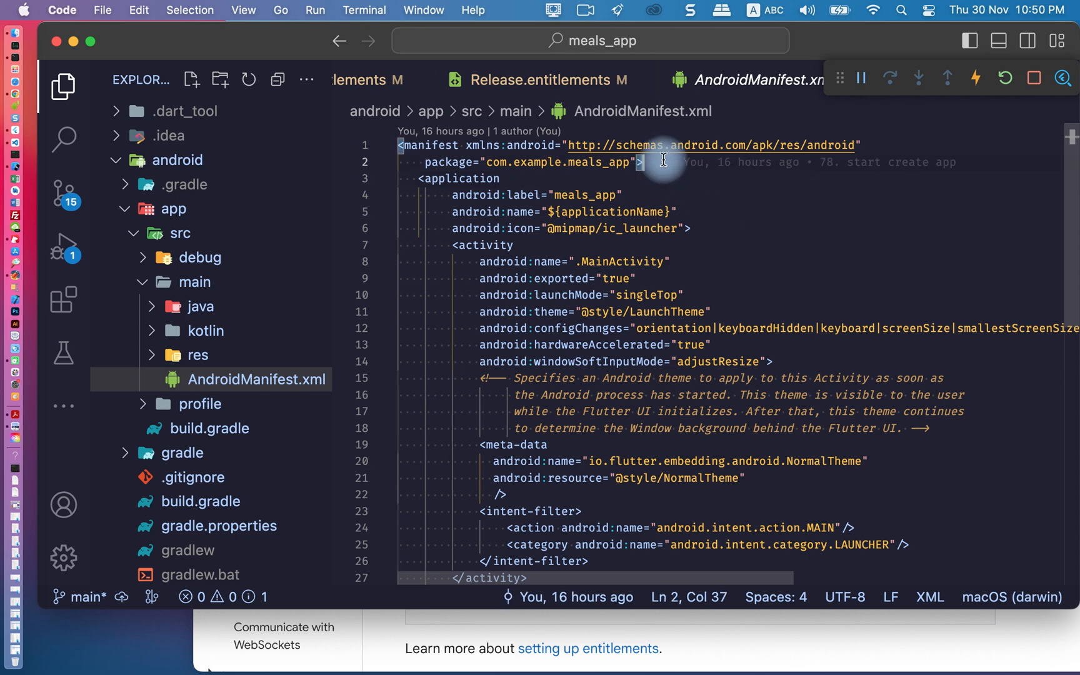
key("Return")
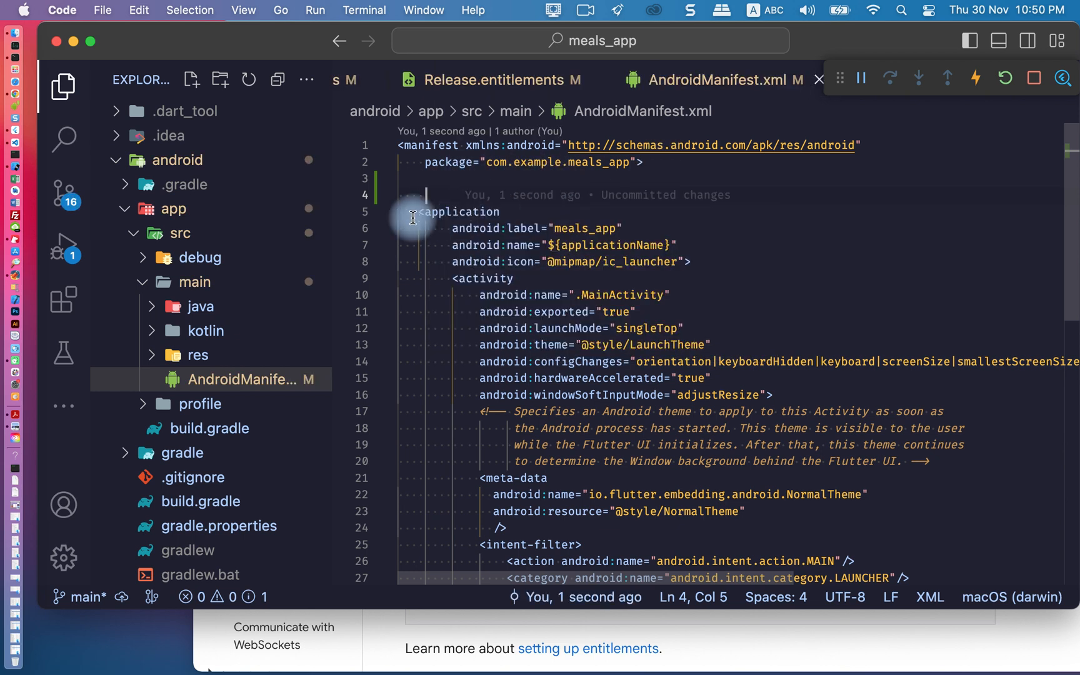
mouse_move(460, 193)
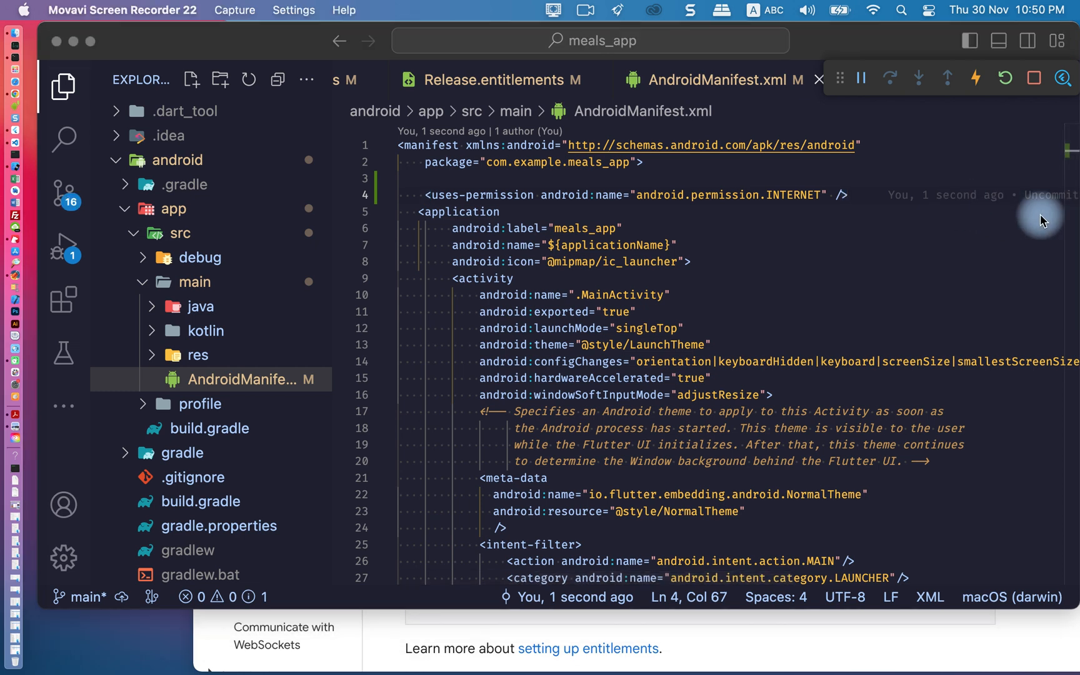
mouse_move(858, 50)
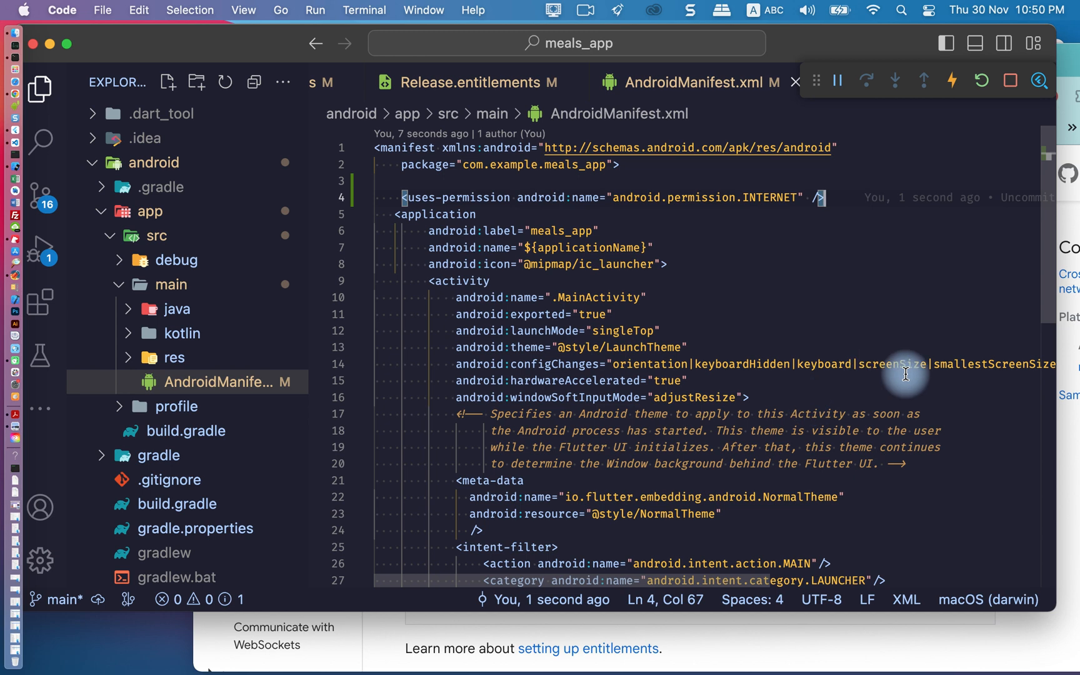
mouse_move(679, 347)
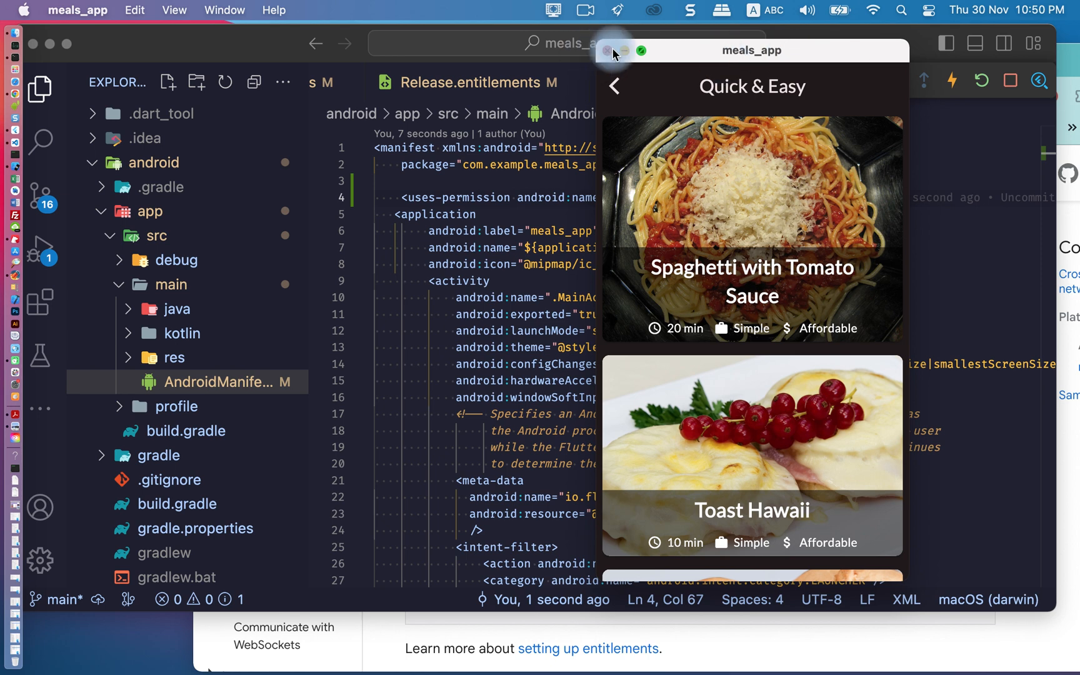
Quit the macOS meals app and launch the Pixel 4 API 30 emulator as the run device.
left_click(609, 50)
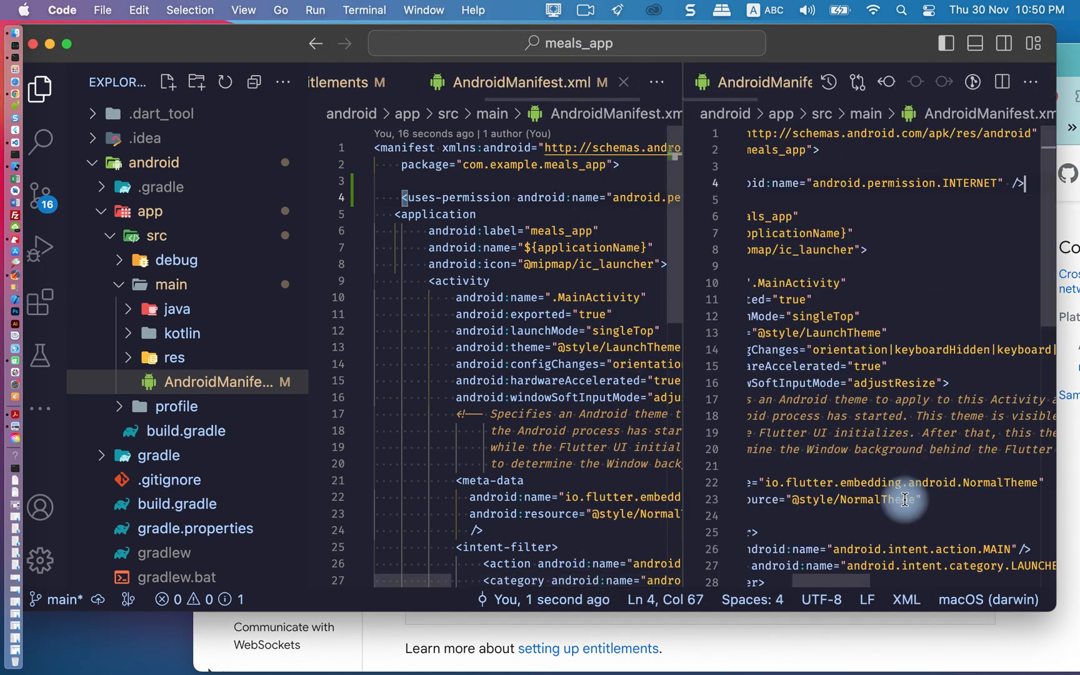
left_click(490, 480)
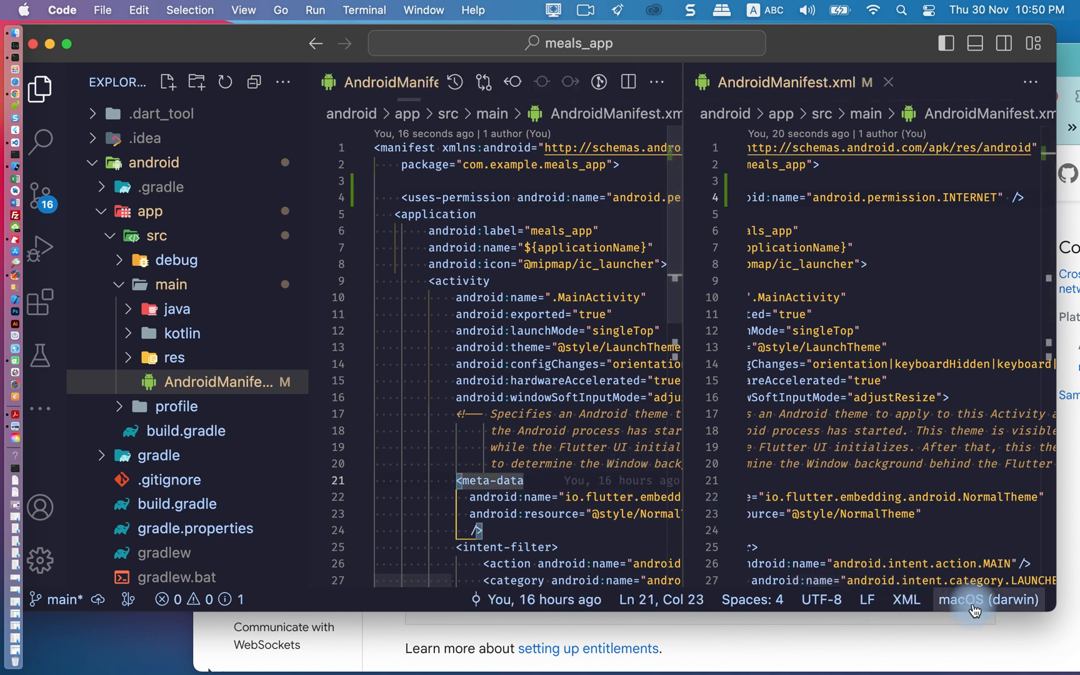
left_click(987, 599)
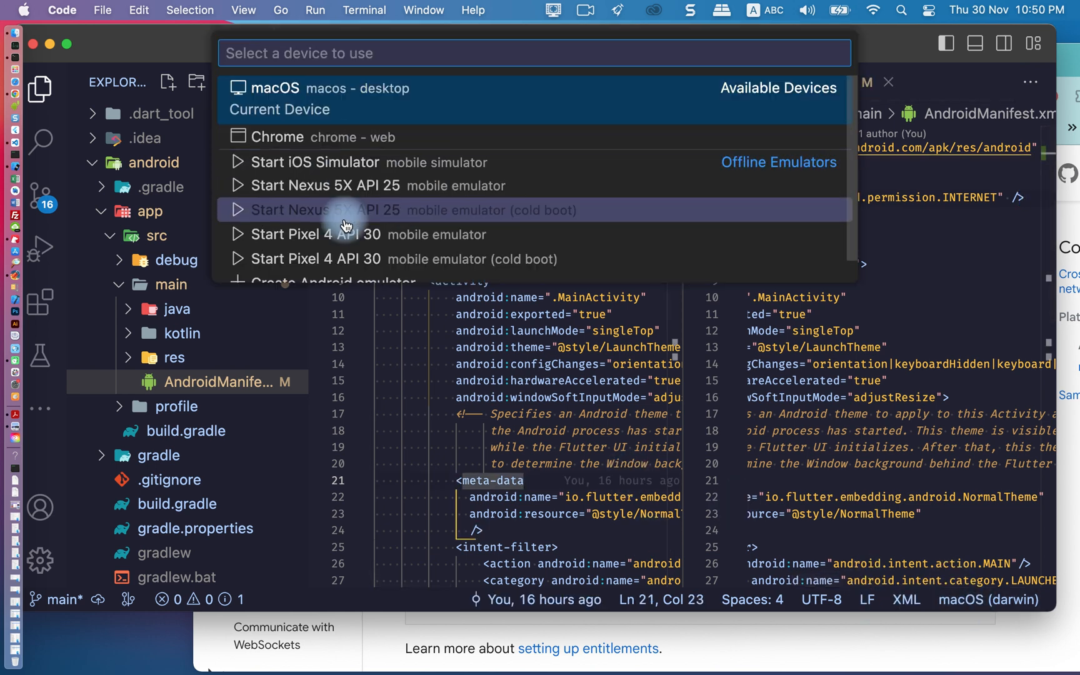
left_click(312, 234)
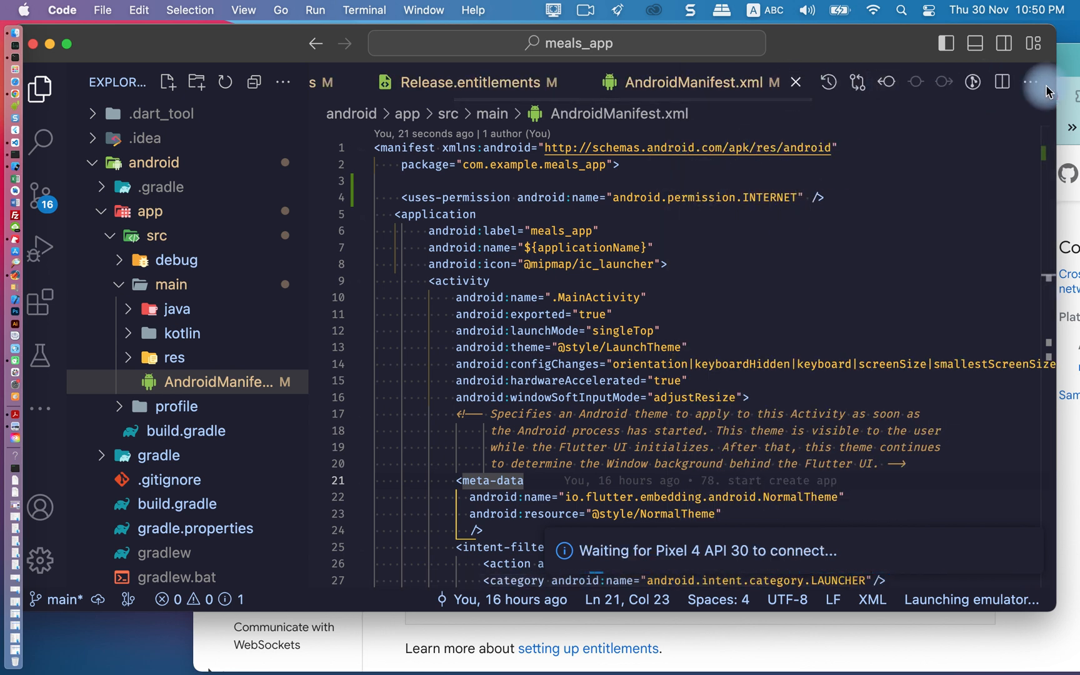
Close every open editor via Close All.
left_click(1031, 82)
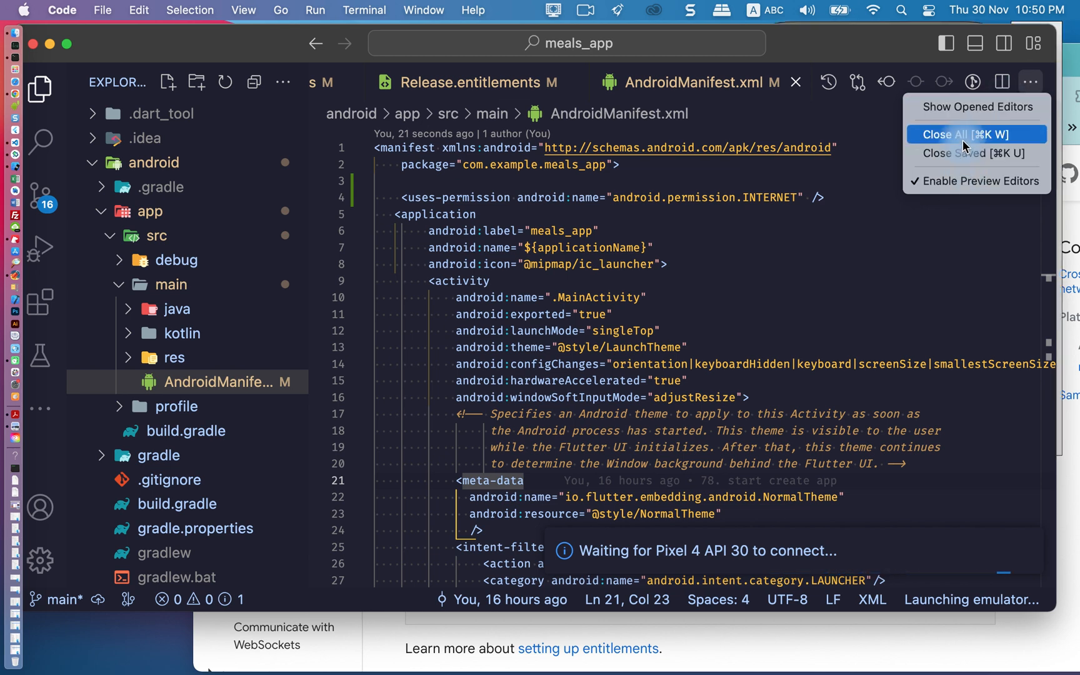
left_click(968, 134)
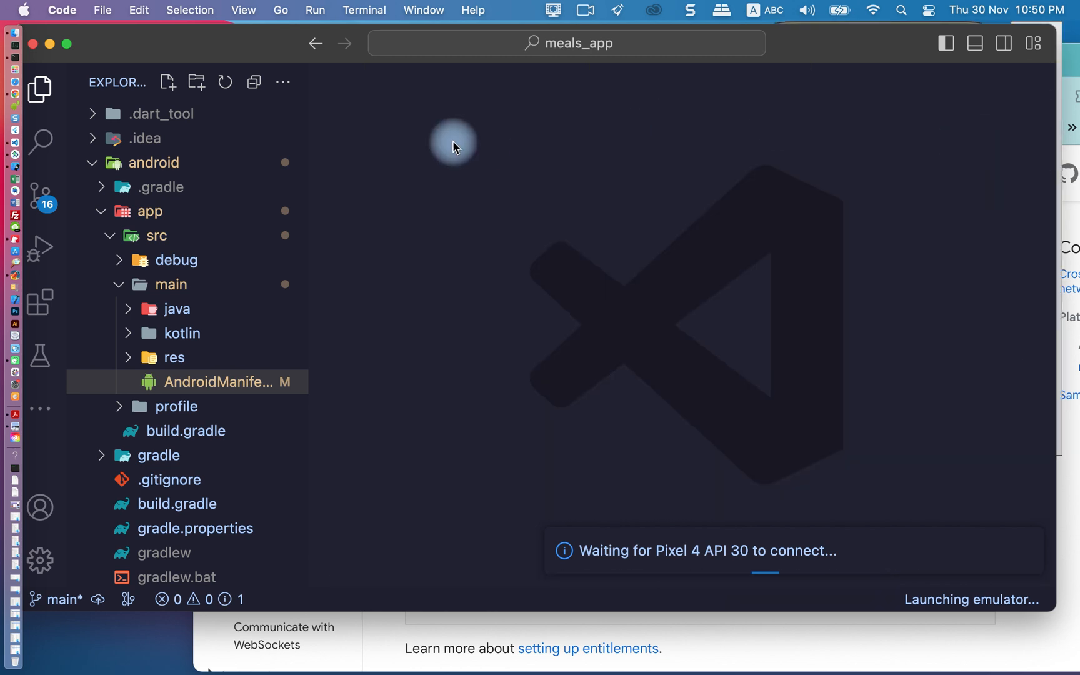
mouse_move(1056, 135)
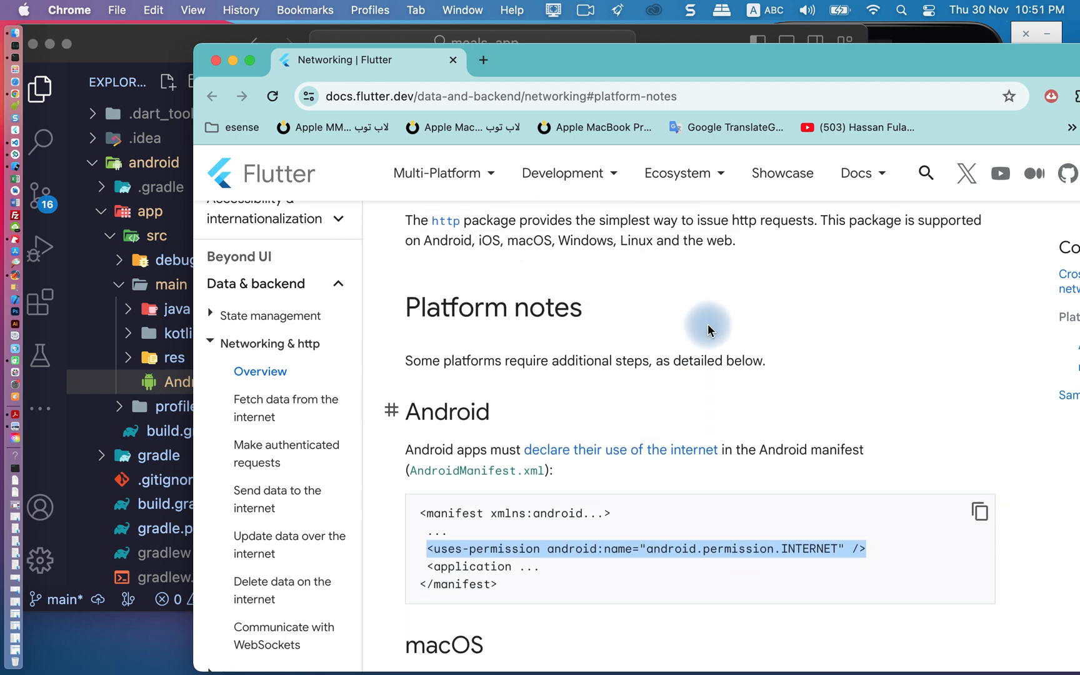
scroll("up", 3)
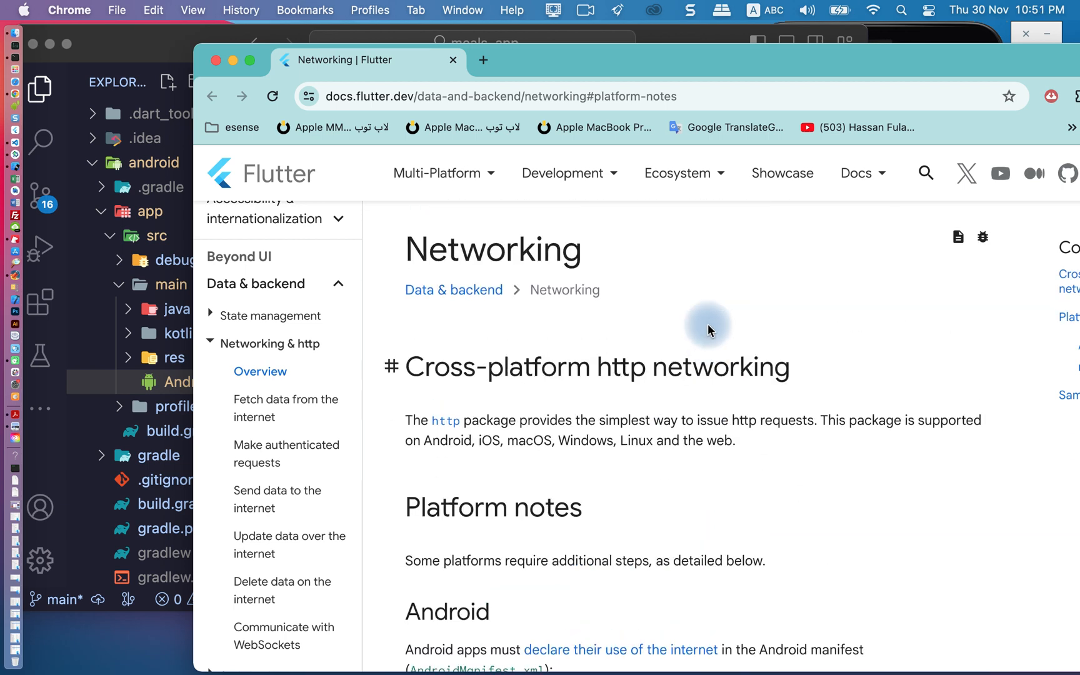
scroll("down", 3)
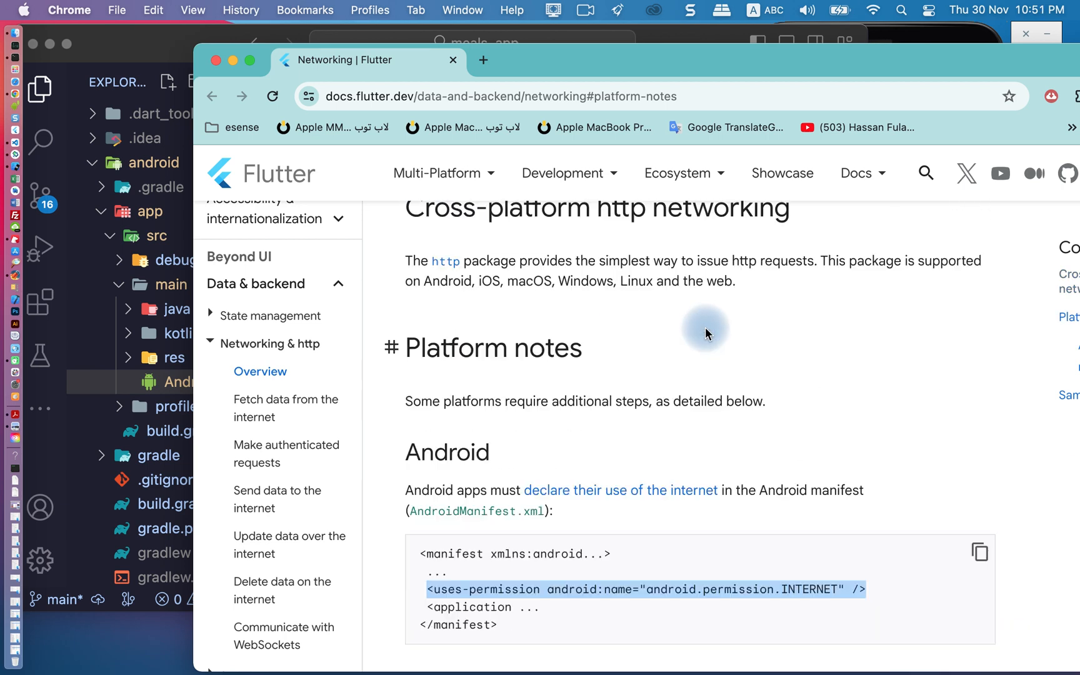
scroll("down", 3)
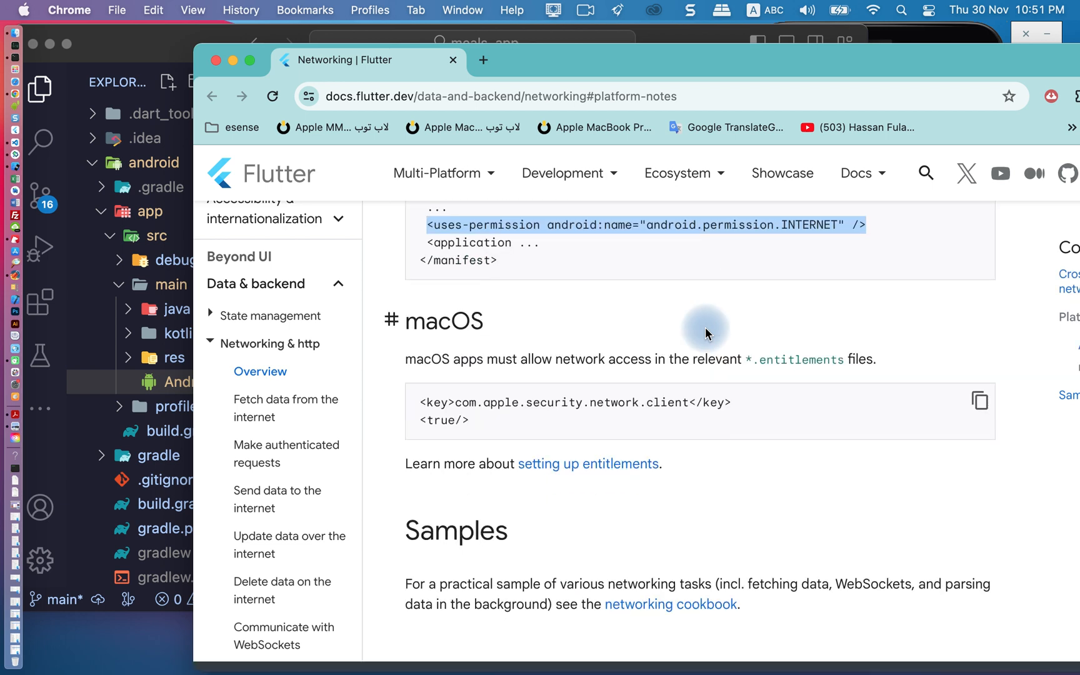
scroll("up", 3)
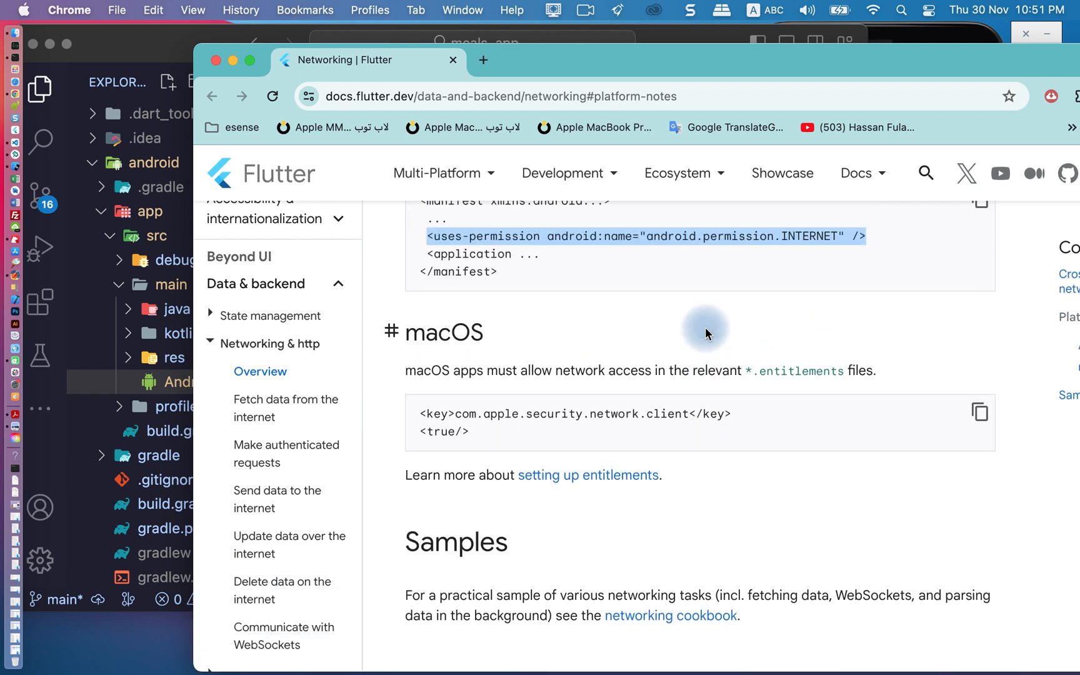
scroll("down", 3)
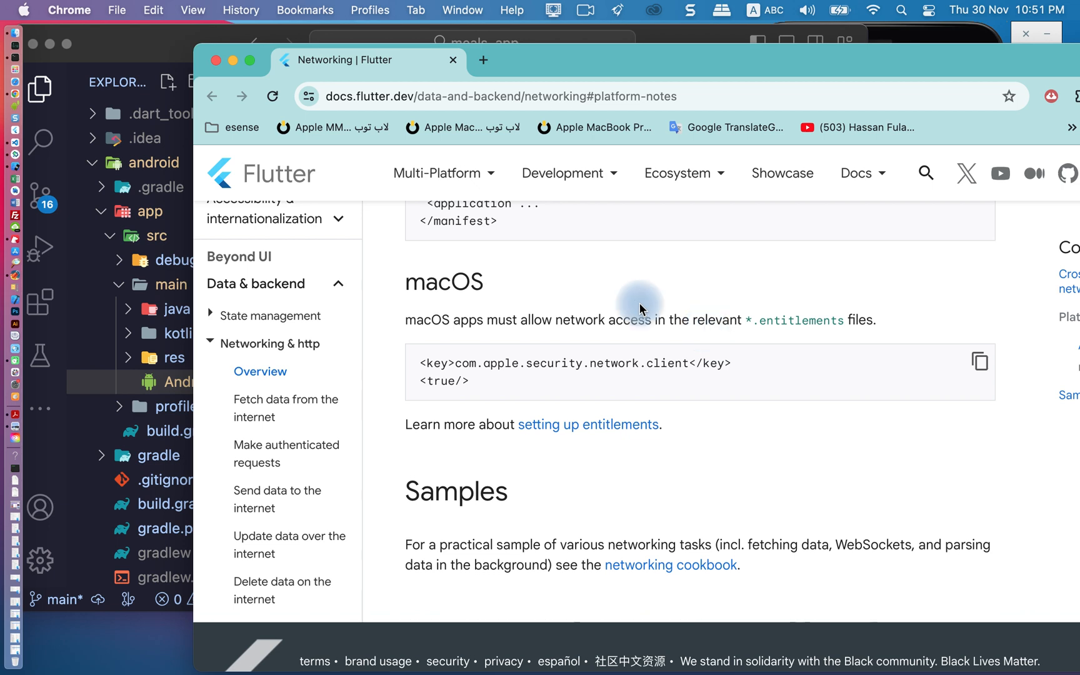
scroll("up", 3)
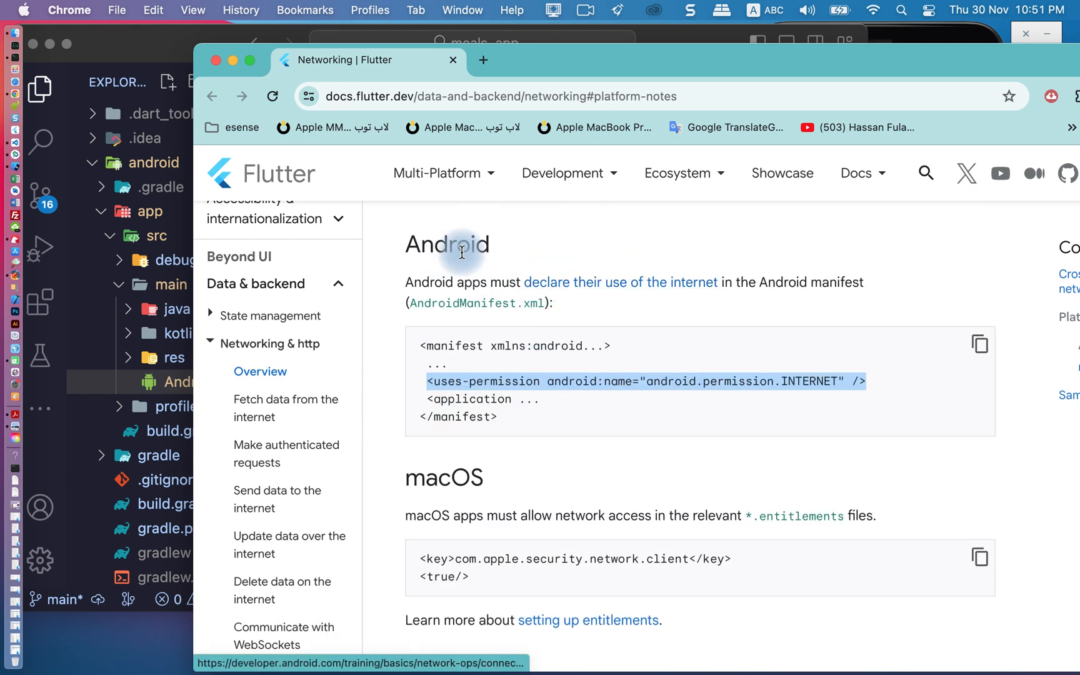
scroll("up", 3)
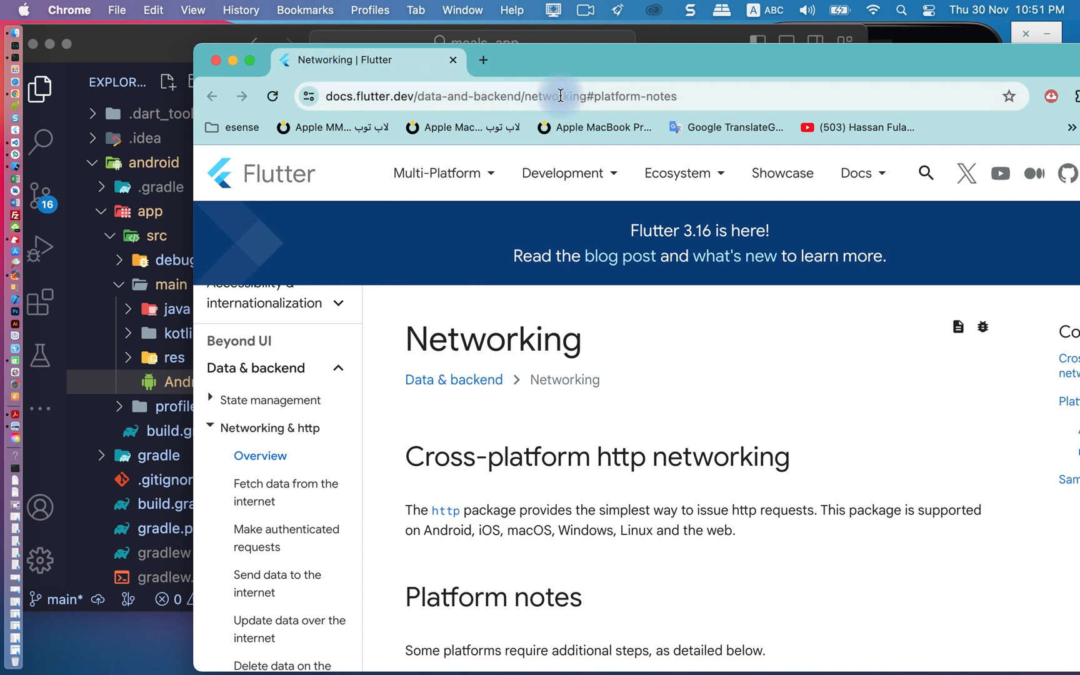
left_click(561, 96)
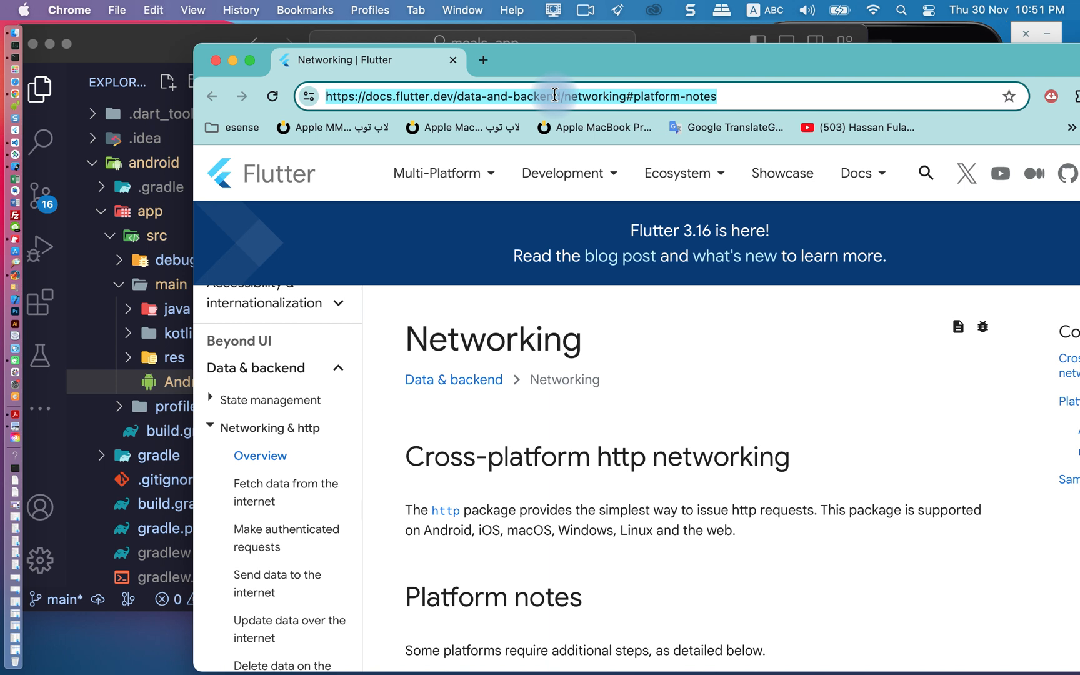
mouse_move(576, 69)
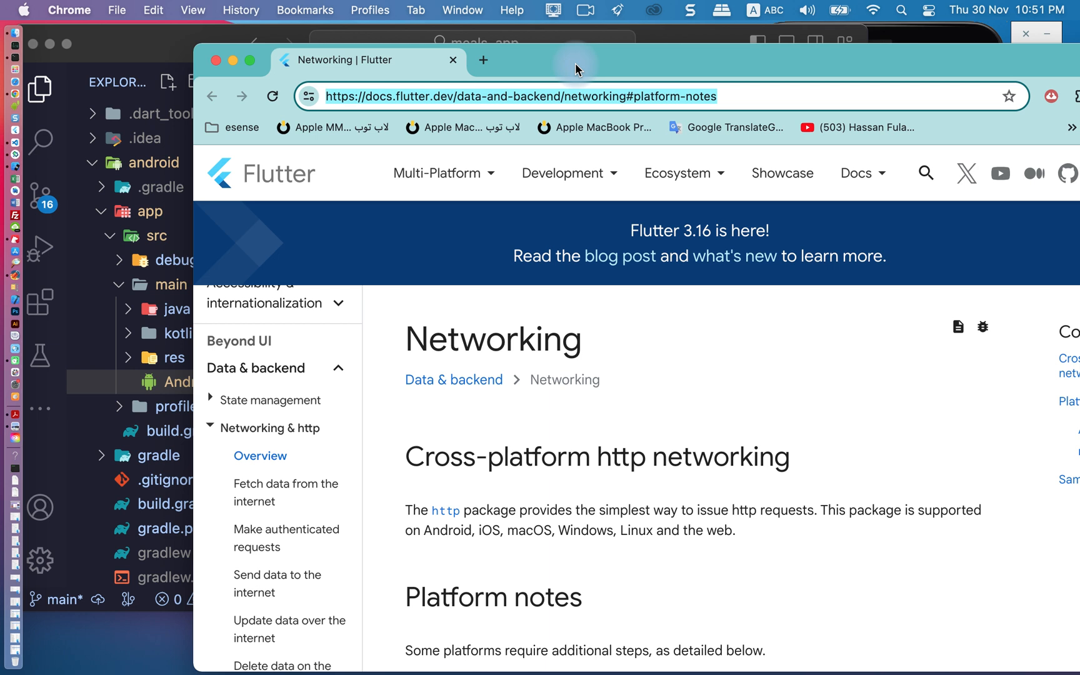
mouse_move(234, 61)
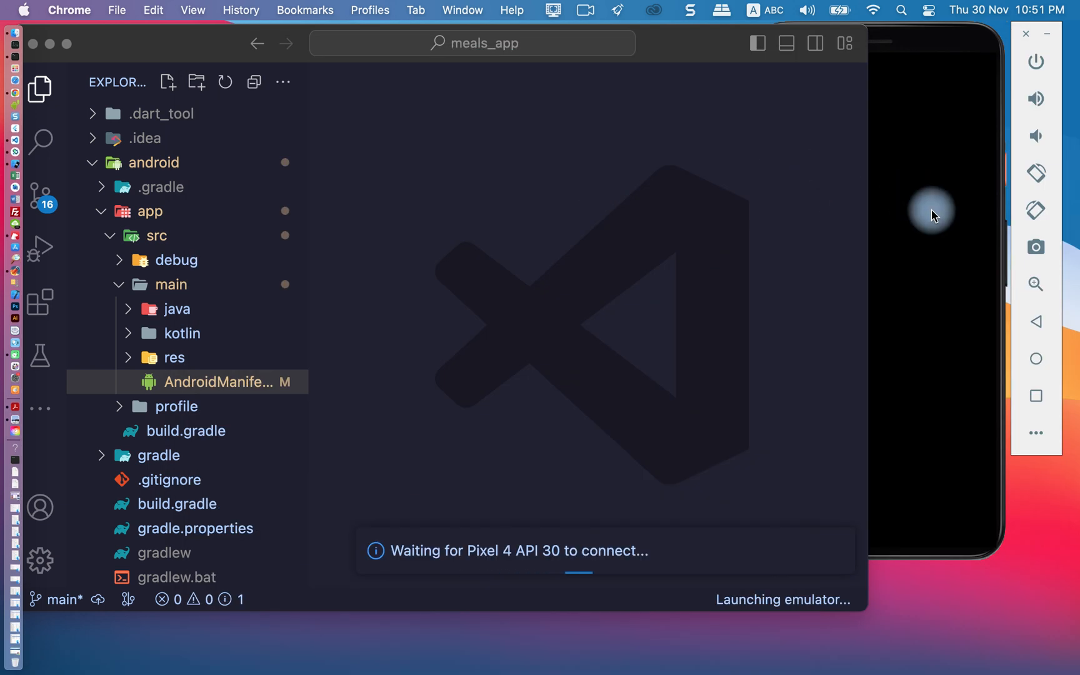
mouse_move(894, 215)
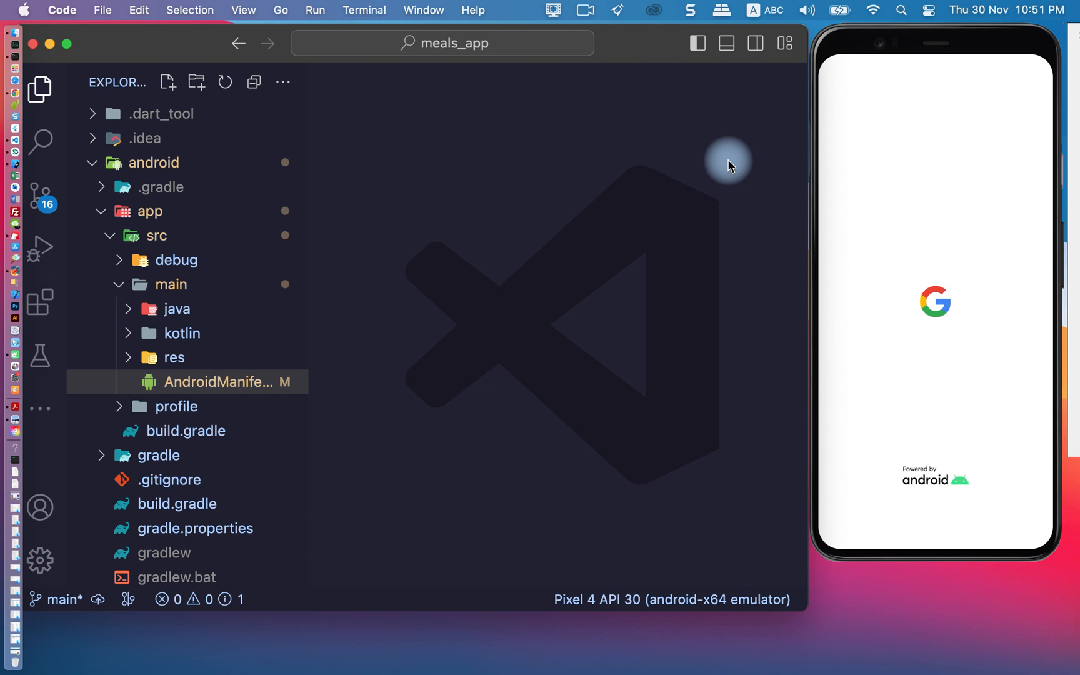
mouse_move(716, 223)
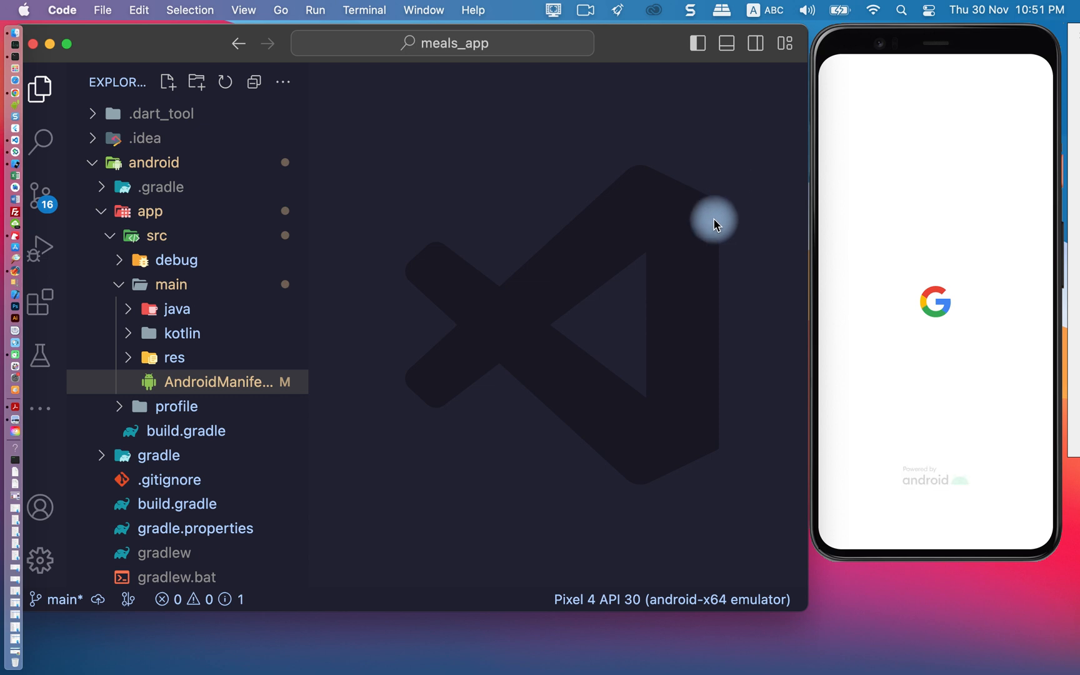
mouse_move(990, 660)
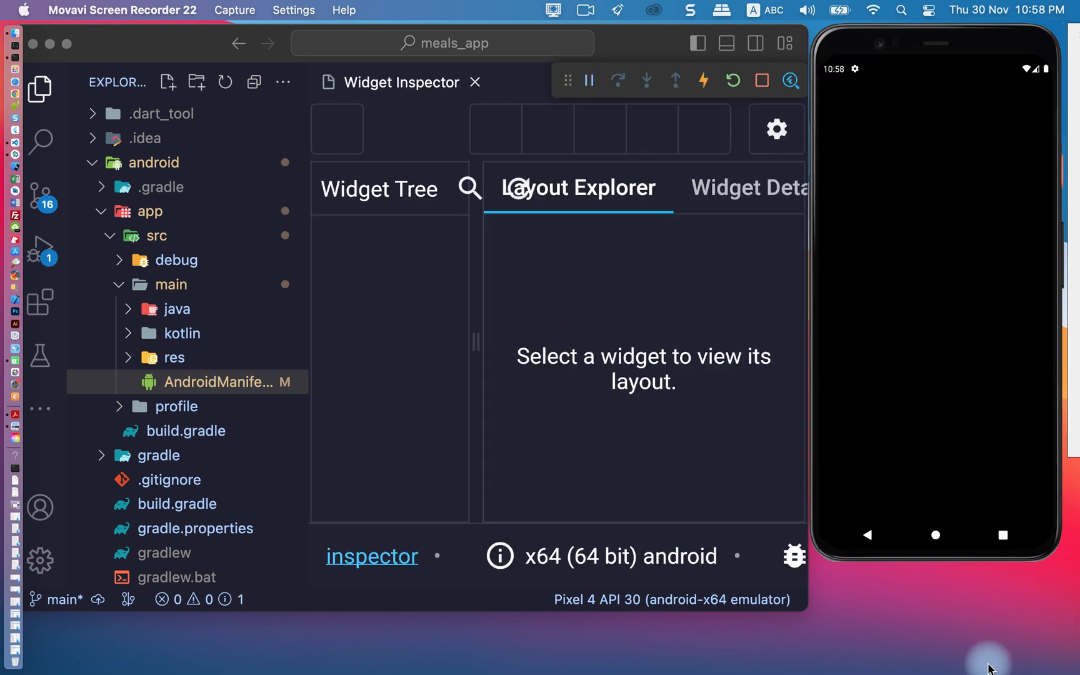
Browse to Quick & Easy on the emulator and view its meals with network photos loaded.
left_click(338, 129)
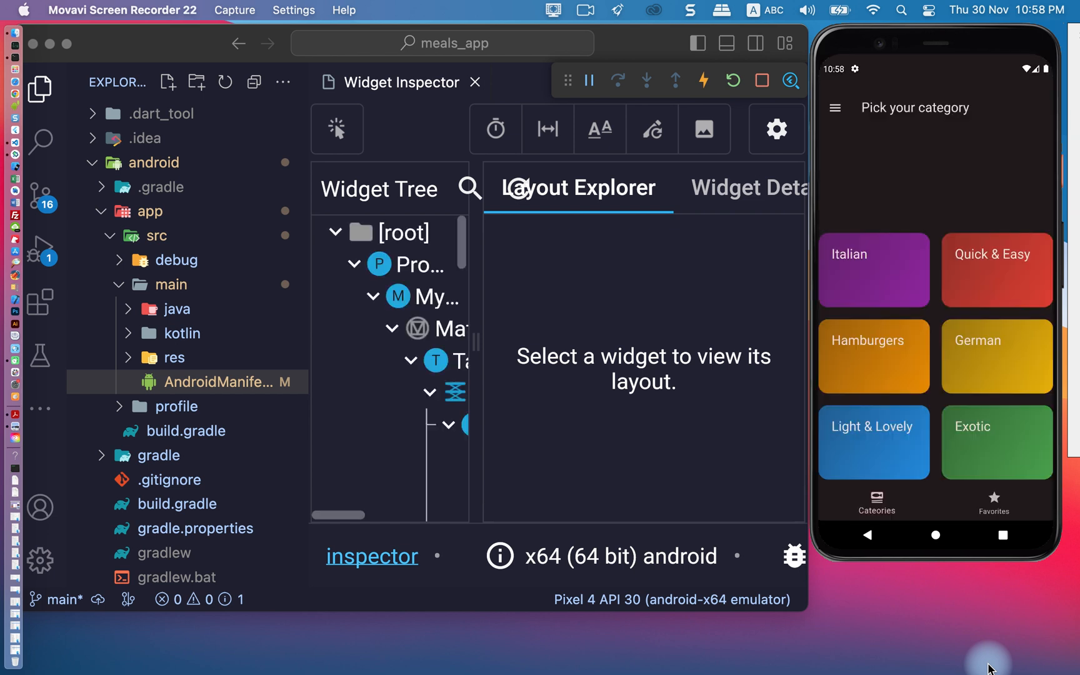
scroll("up", 3)
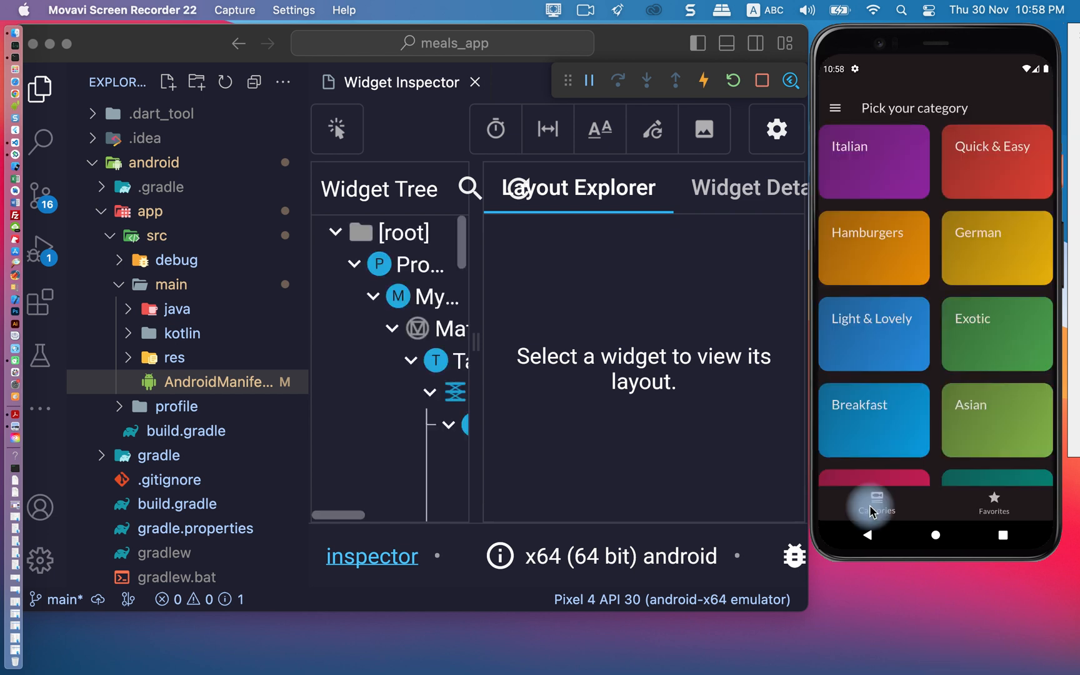
mouse_move(1003, 150)
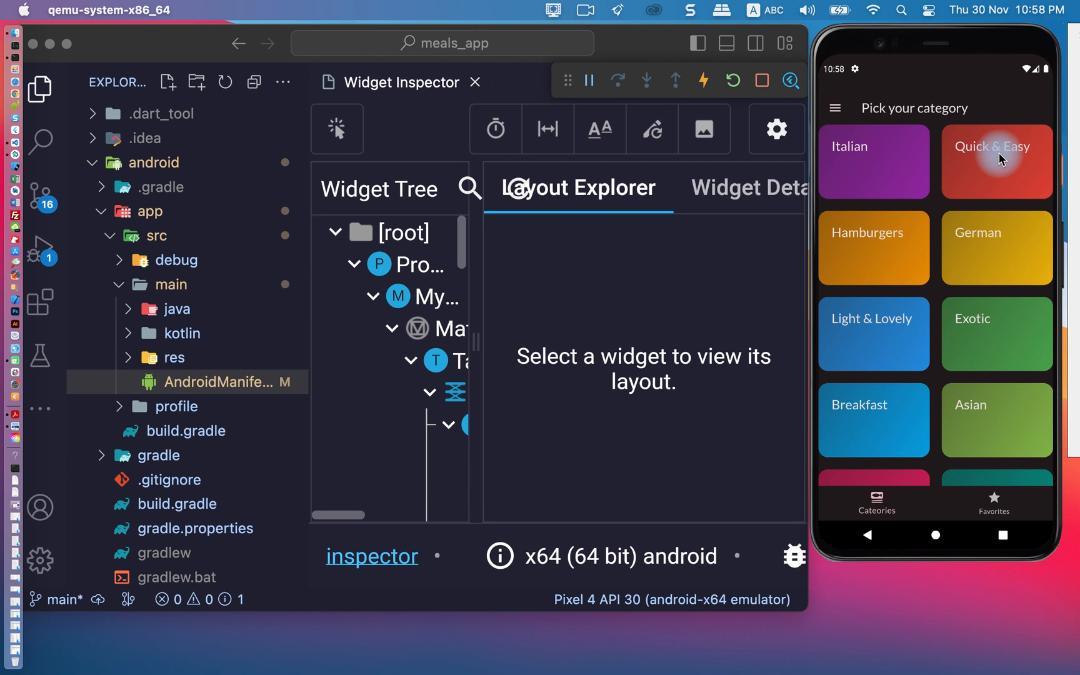
left_click(997, 160)
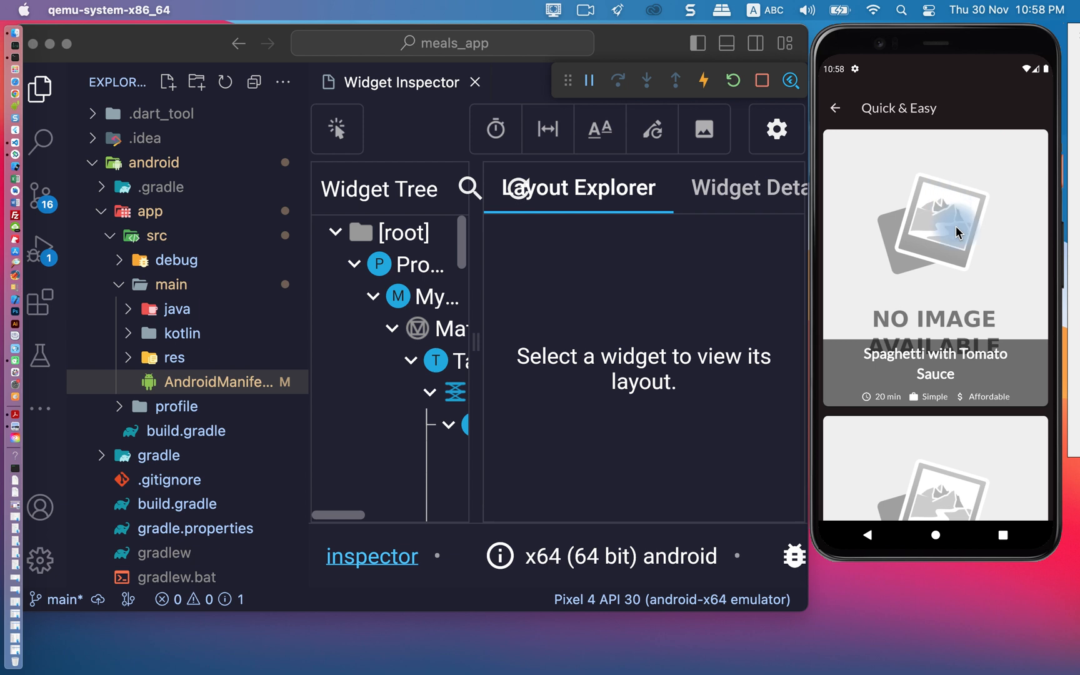
mouse_move(971, 228)
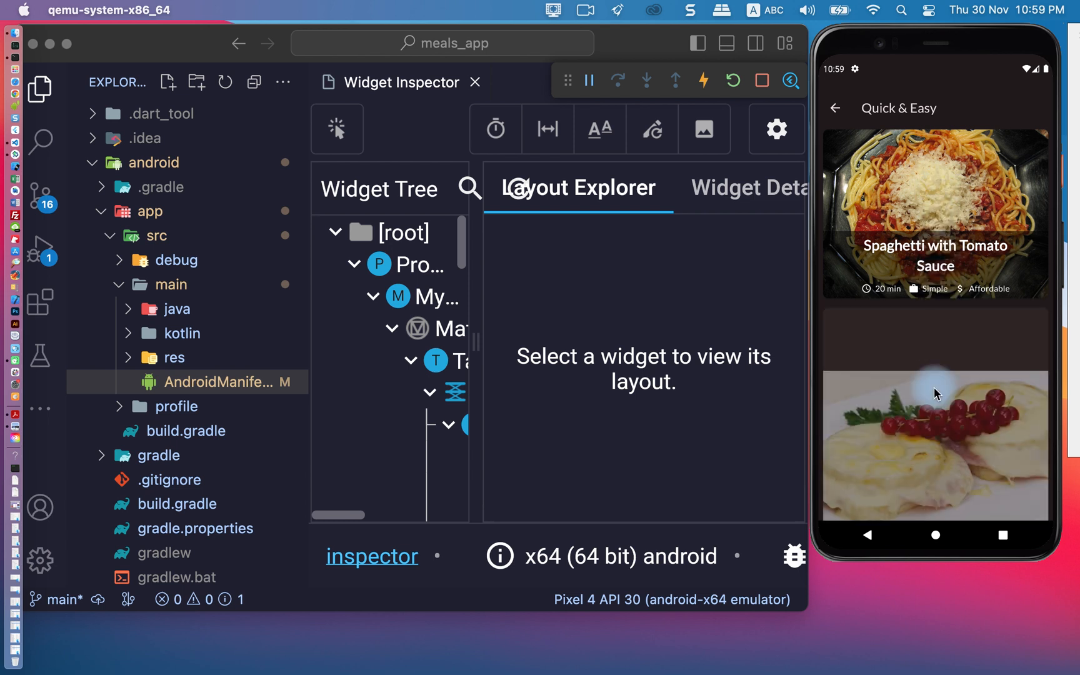
scroll("up", 3)
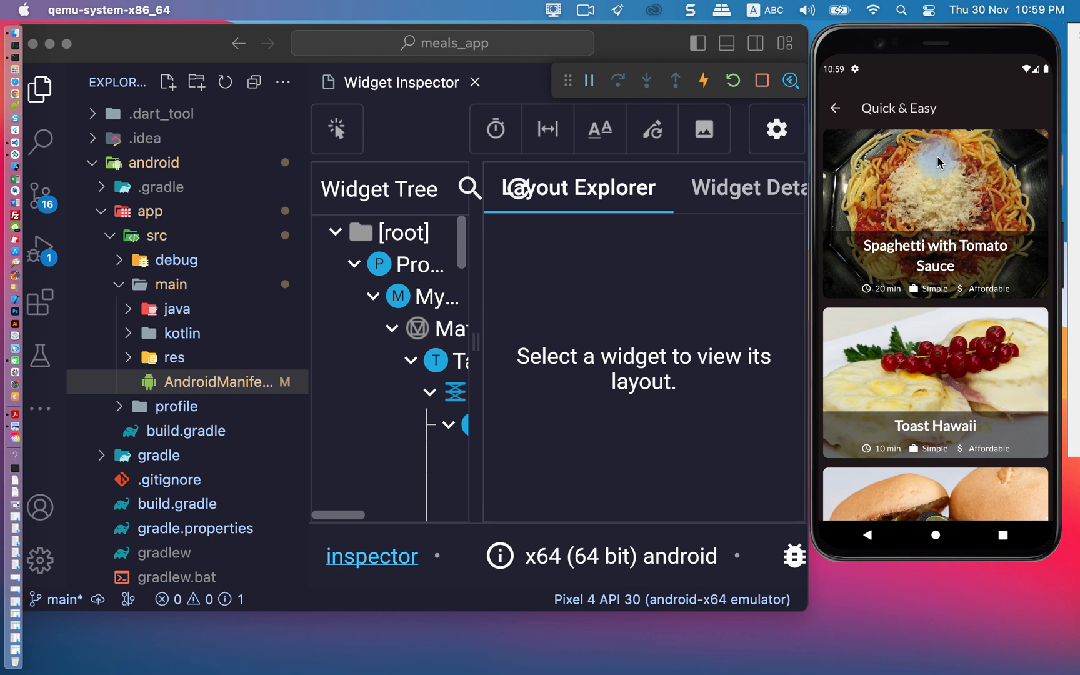
mouse_move(414, 93)
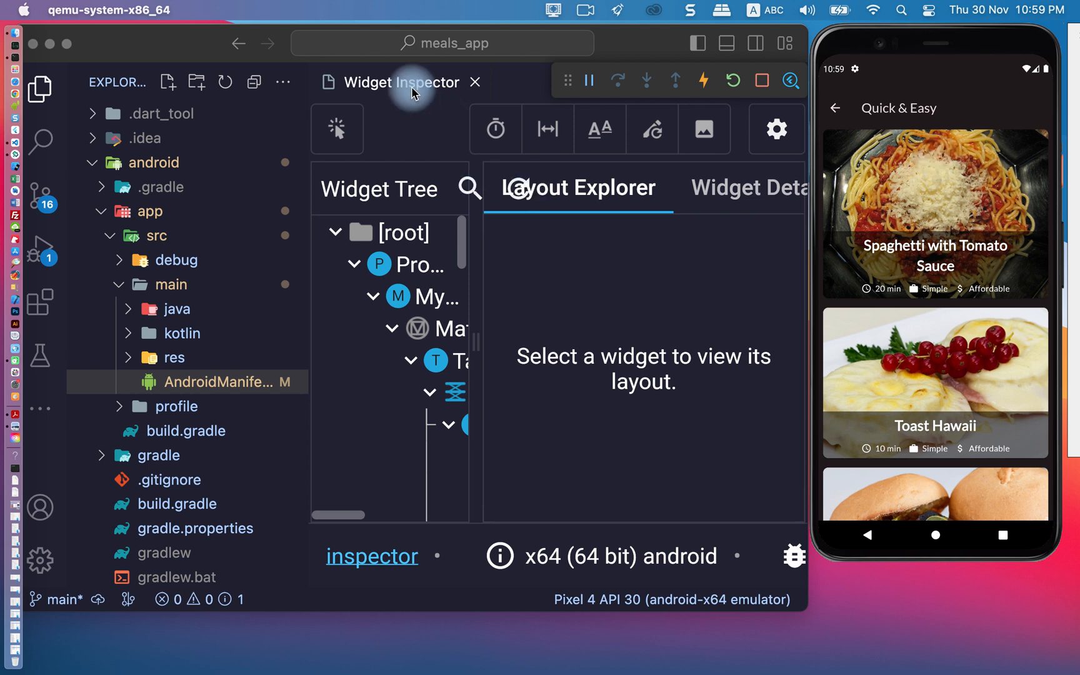